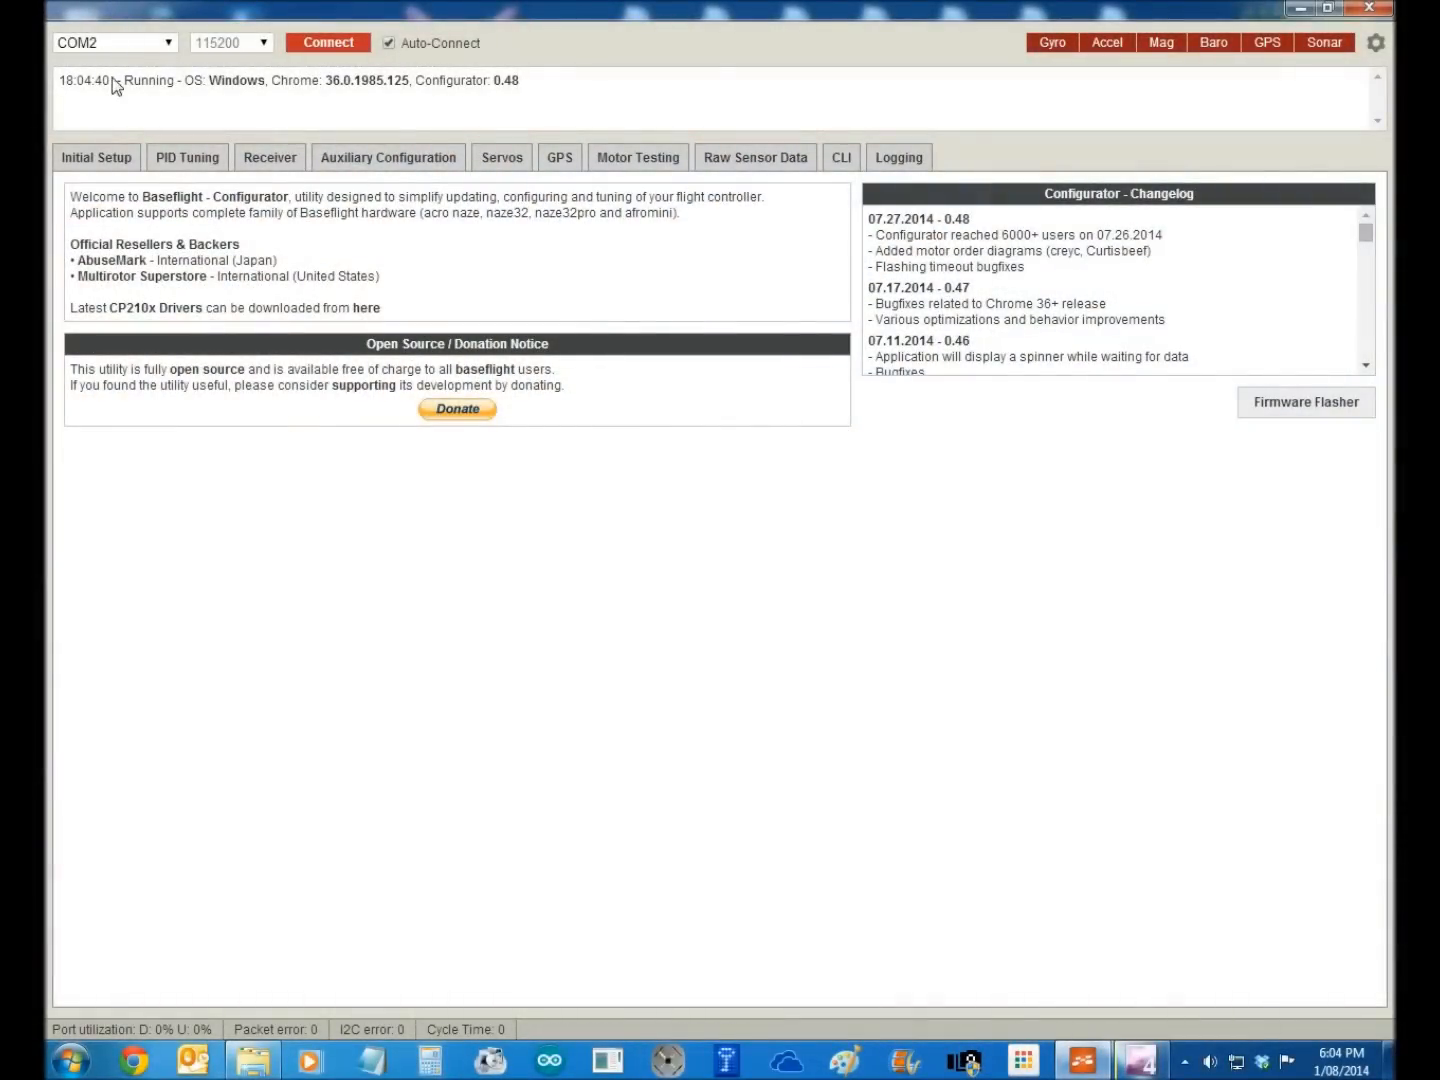
mouse_move(896, 604)
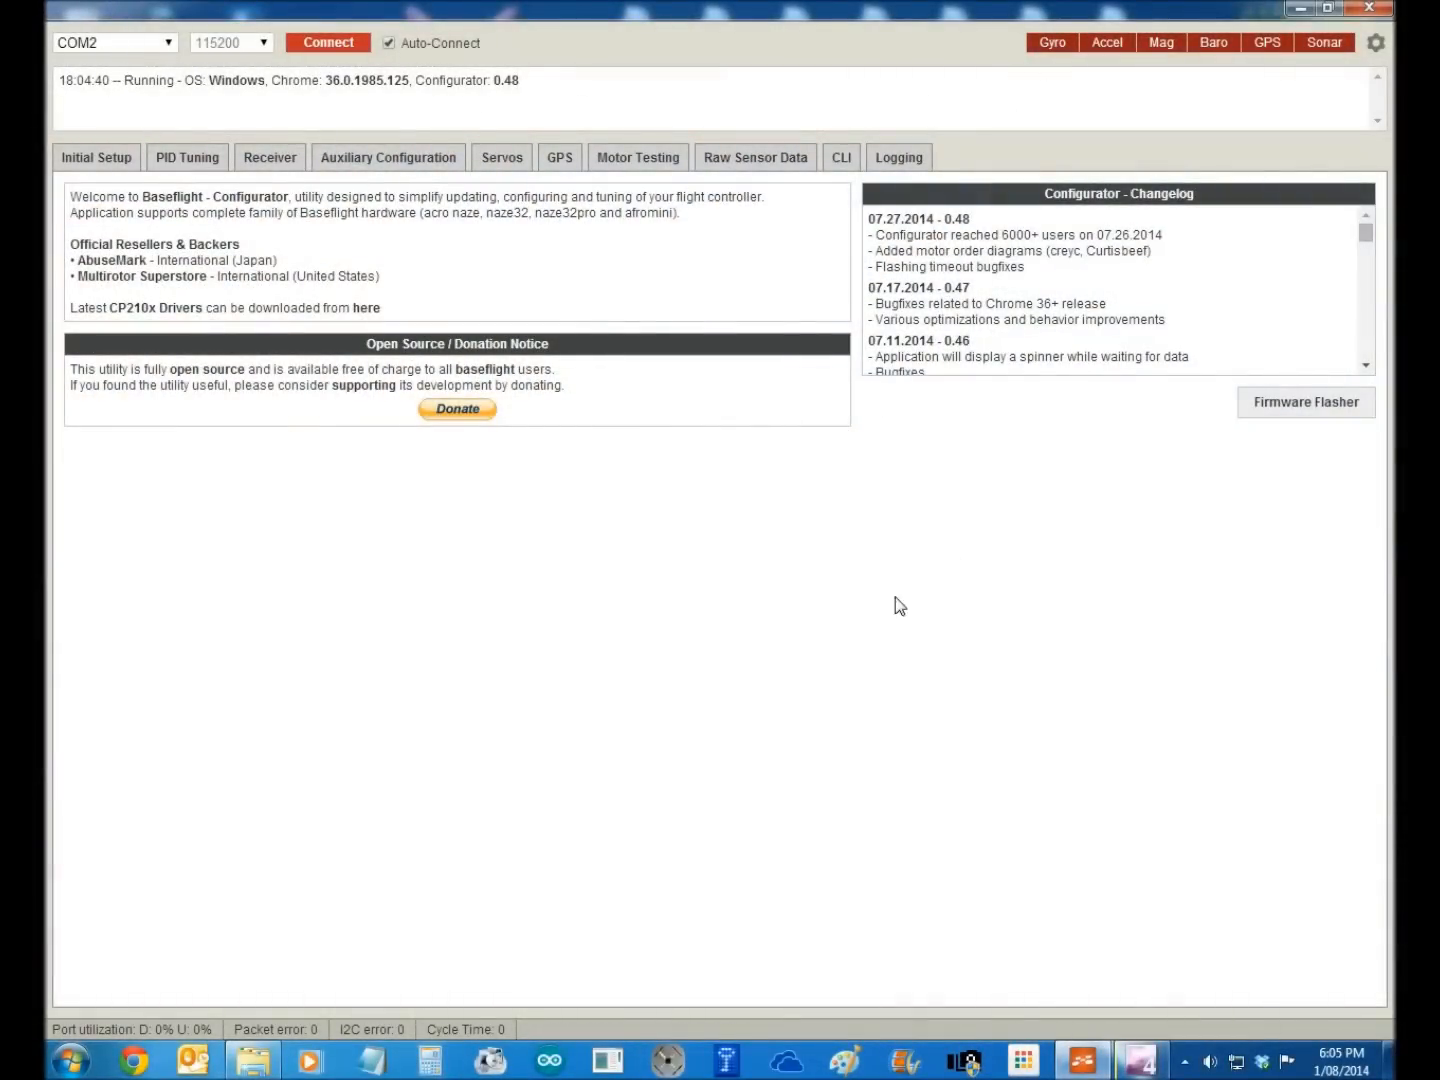
mouse_move(380, 490)
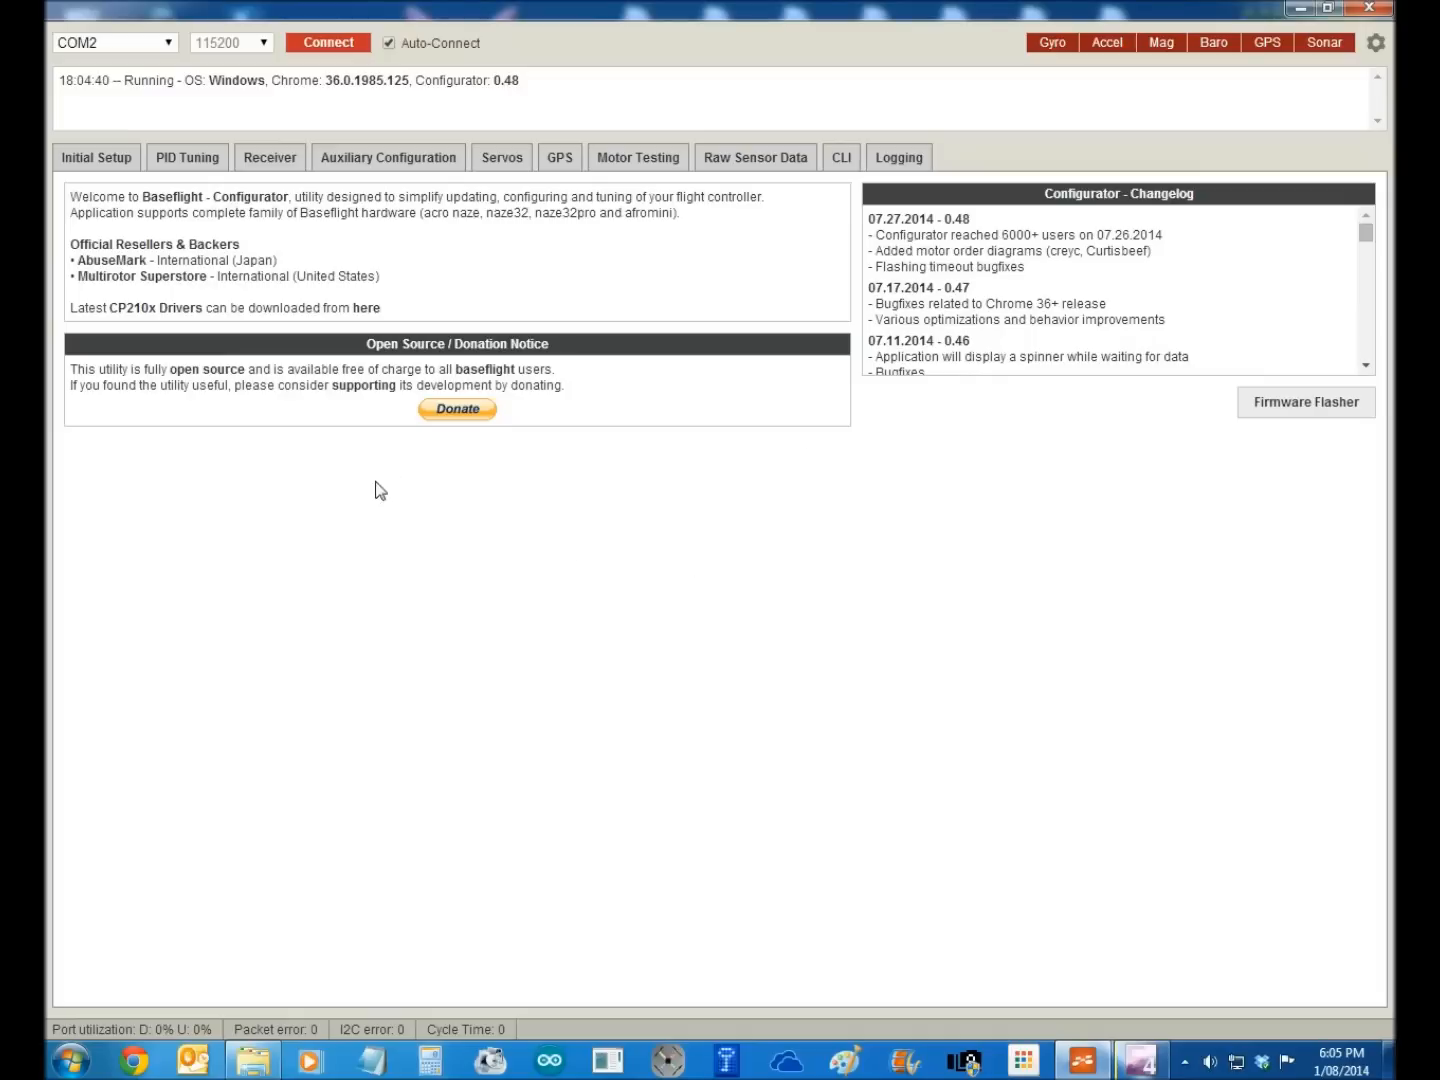
mouse_move(340, 196)
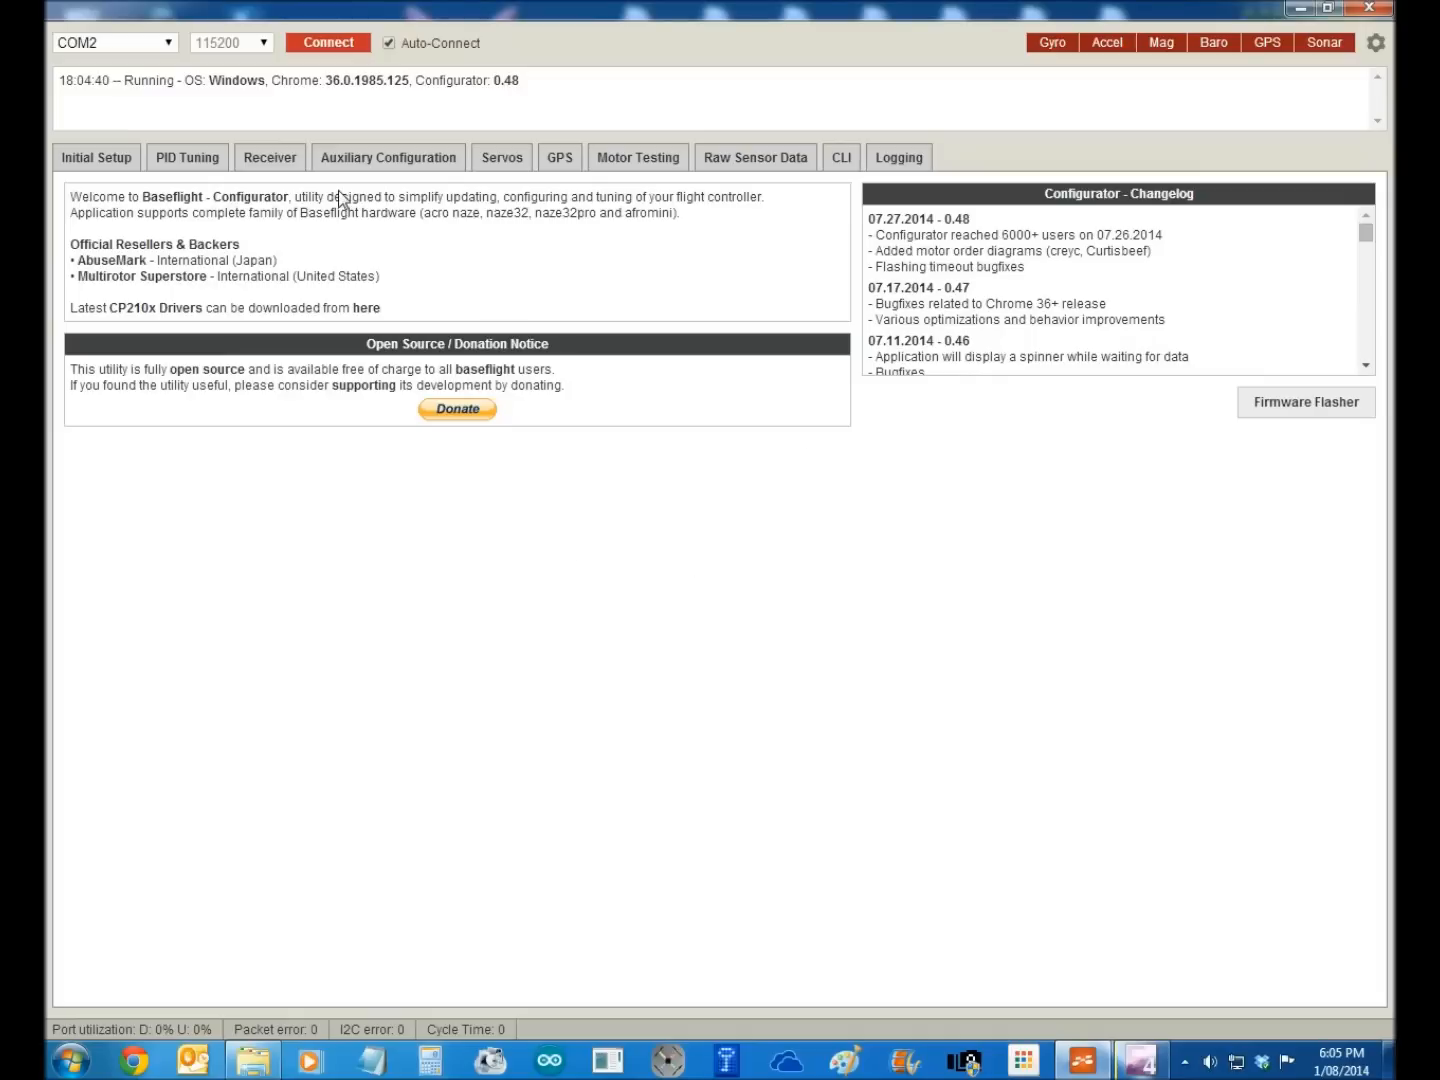
- Connect to the flight controller over the serial port to show the setup overview
click(328, 42)
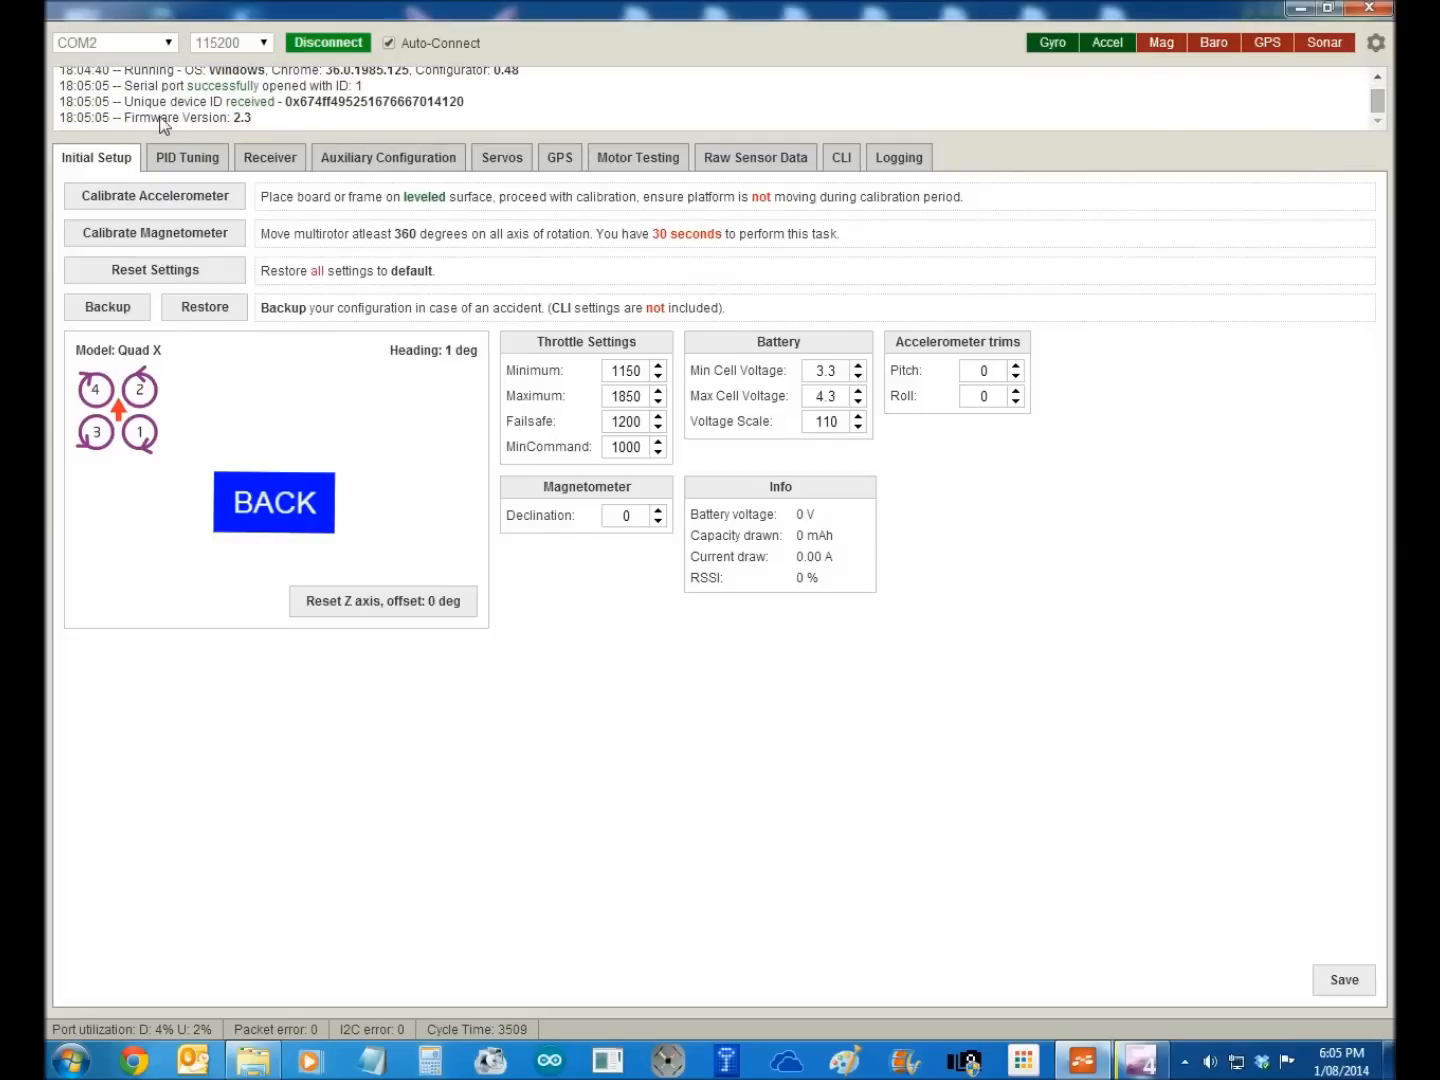
mouse_move(272, 124)
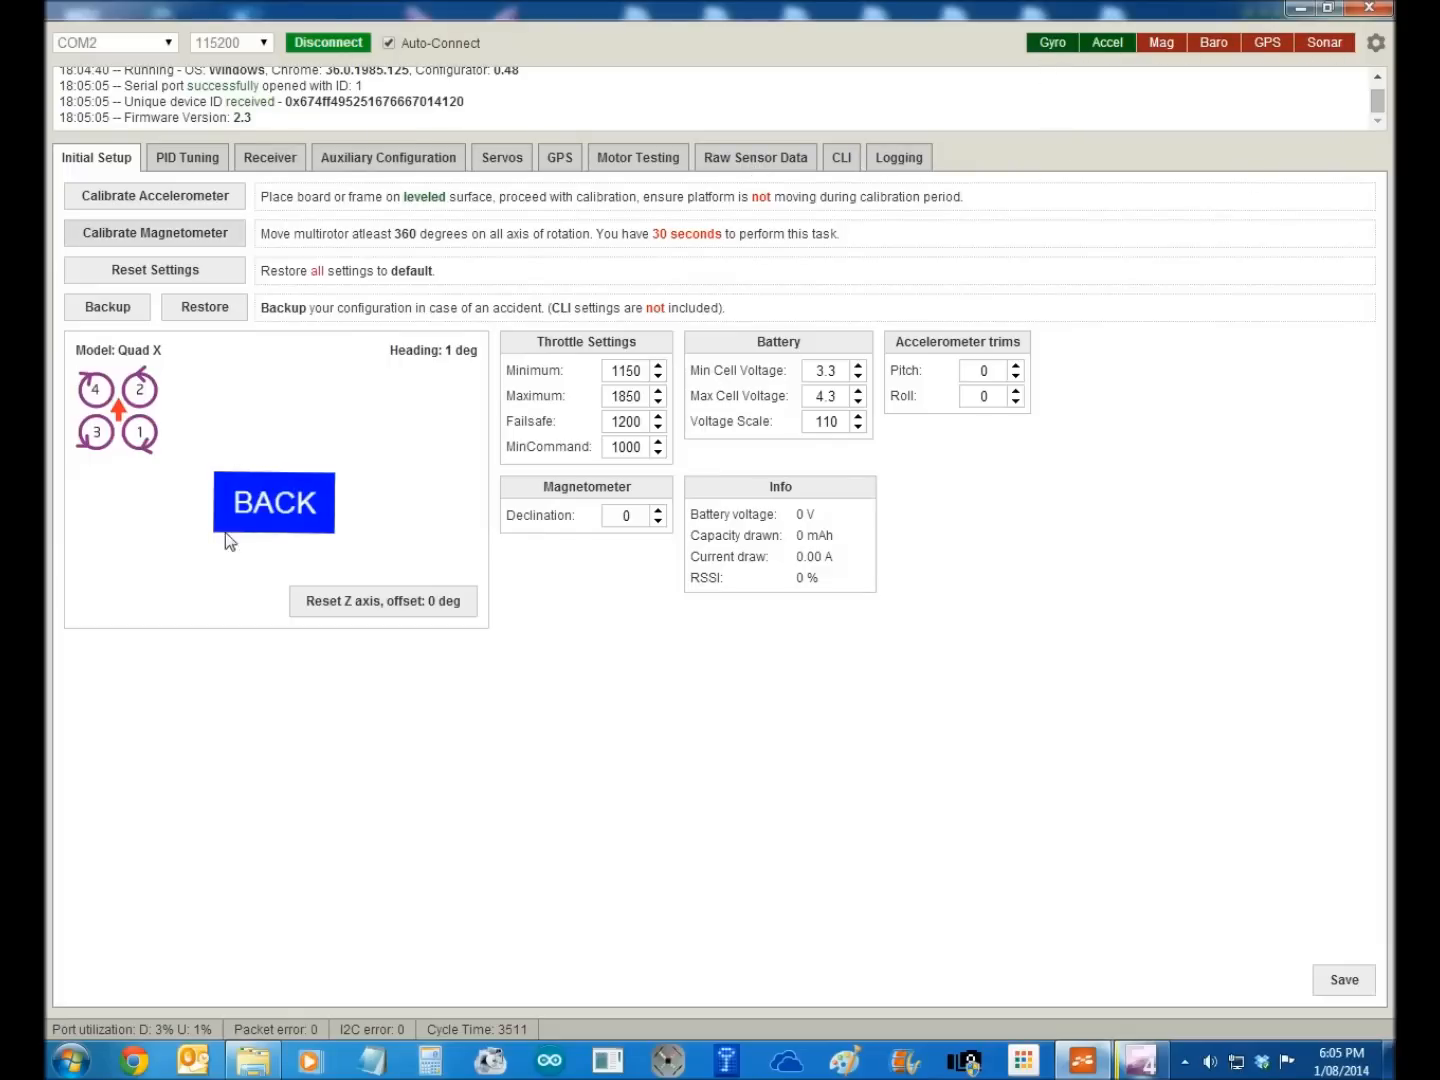
mouse_move(96, 410)
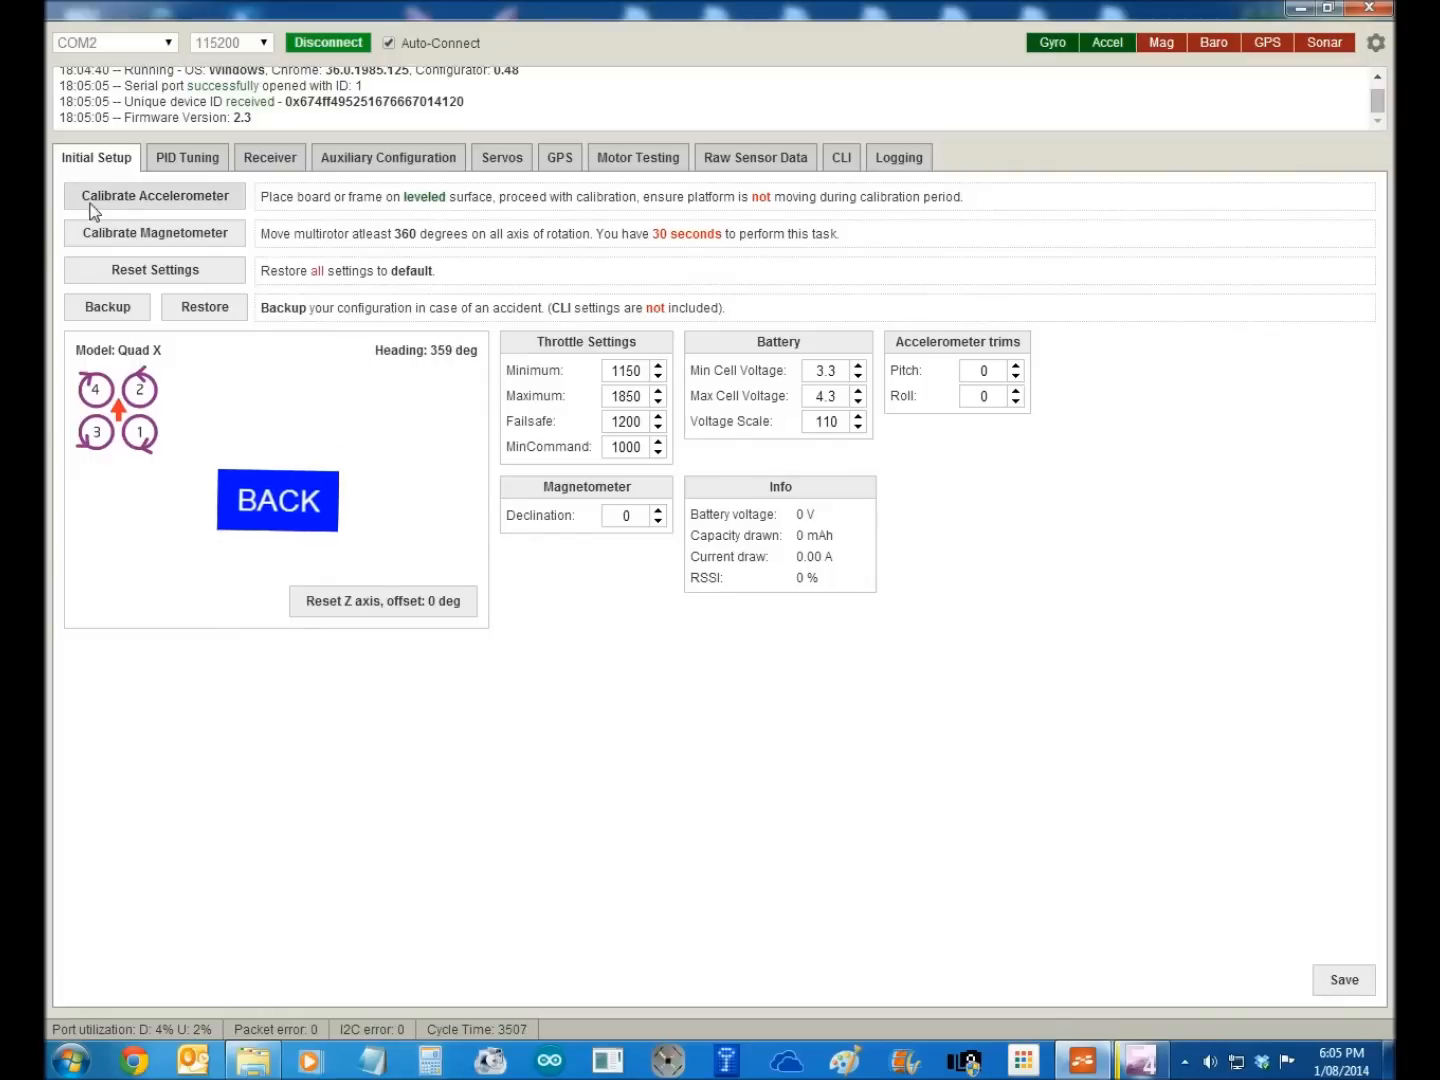
- Calibrate the accelerometer, then reset all board settings to their defaults
click(152, 196)
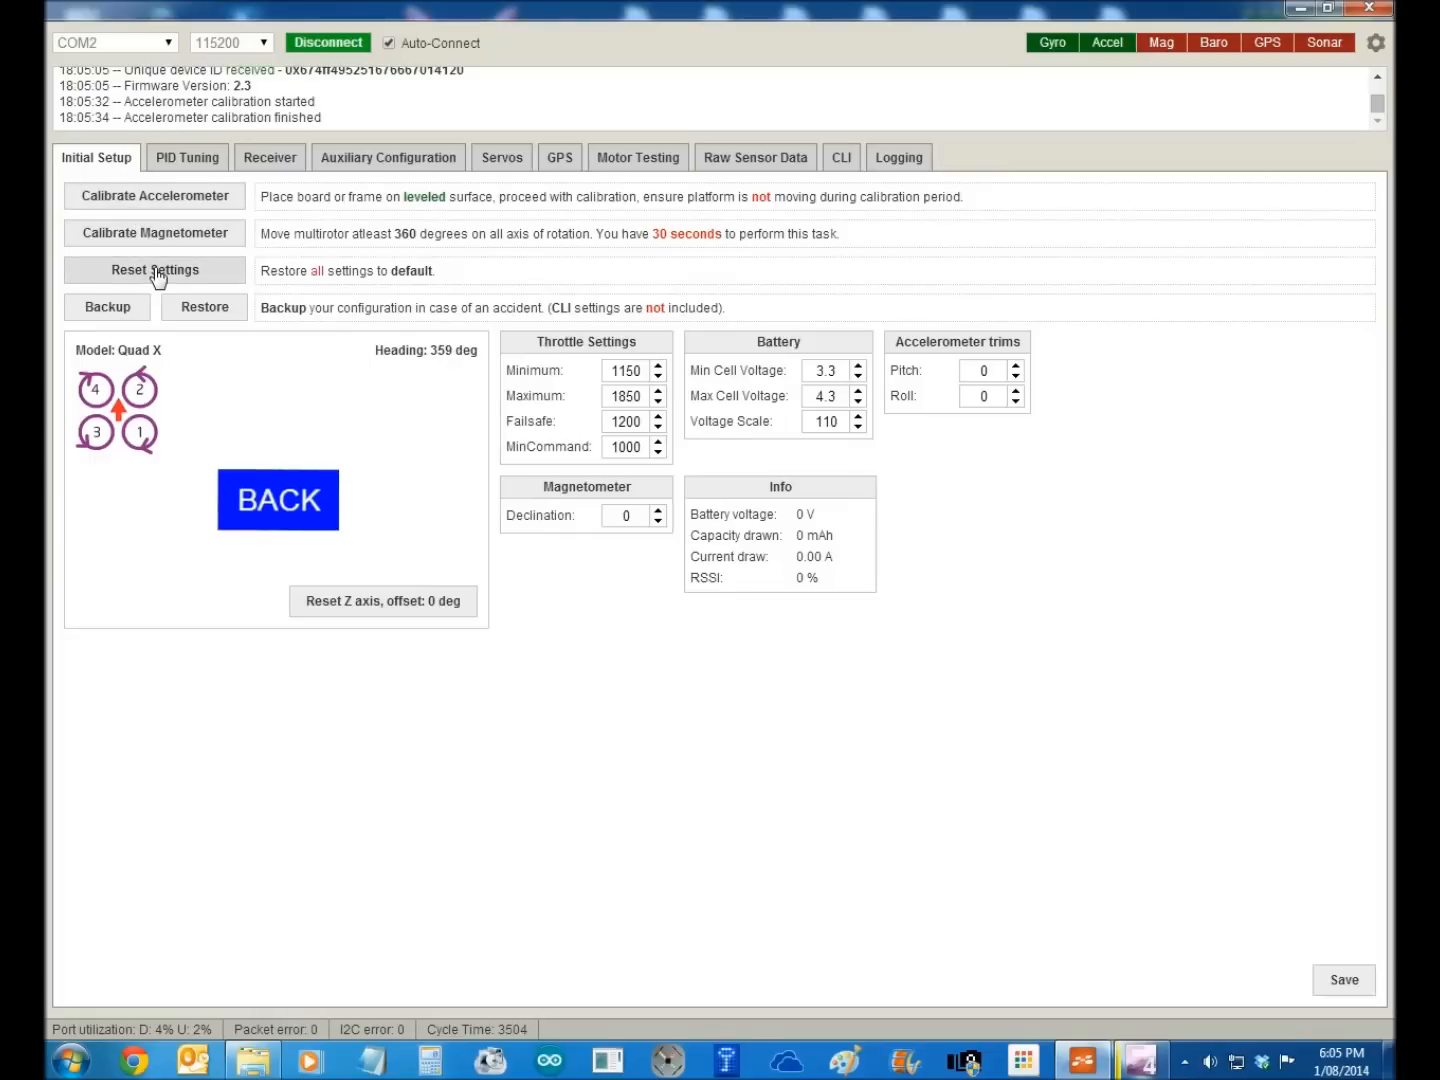
click(154, 270)
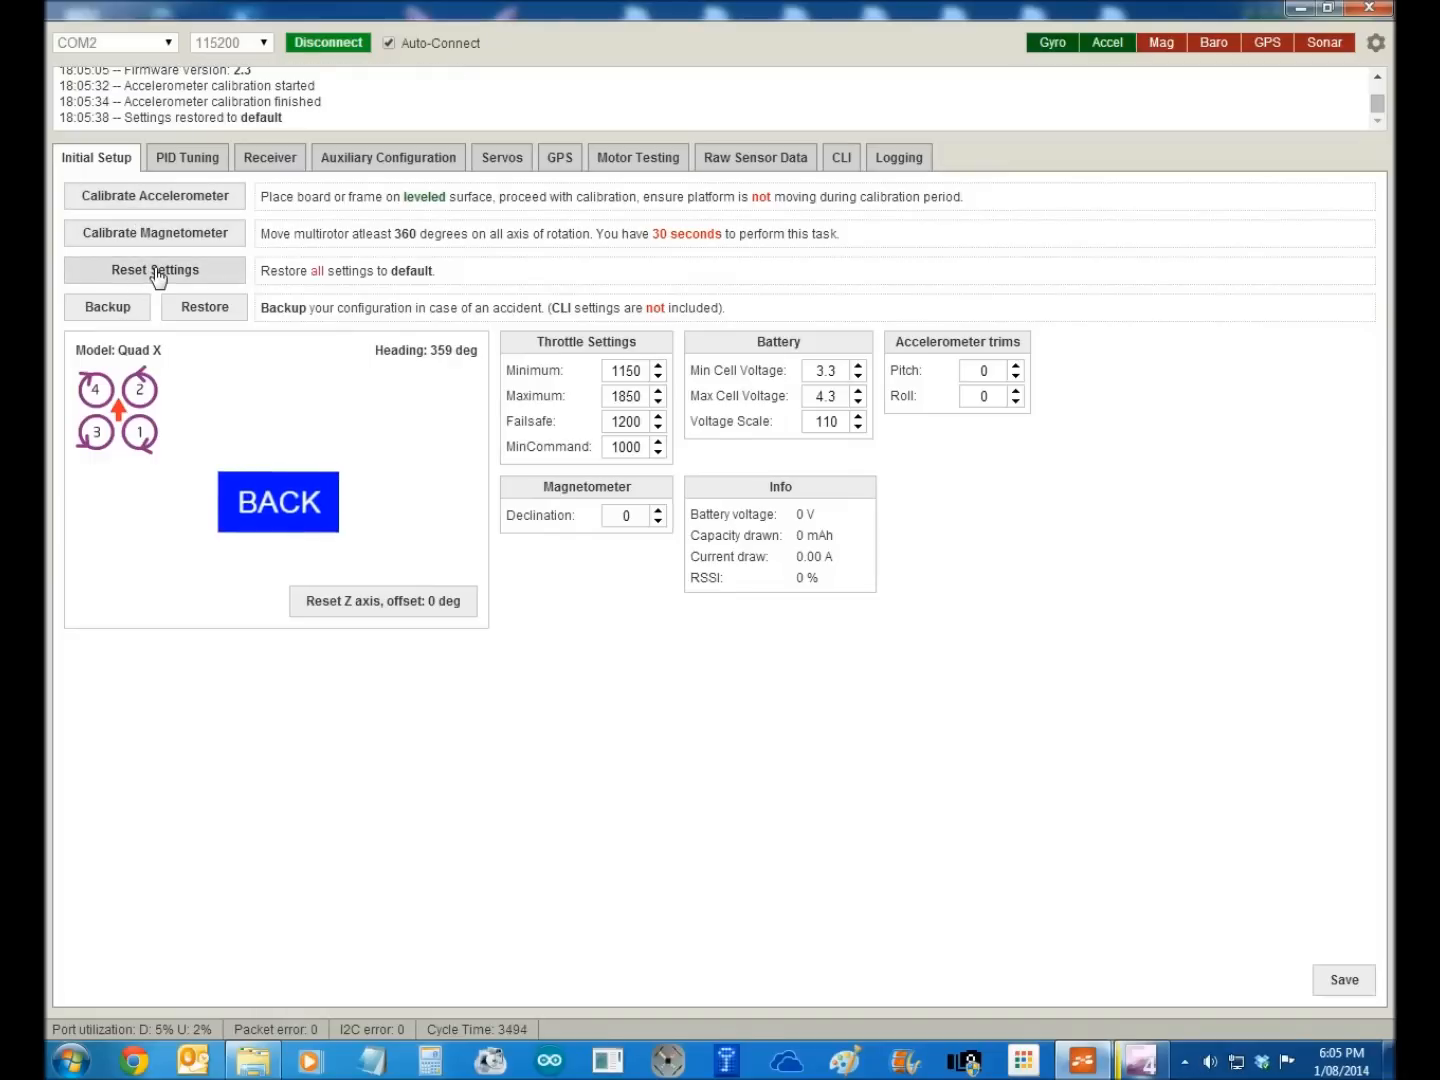
mouse_move(220, 332)
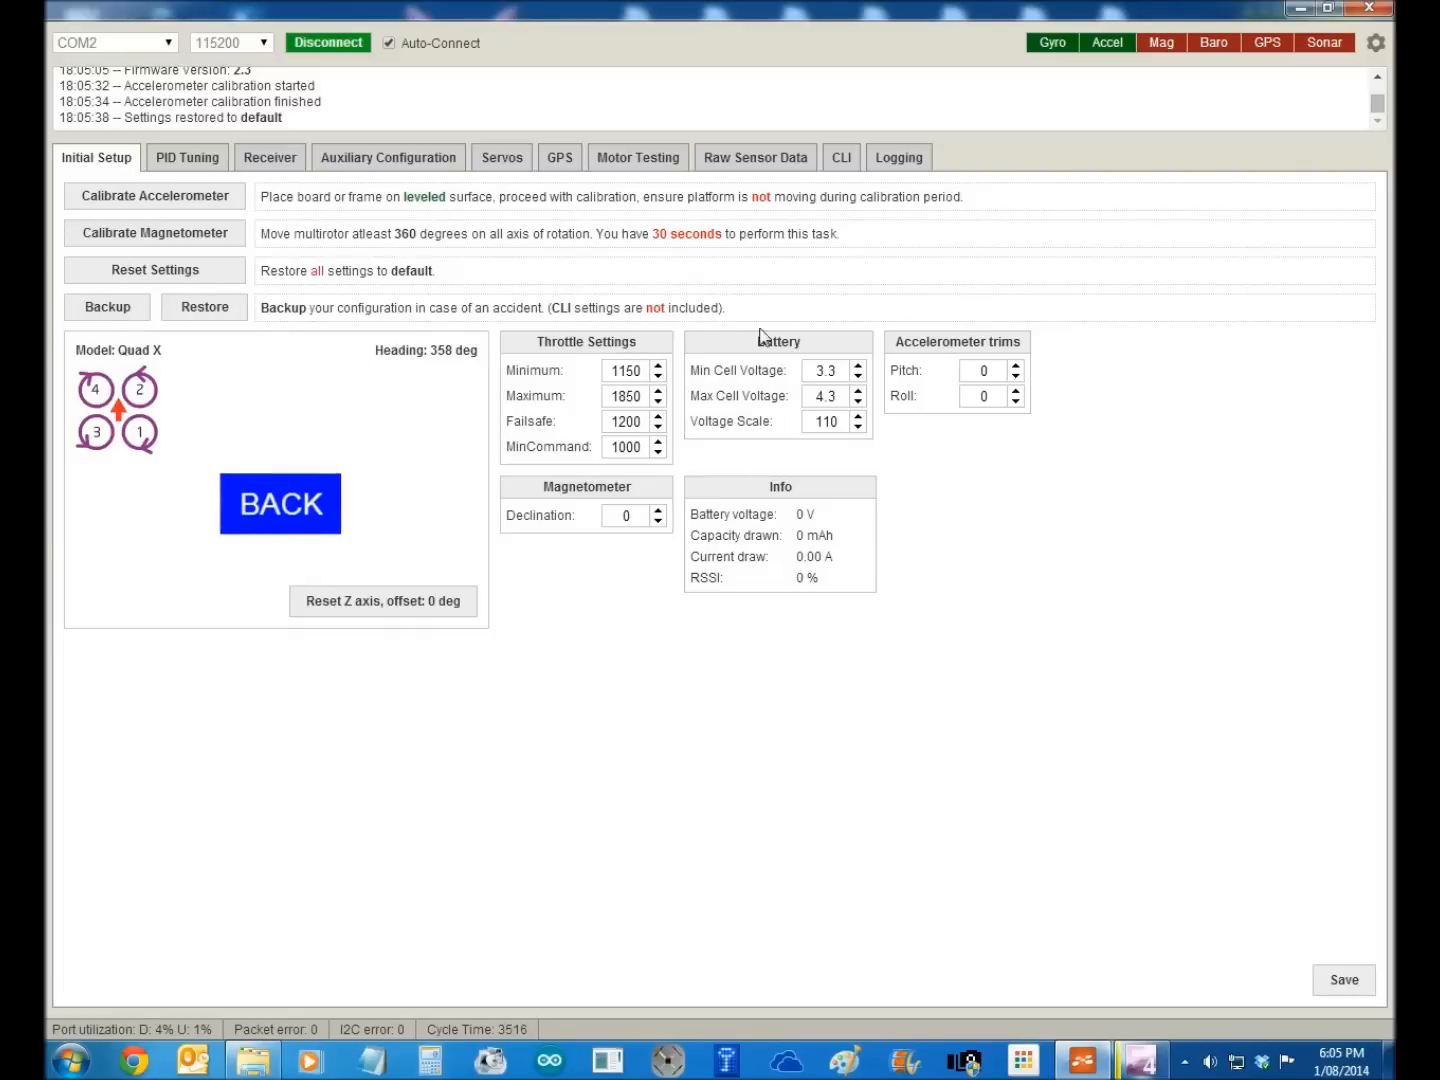
mouse_move(478, 364)
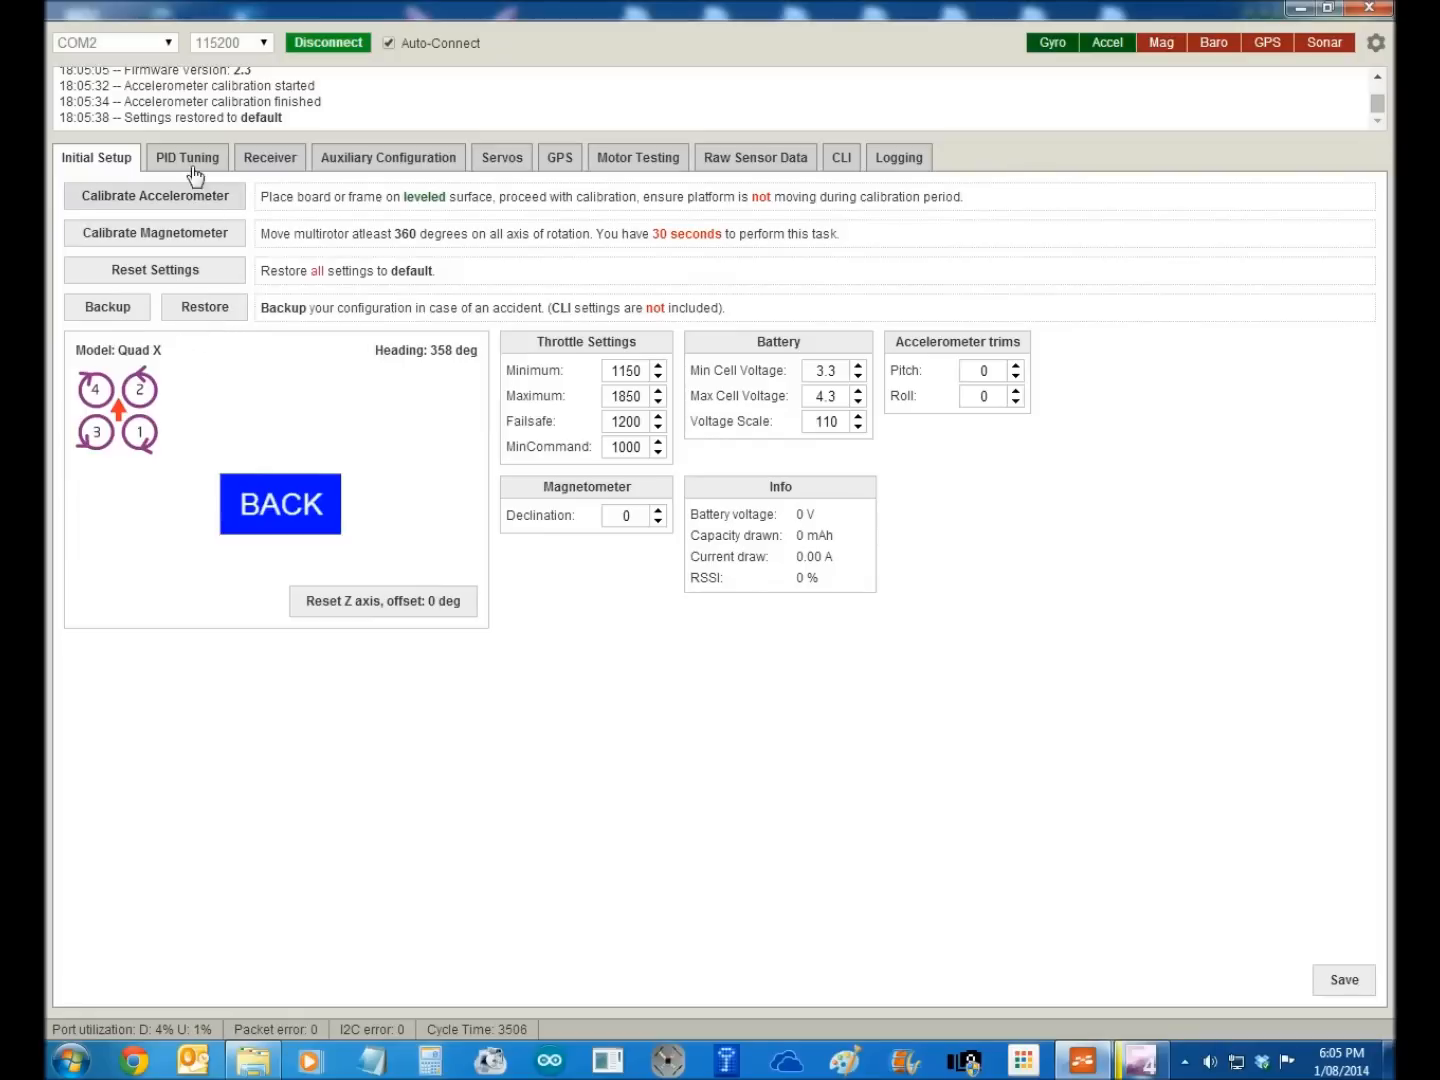
- Set ROLL & PITCH rate to 0.50 and YAW rate to 0.60 and save to EEPROM
click(188, 156)
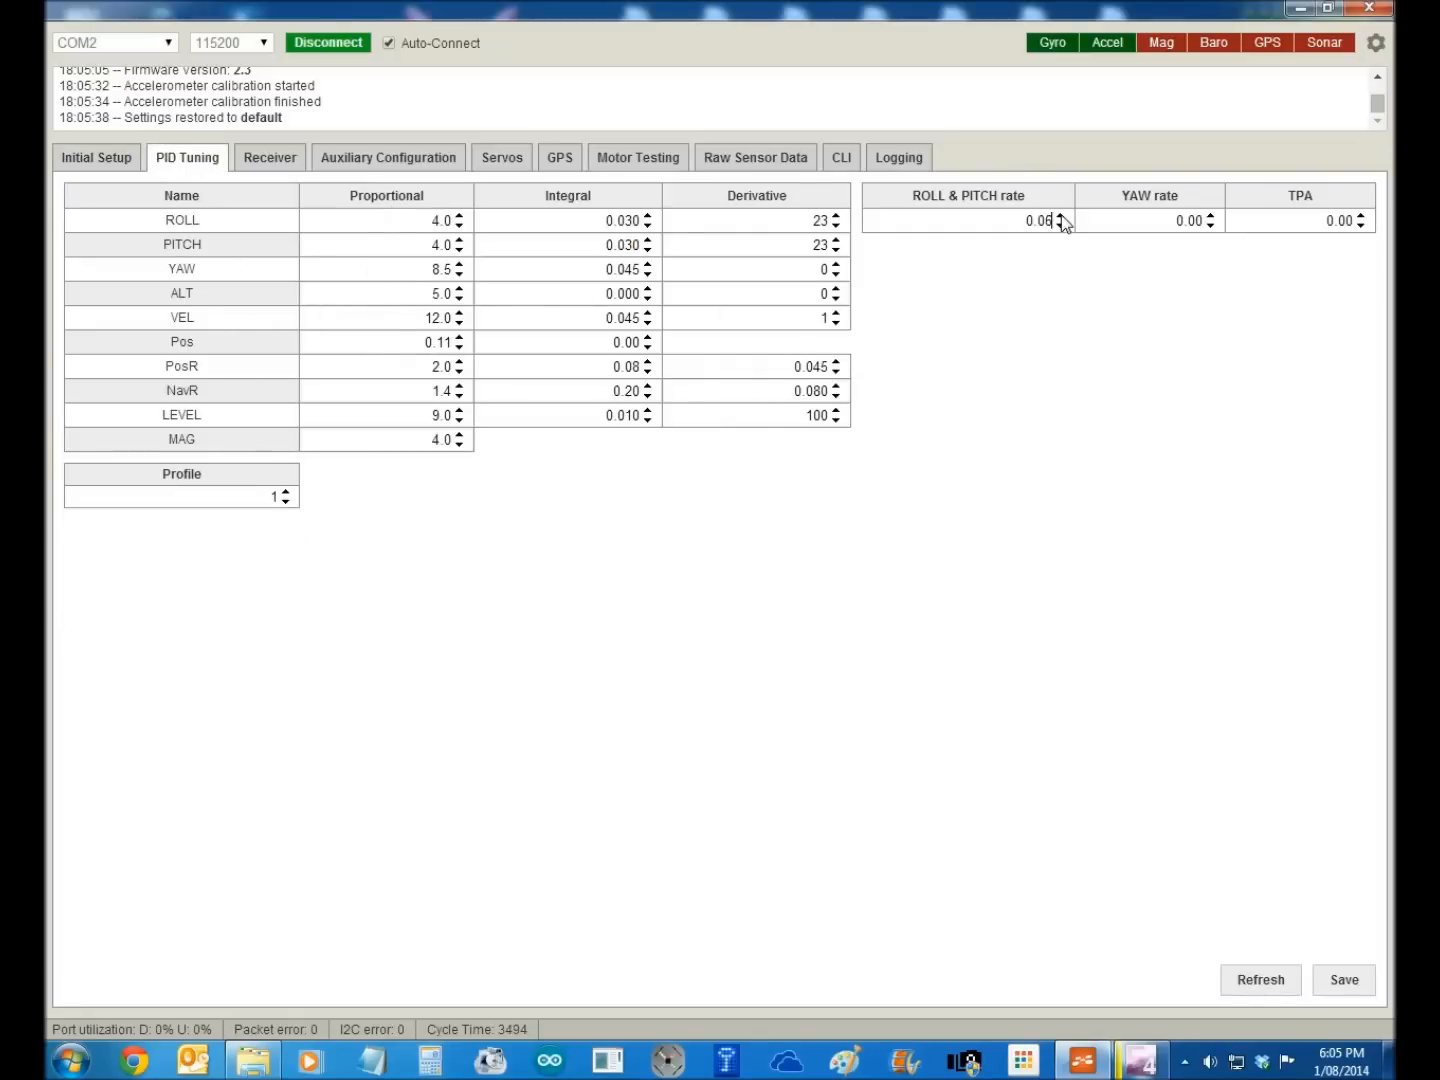
click(1060, 216)
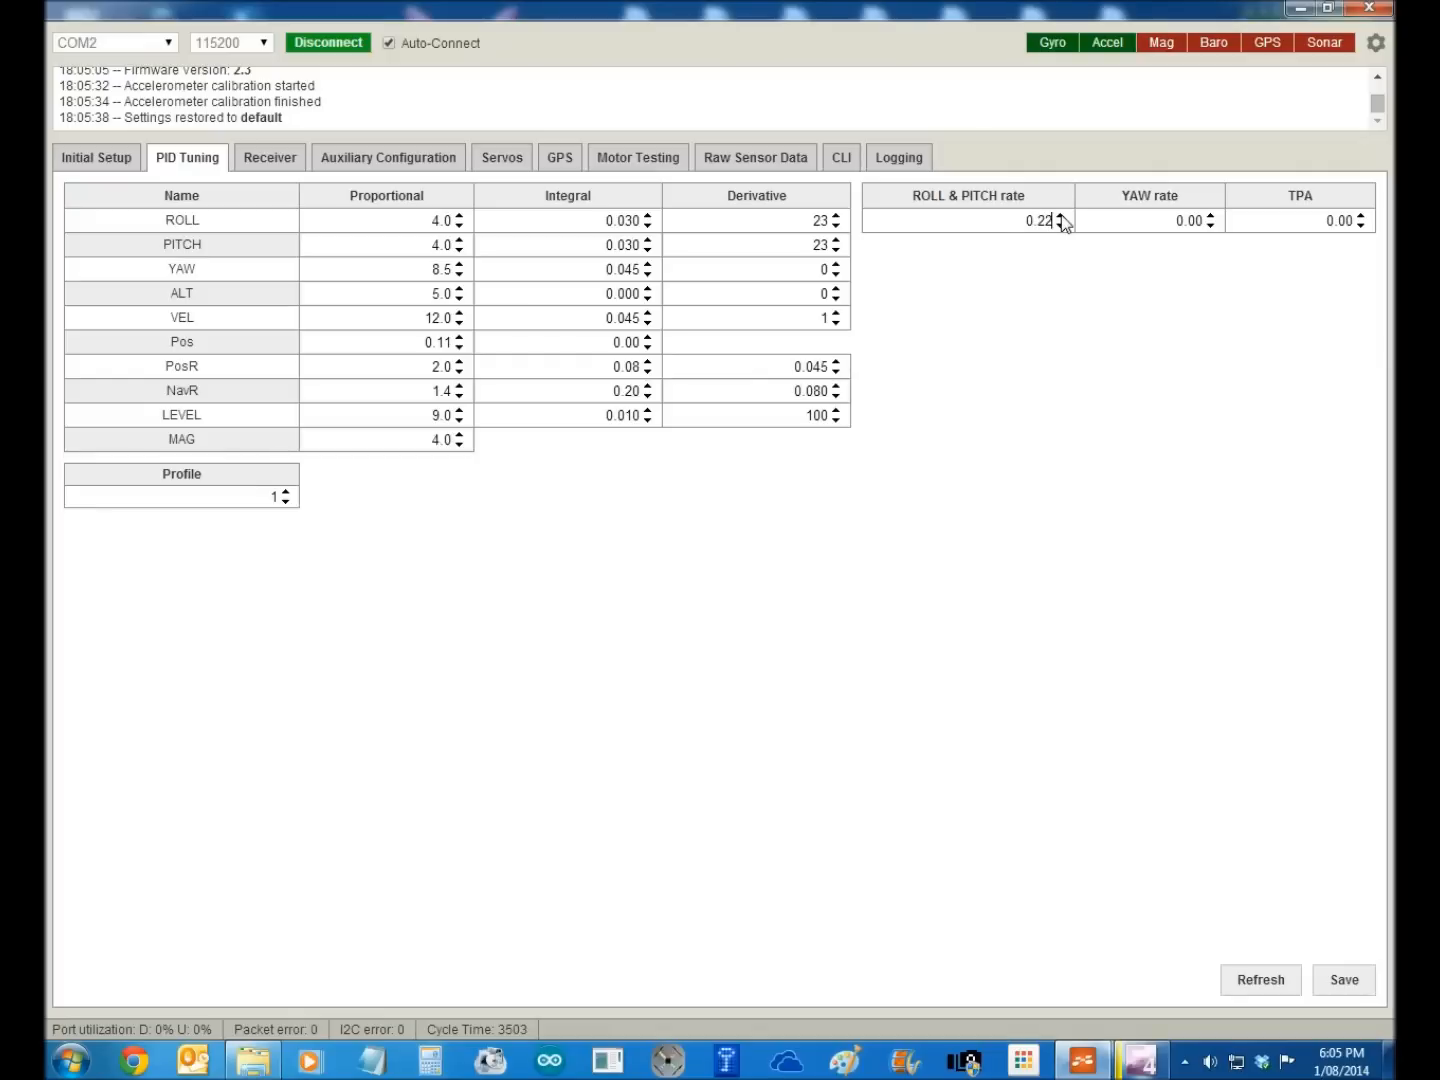
click(1062, 216)
text(0.6)
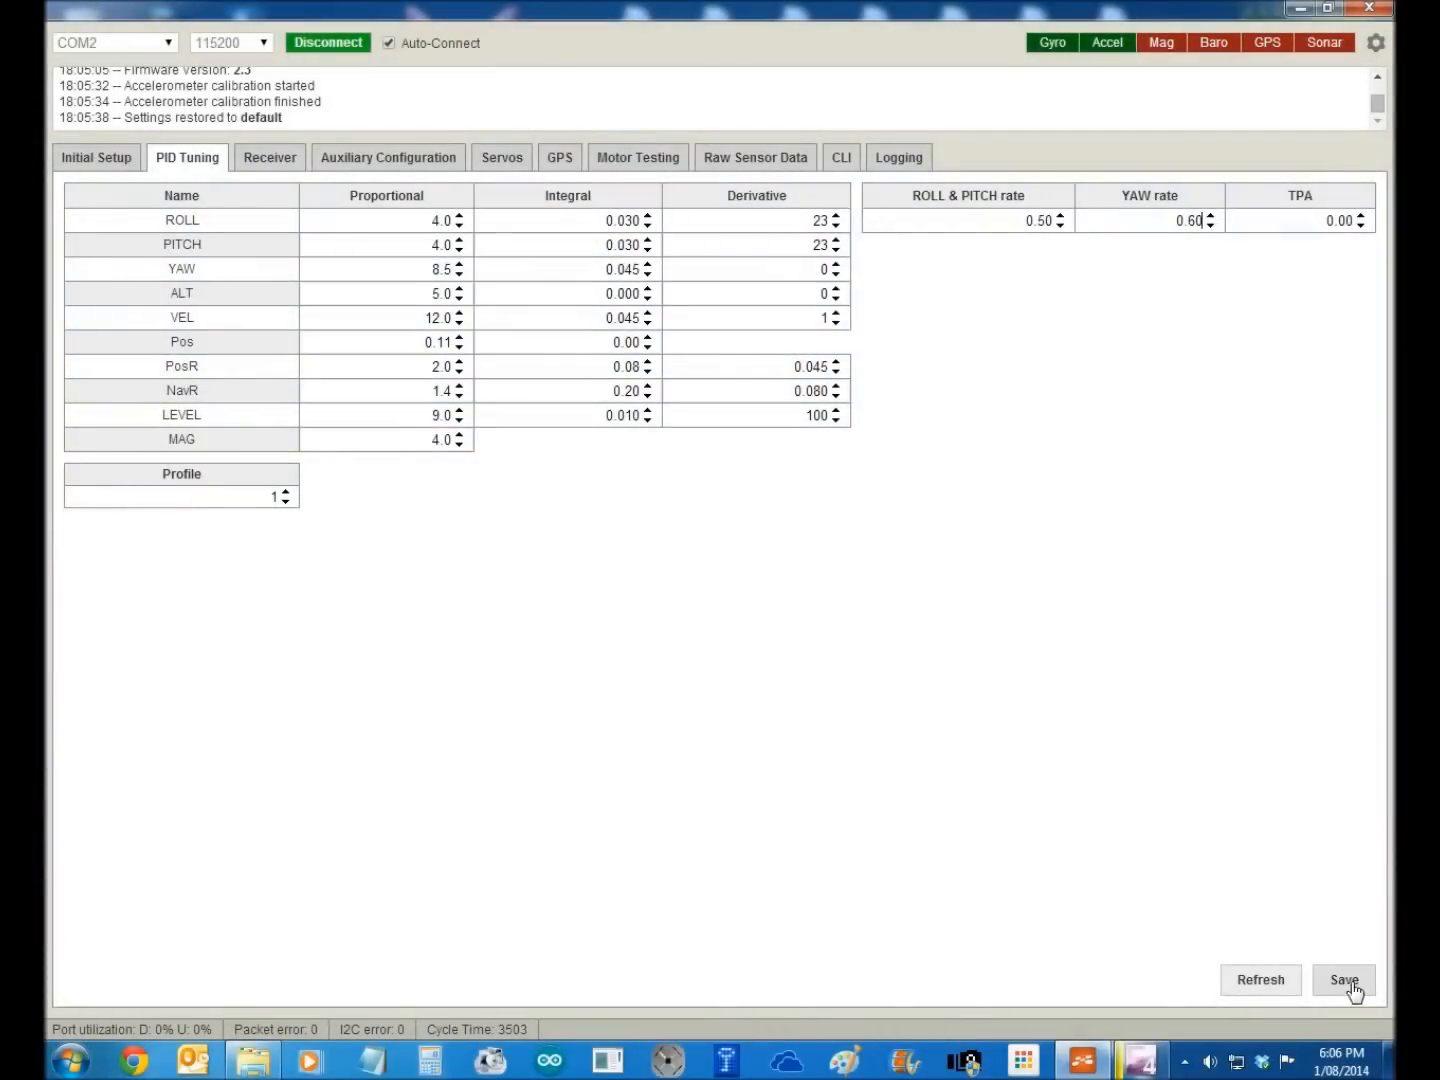
click(1344, 980)
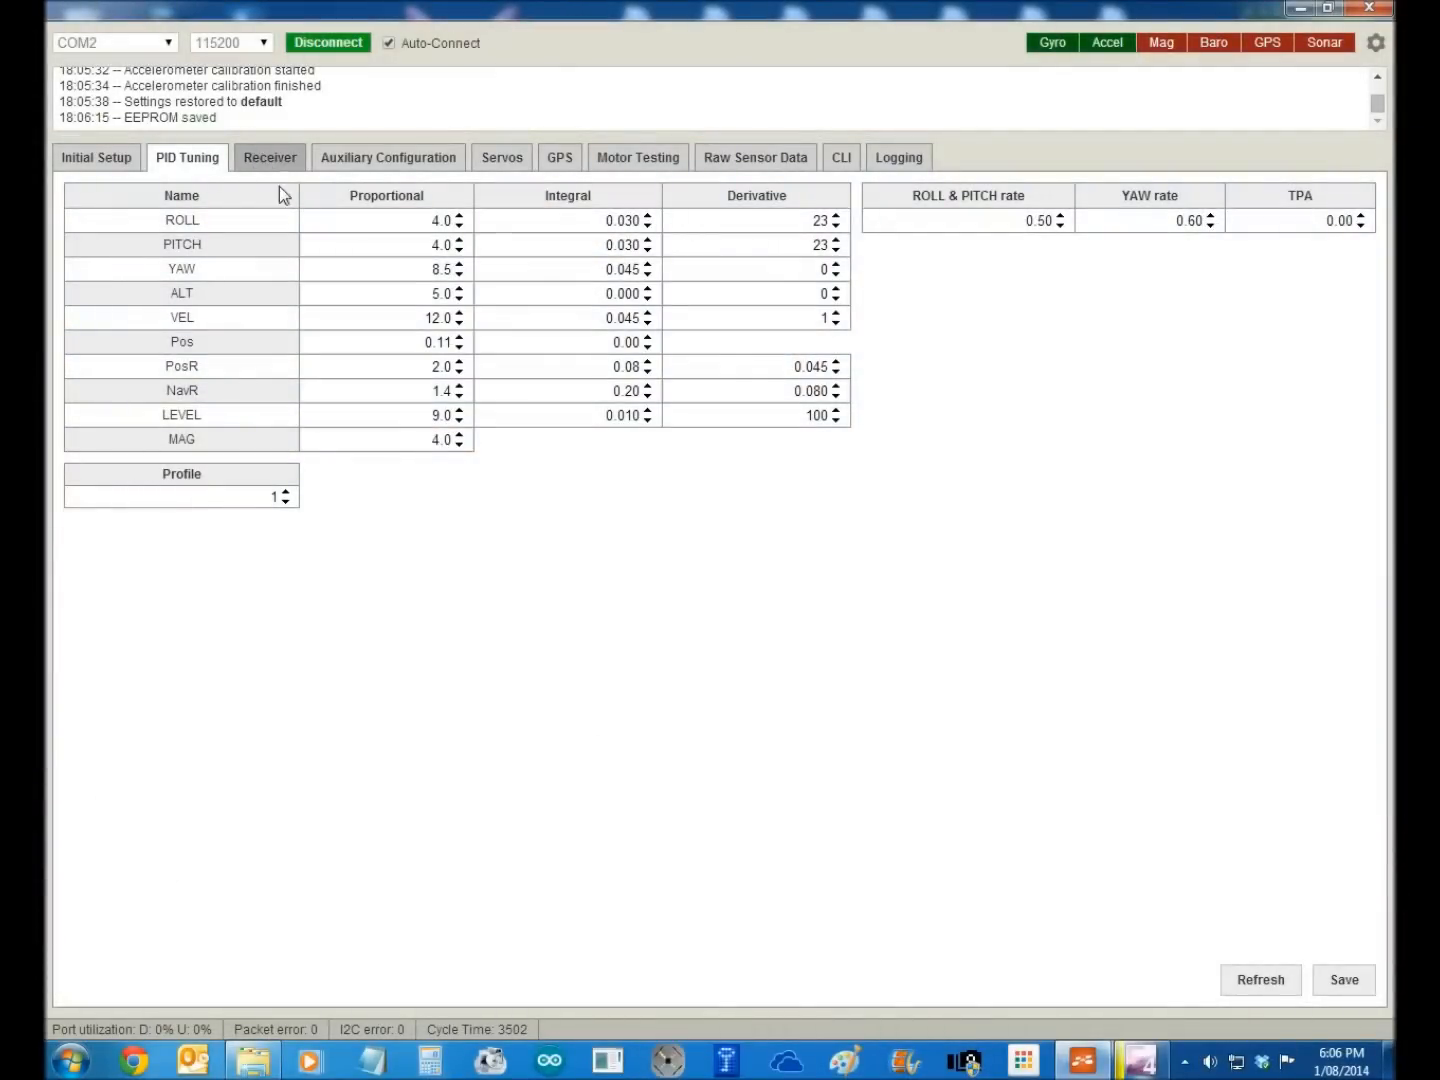
- Set receiver RC Rate to 1.60 and RC Expo to 0.50 and save to EEPROM
click(268, 156)
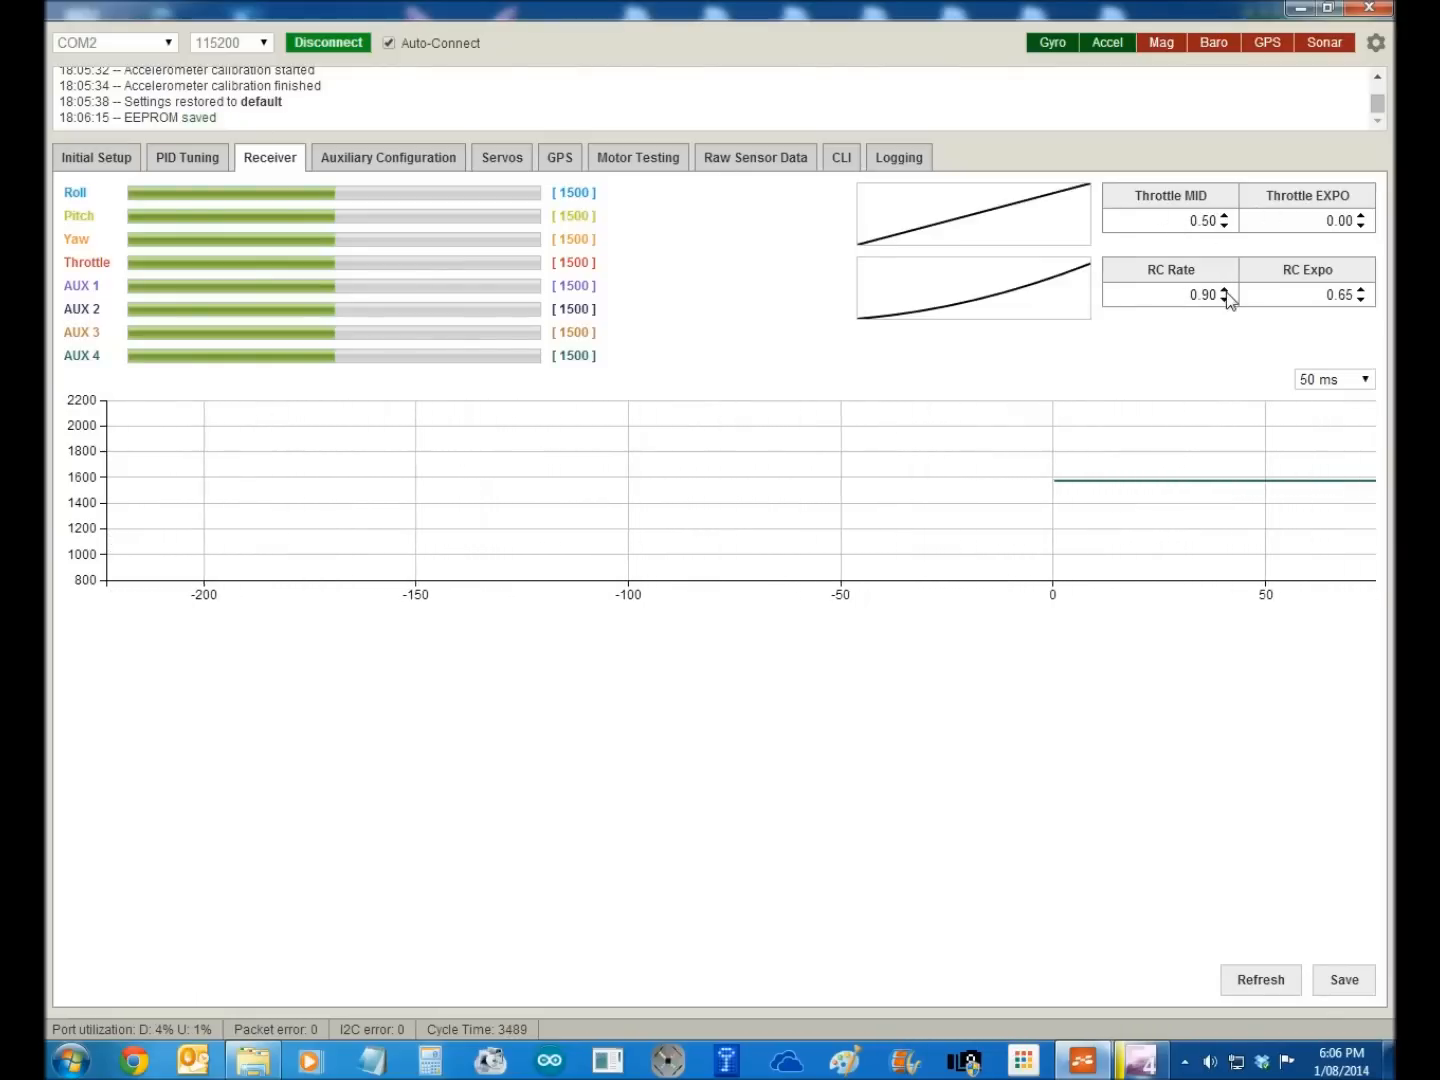
click(1224, 290)
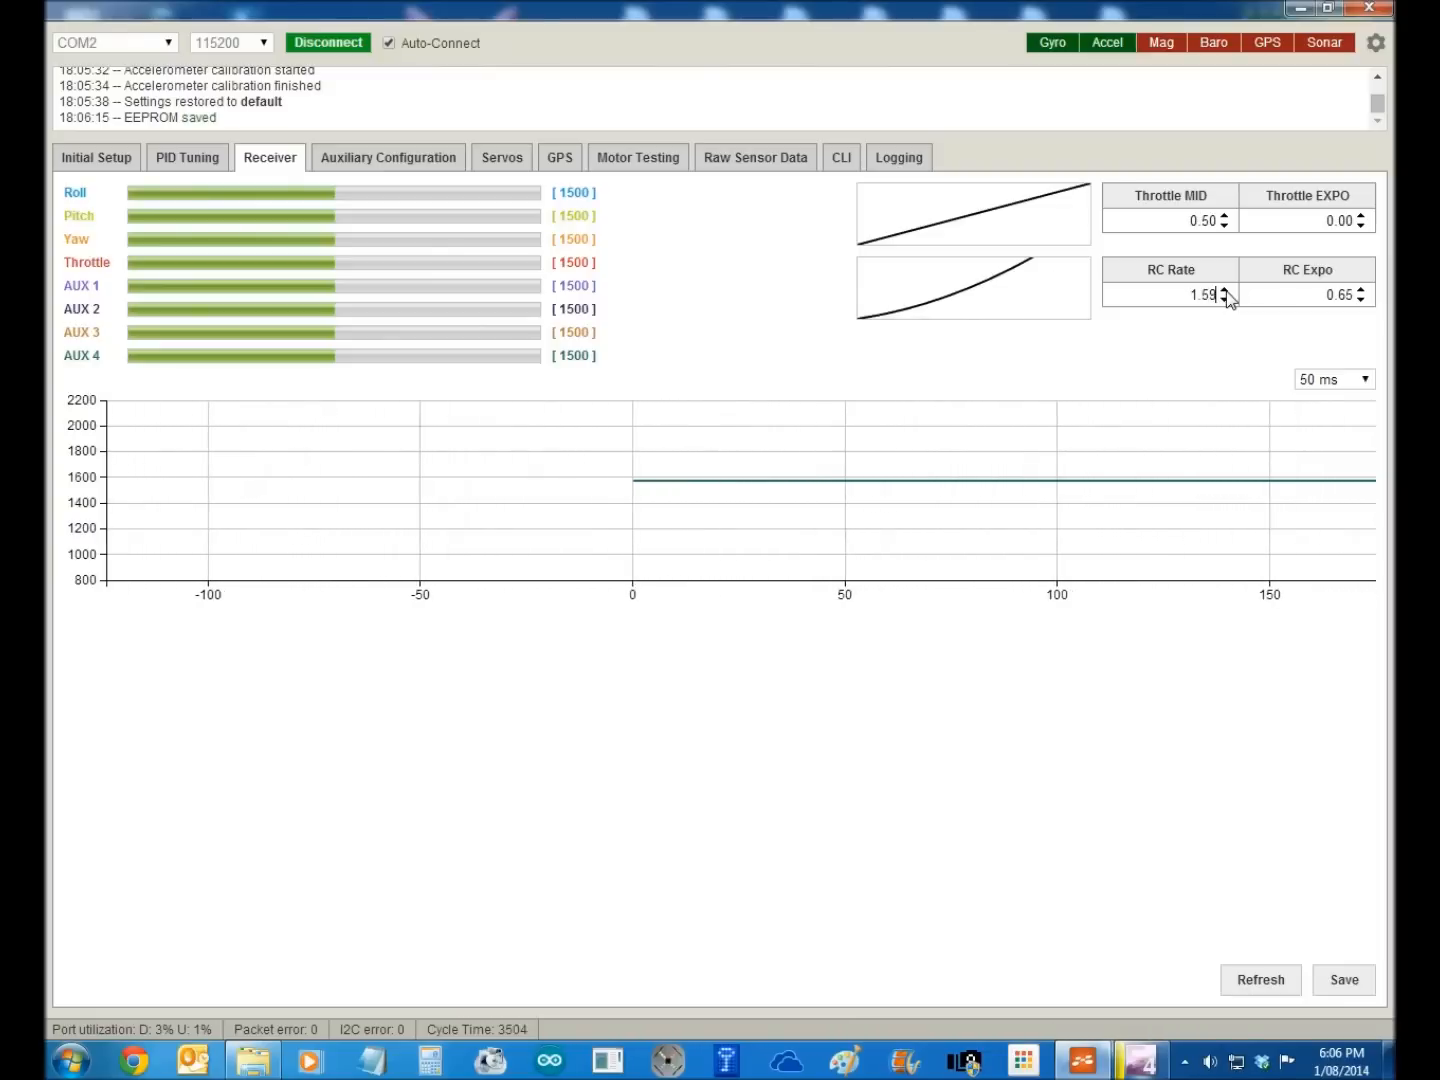
click(1360, 300)
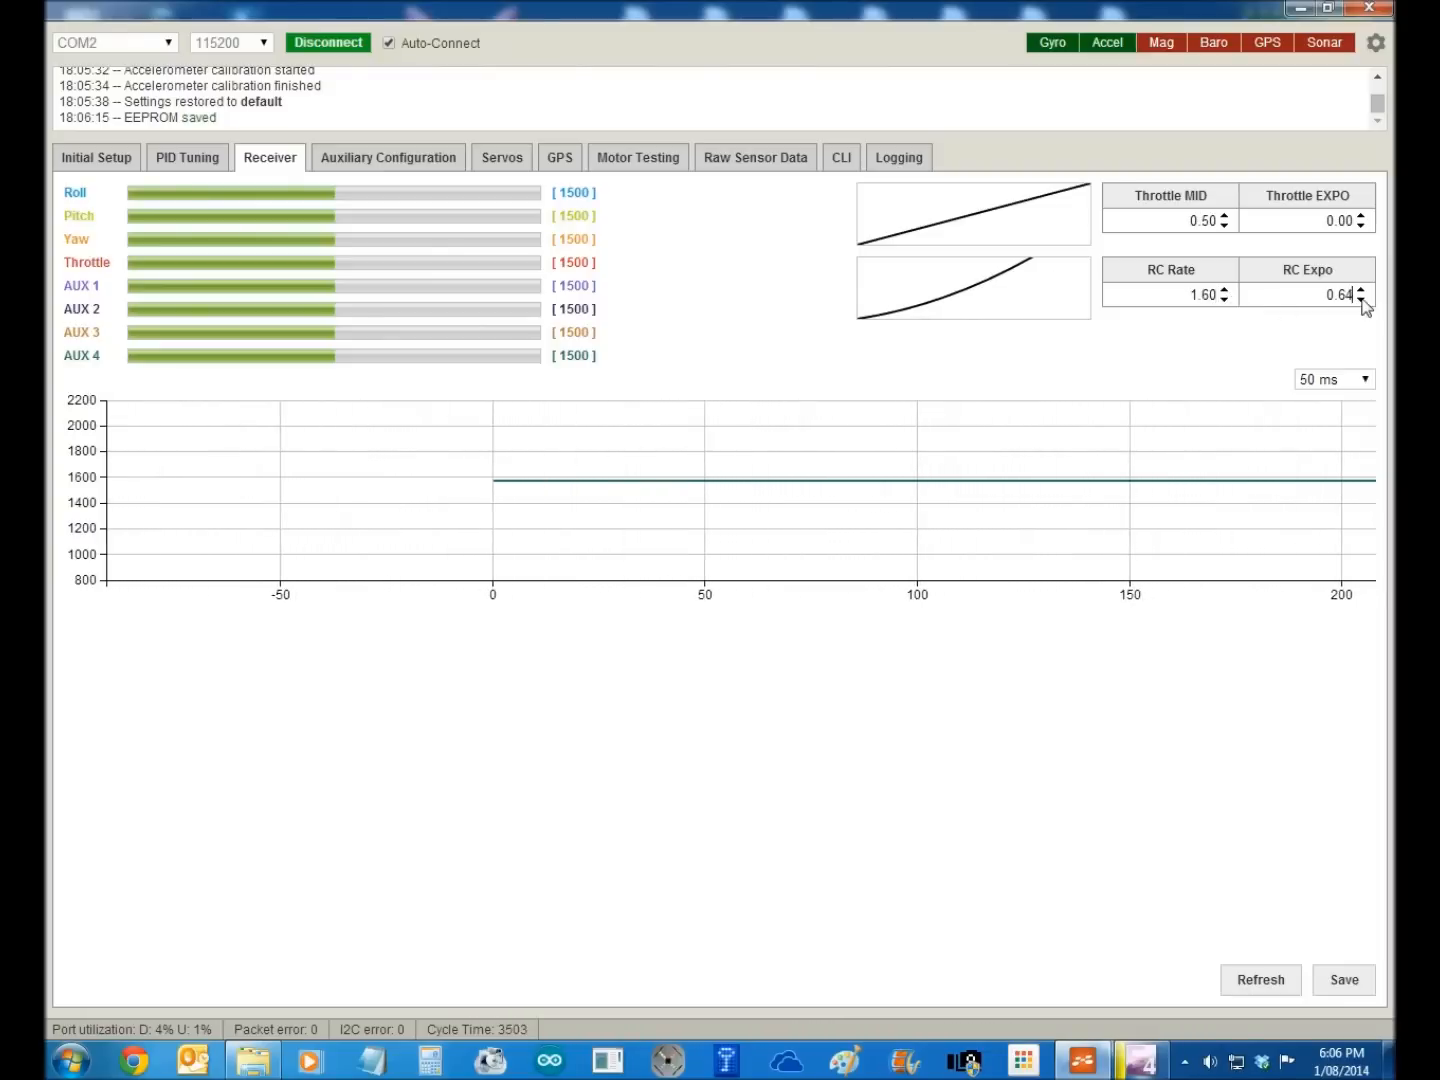
click(1360, 300)
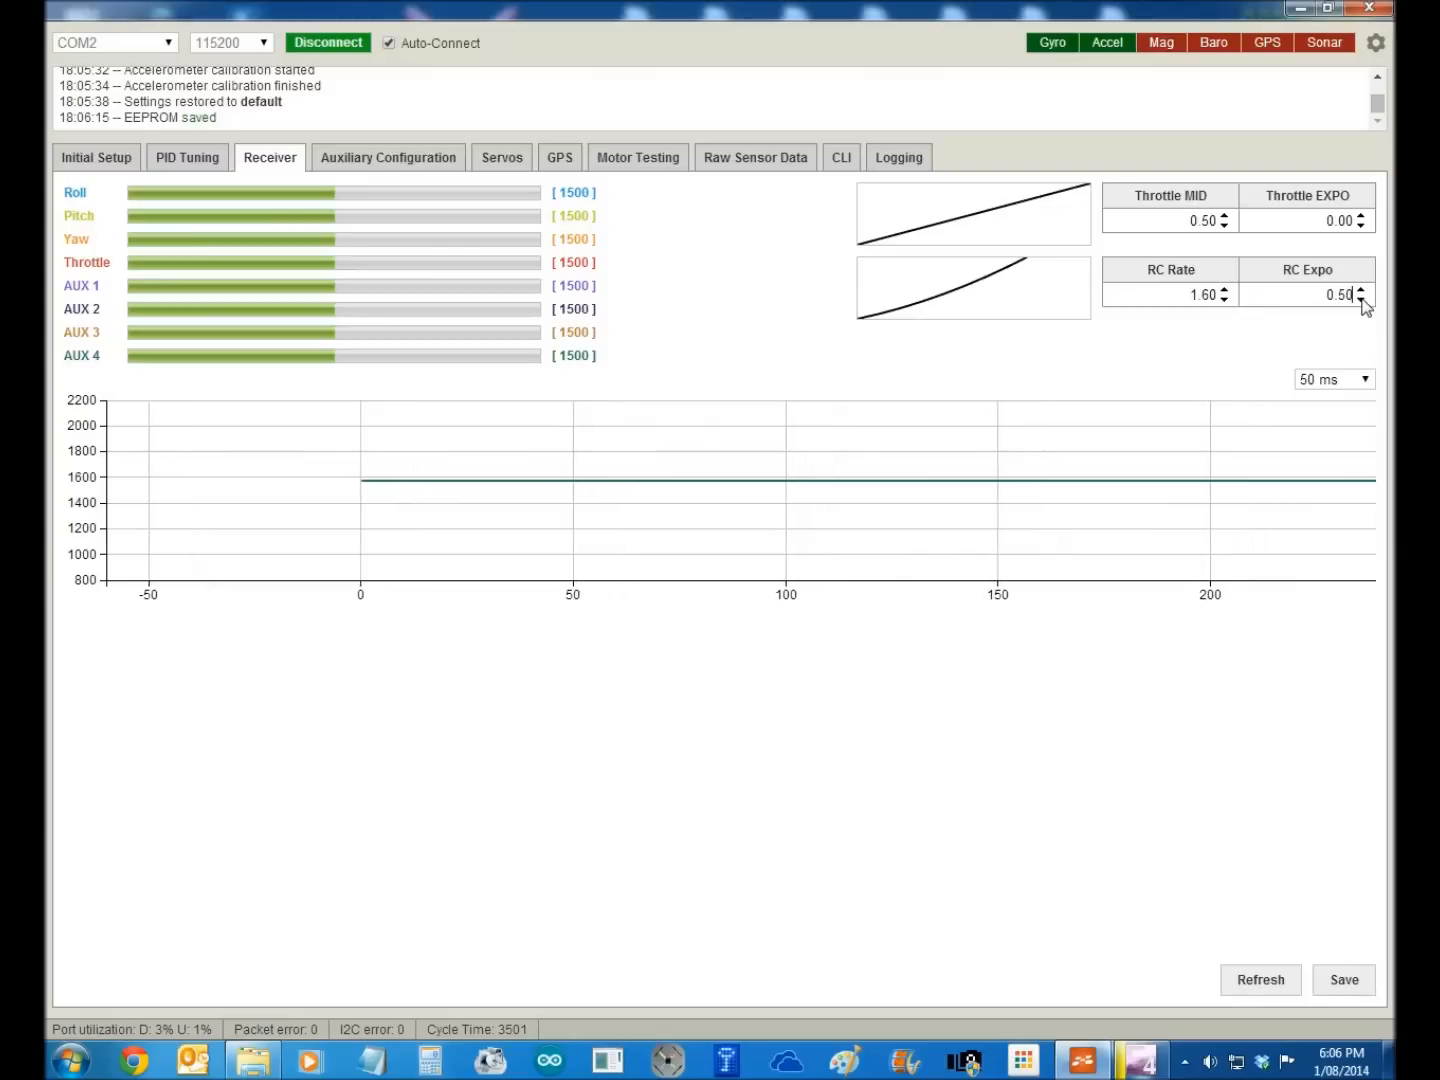
click(1360, 300)
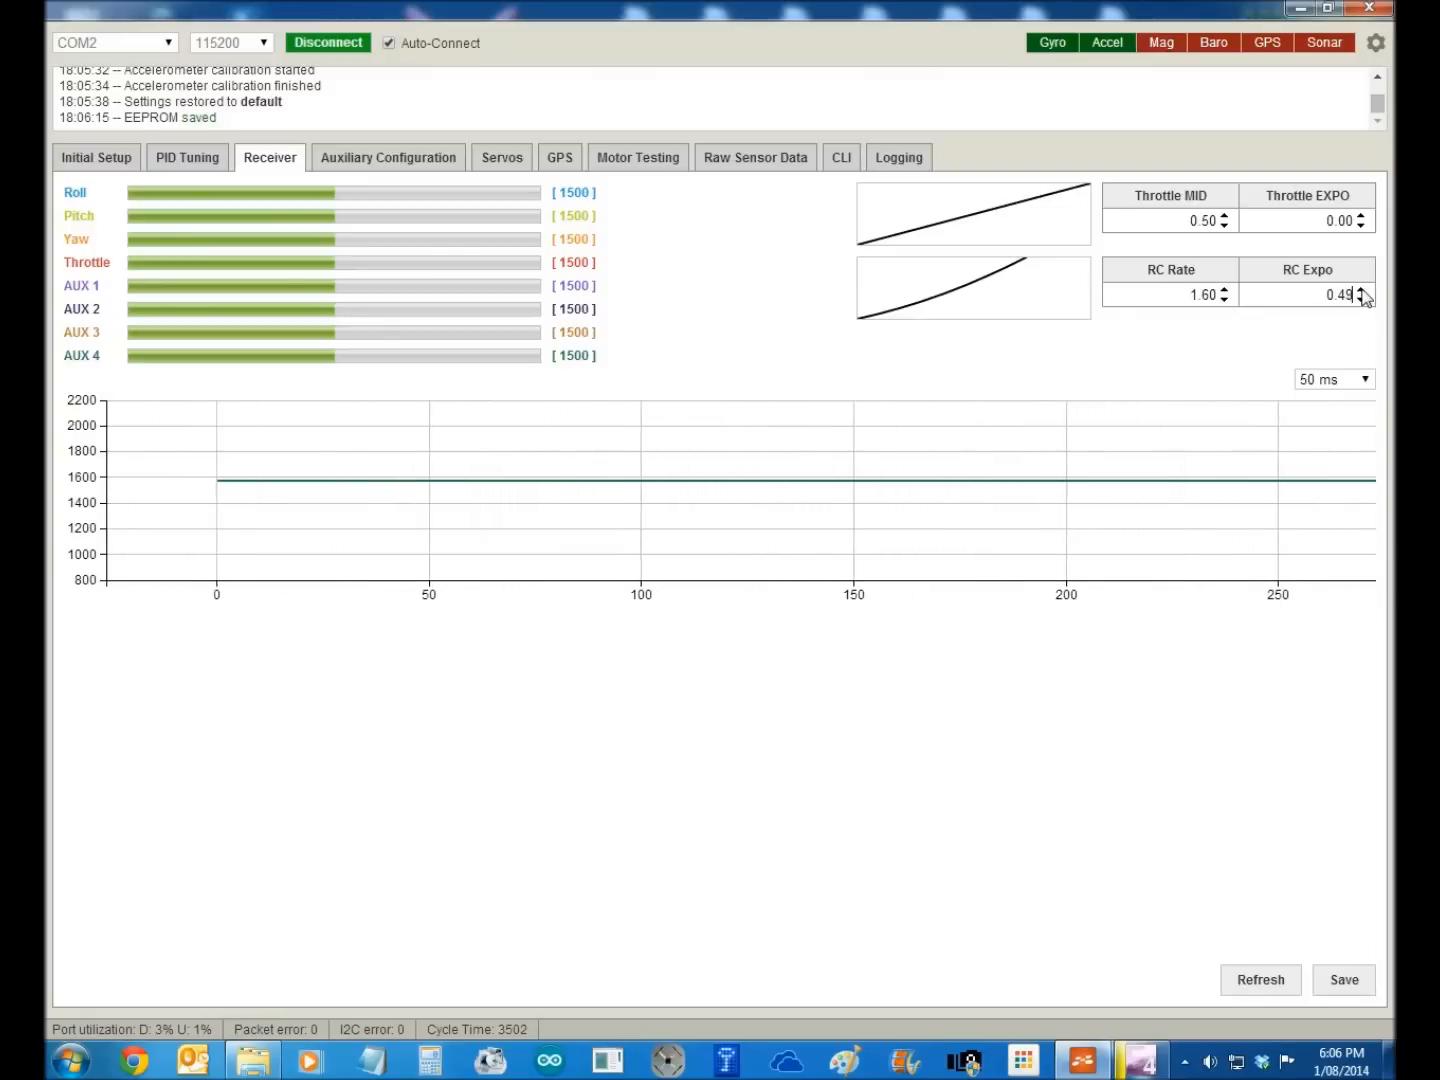
click(1360, 288)
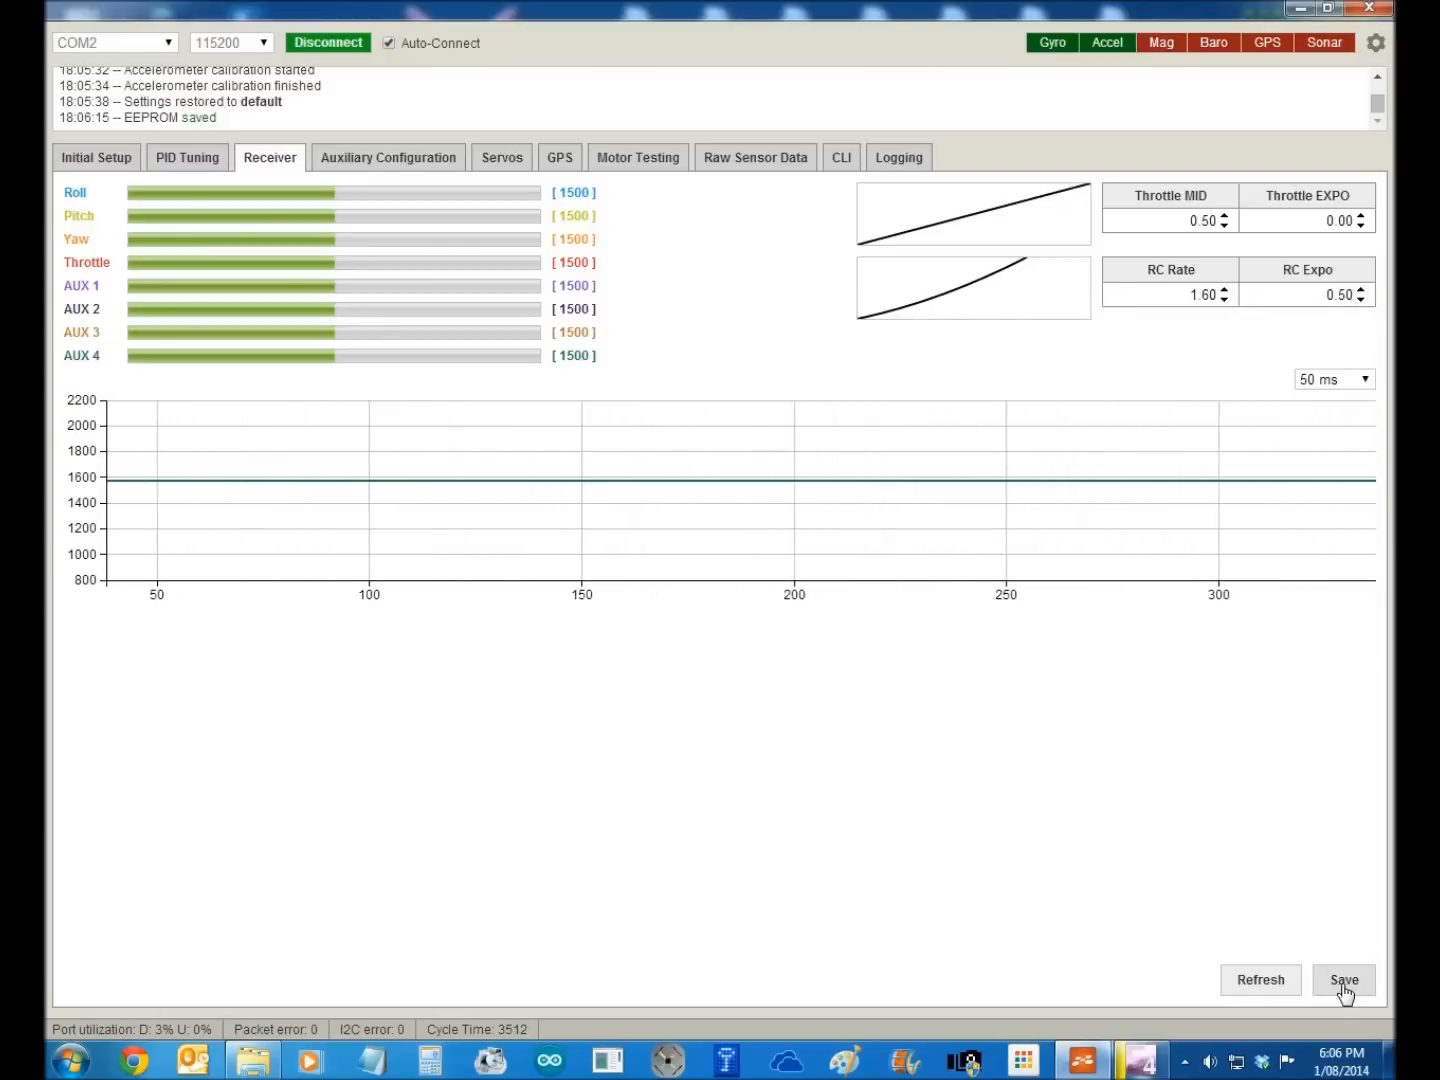
click(1344, 980)
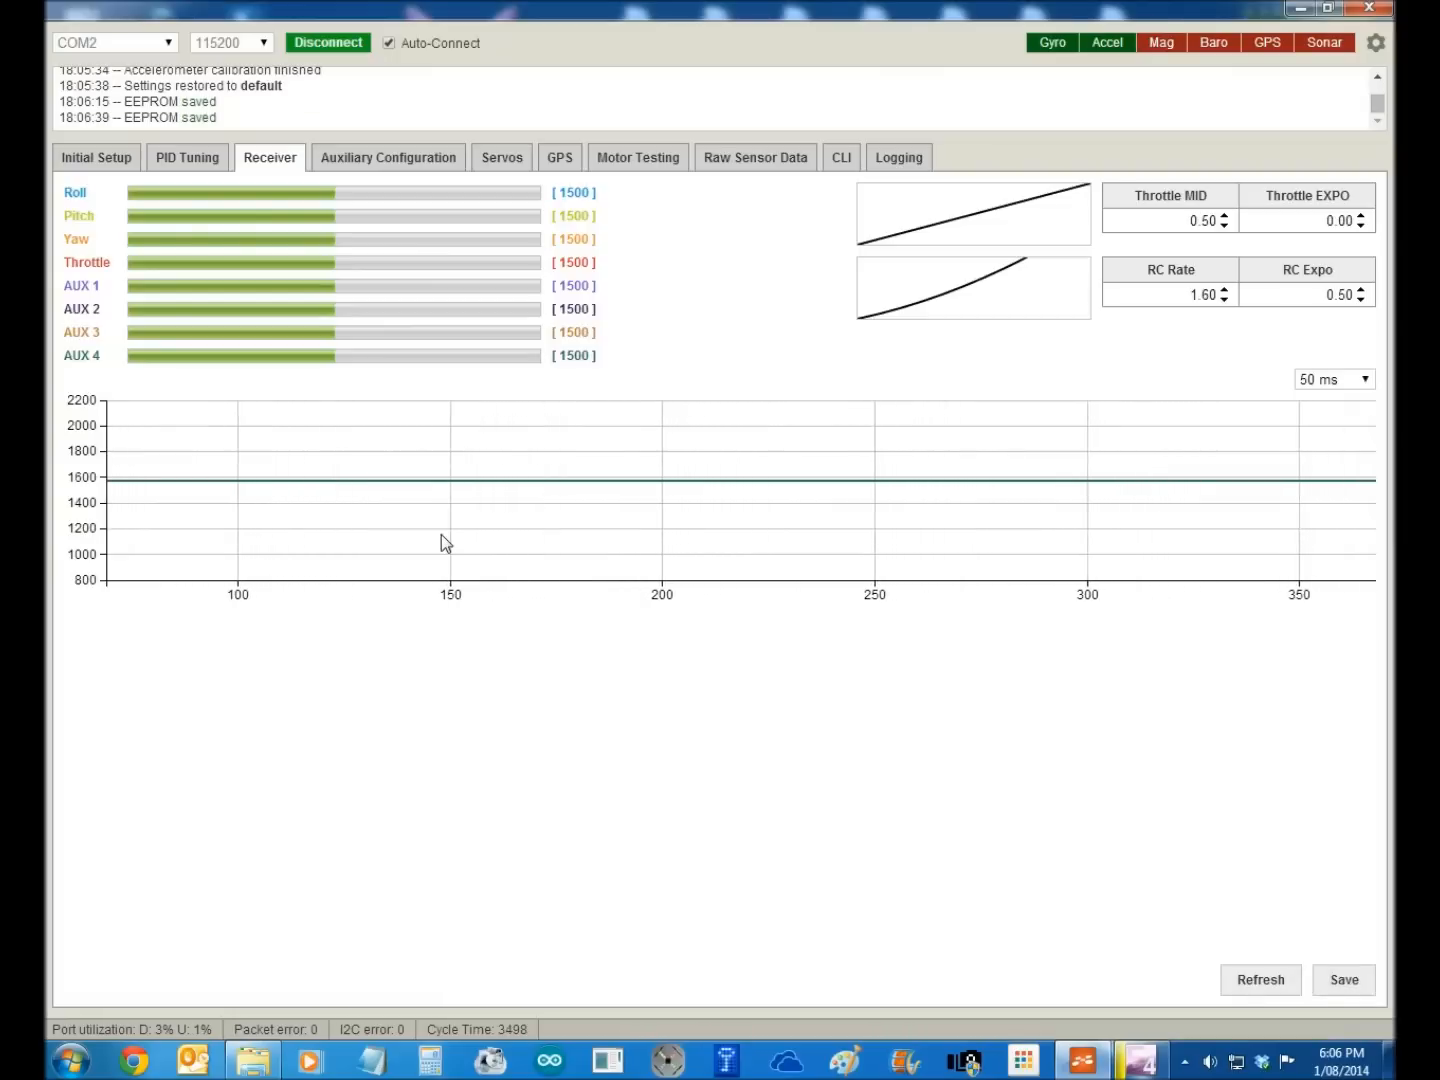
- Enable HORIZON on AUX 1 LOW, MED and HIGH with ARM at MED/HIGH, and save
click(388, 156)
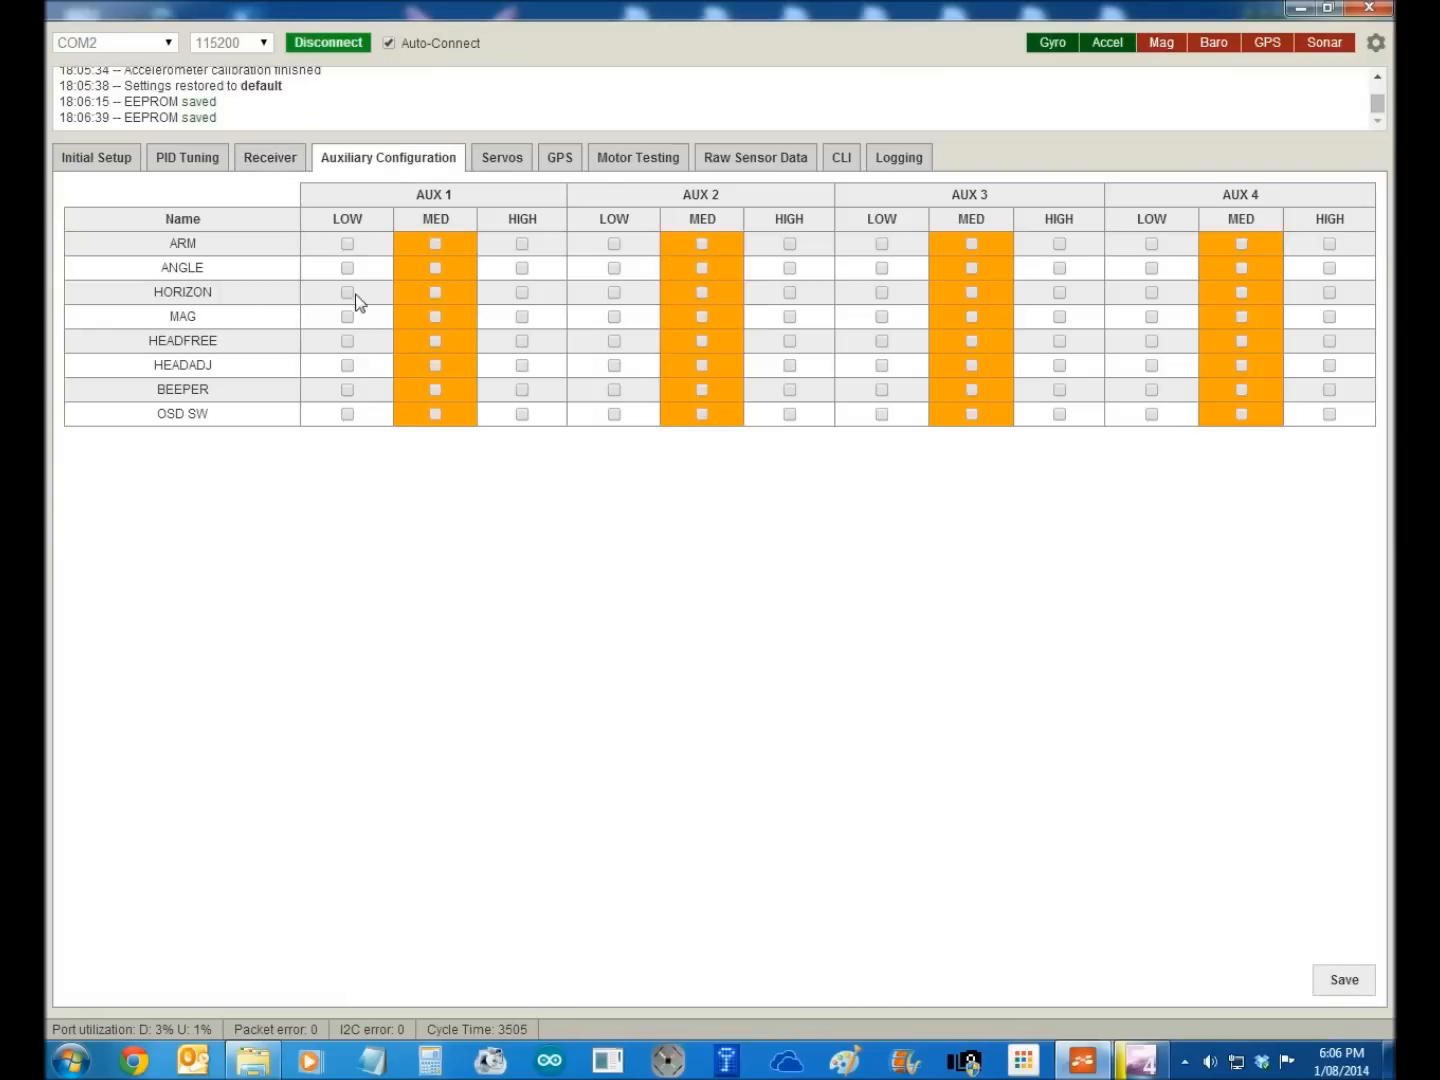
mouse_move(436, 300)
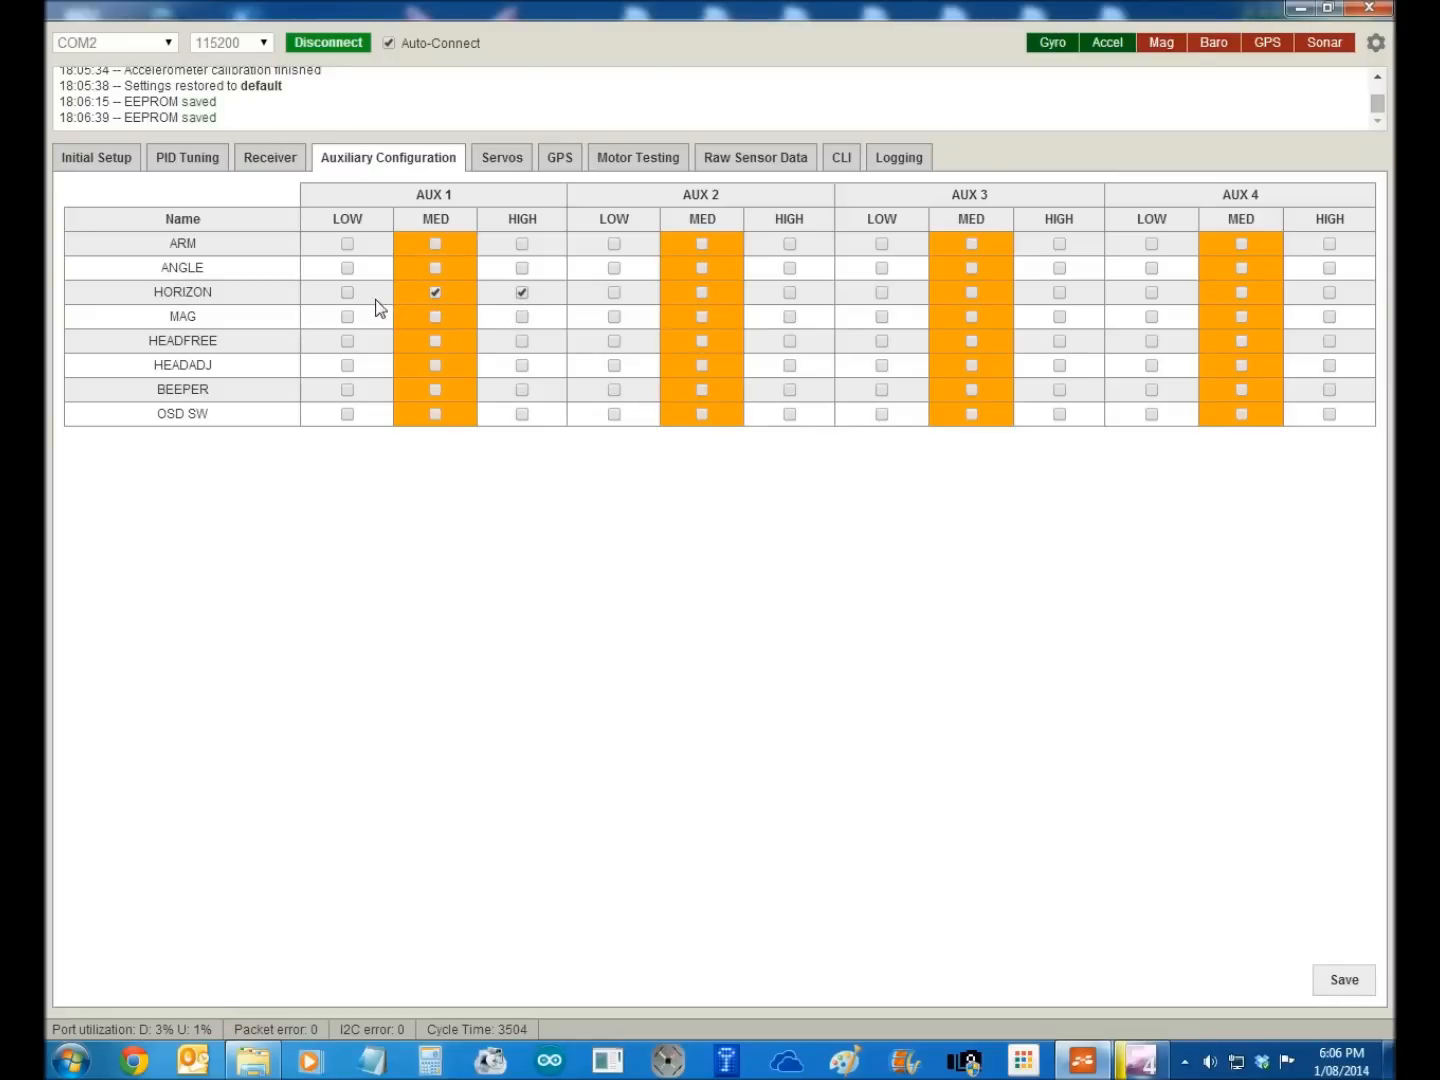
click(348, 292)
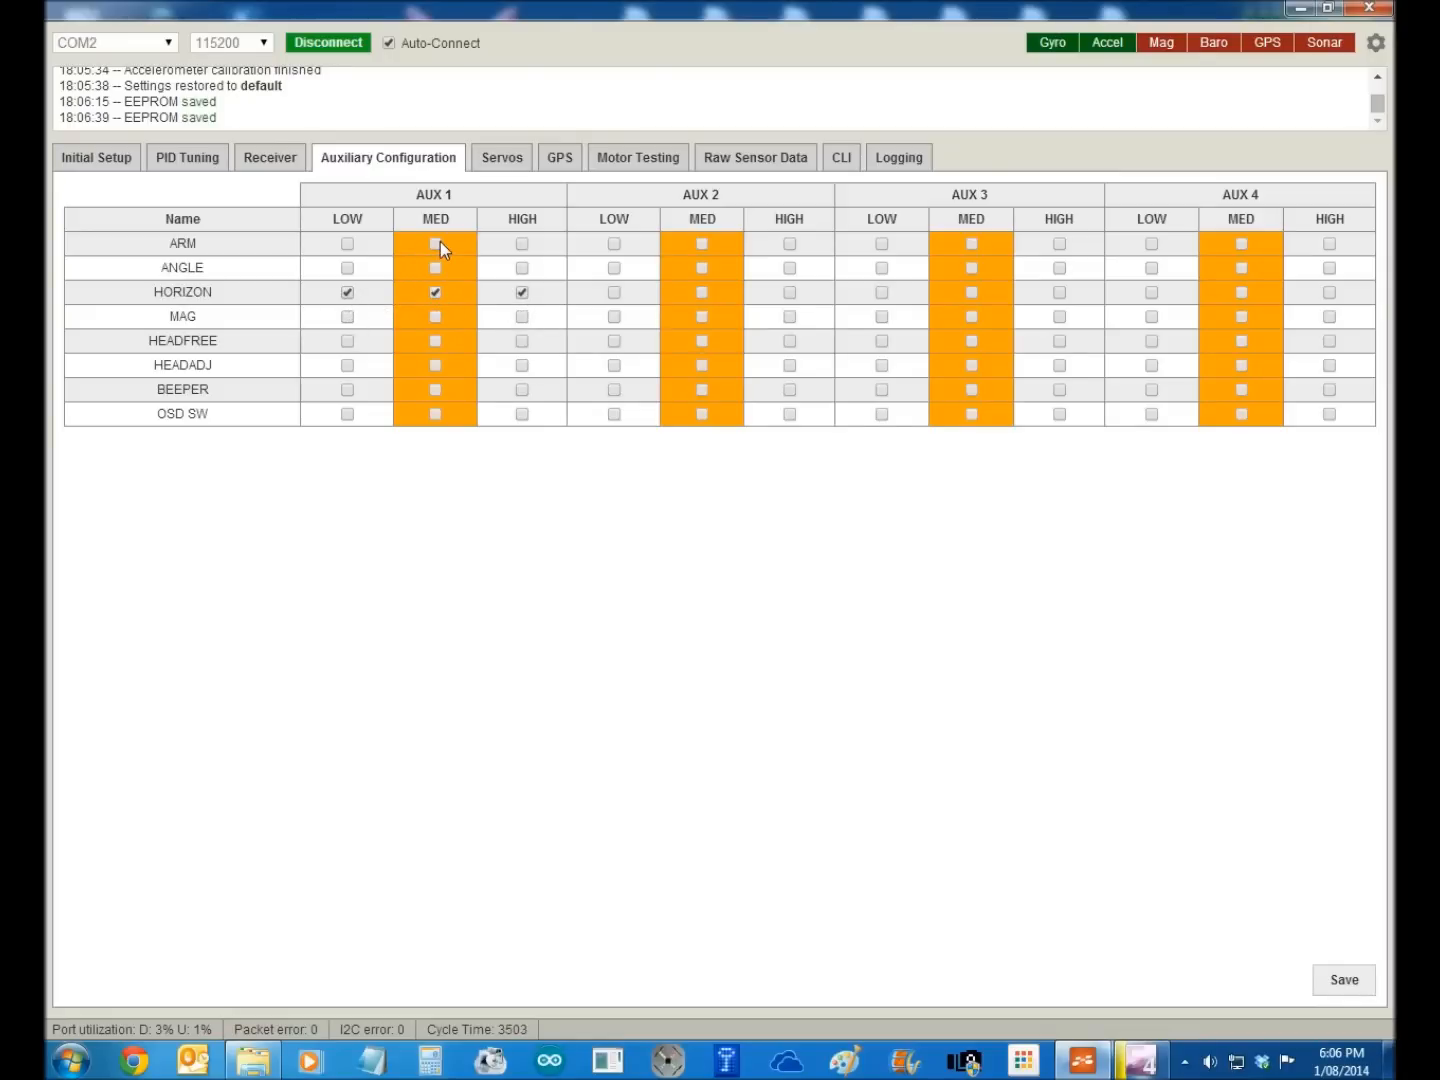
click(436, 244)
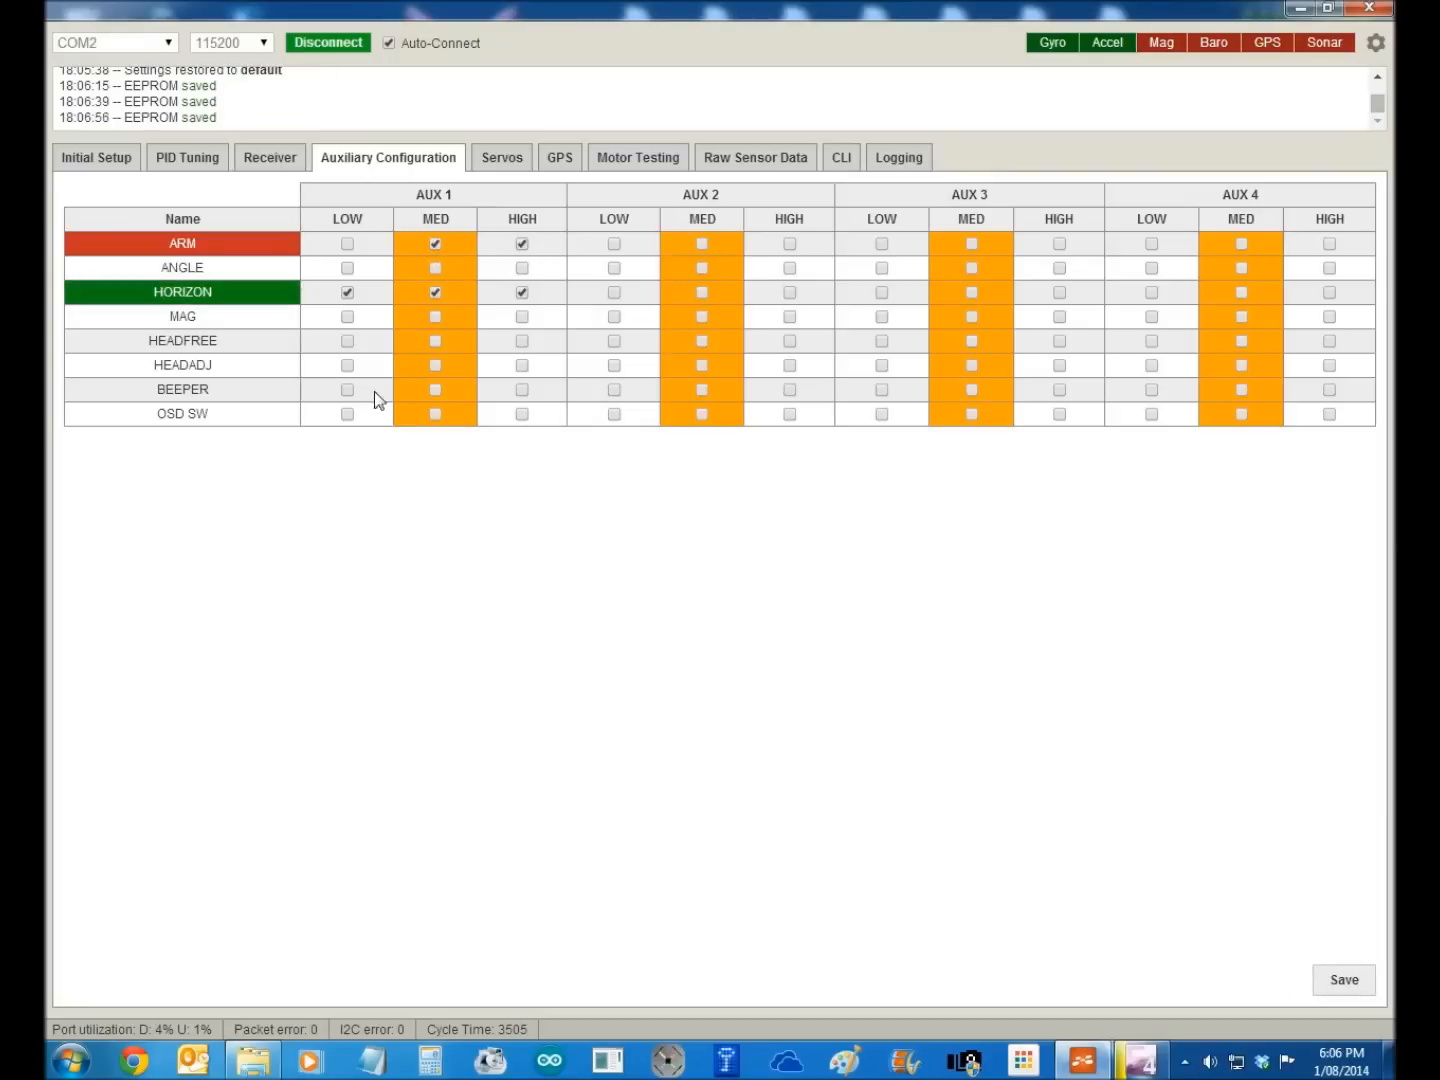
mouse_move(346, 390)
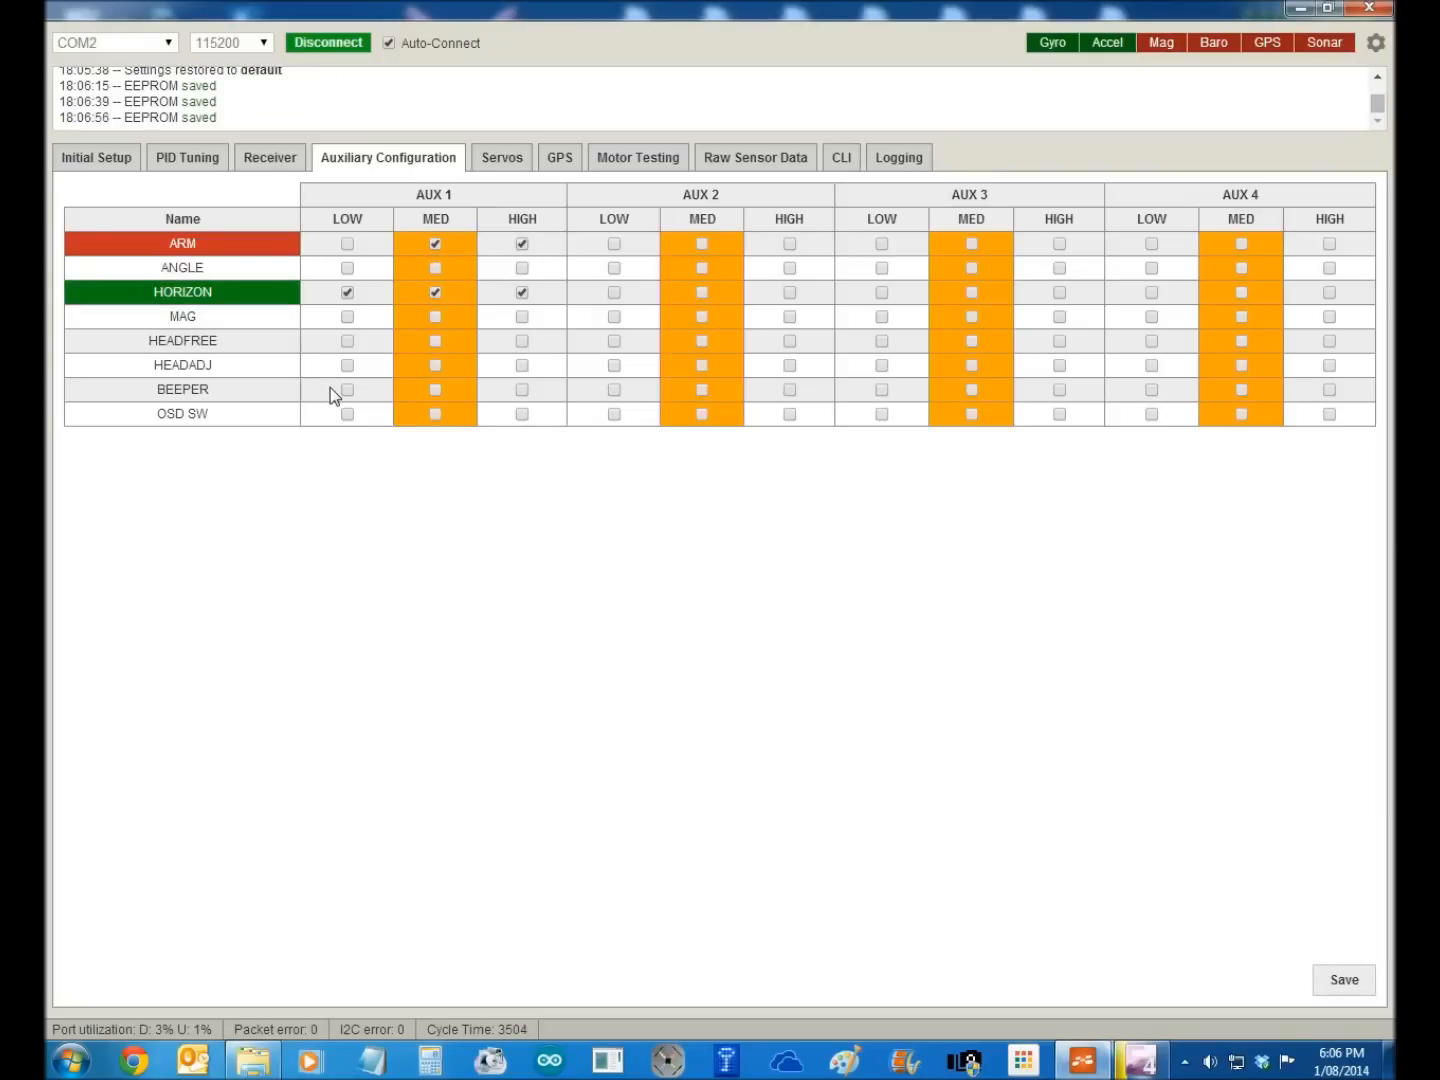
click(348, 292)
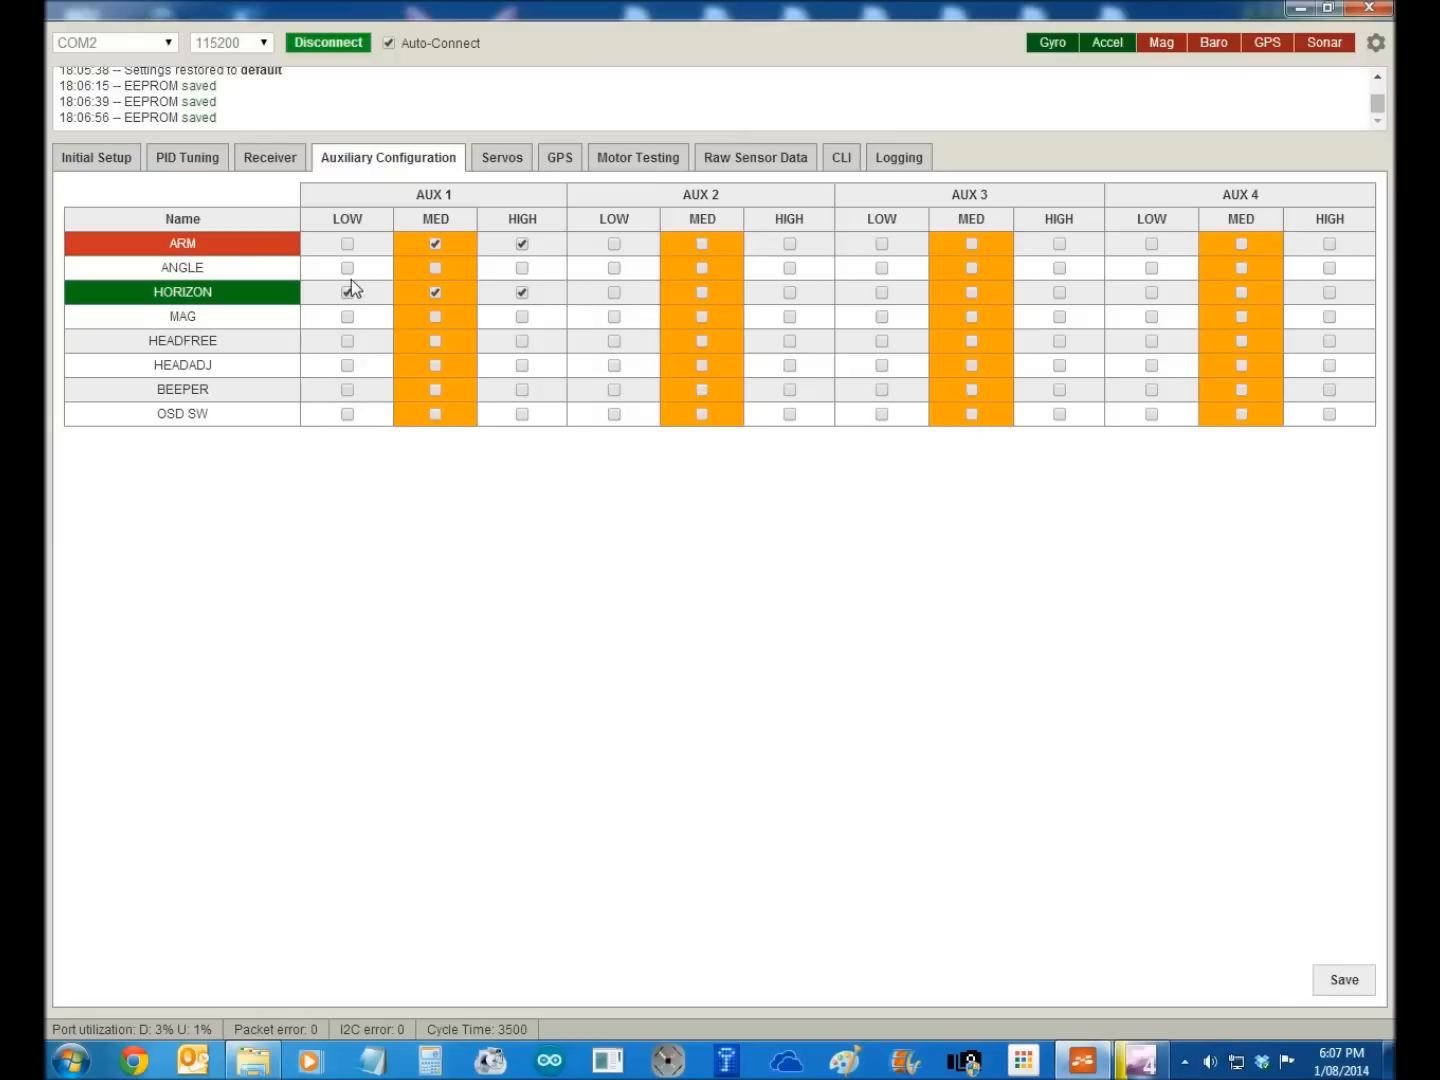
click(348, 292)
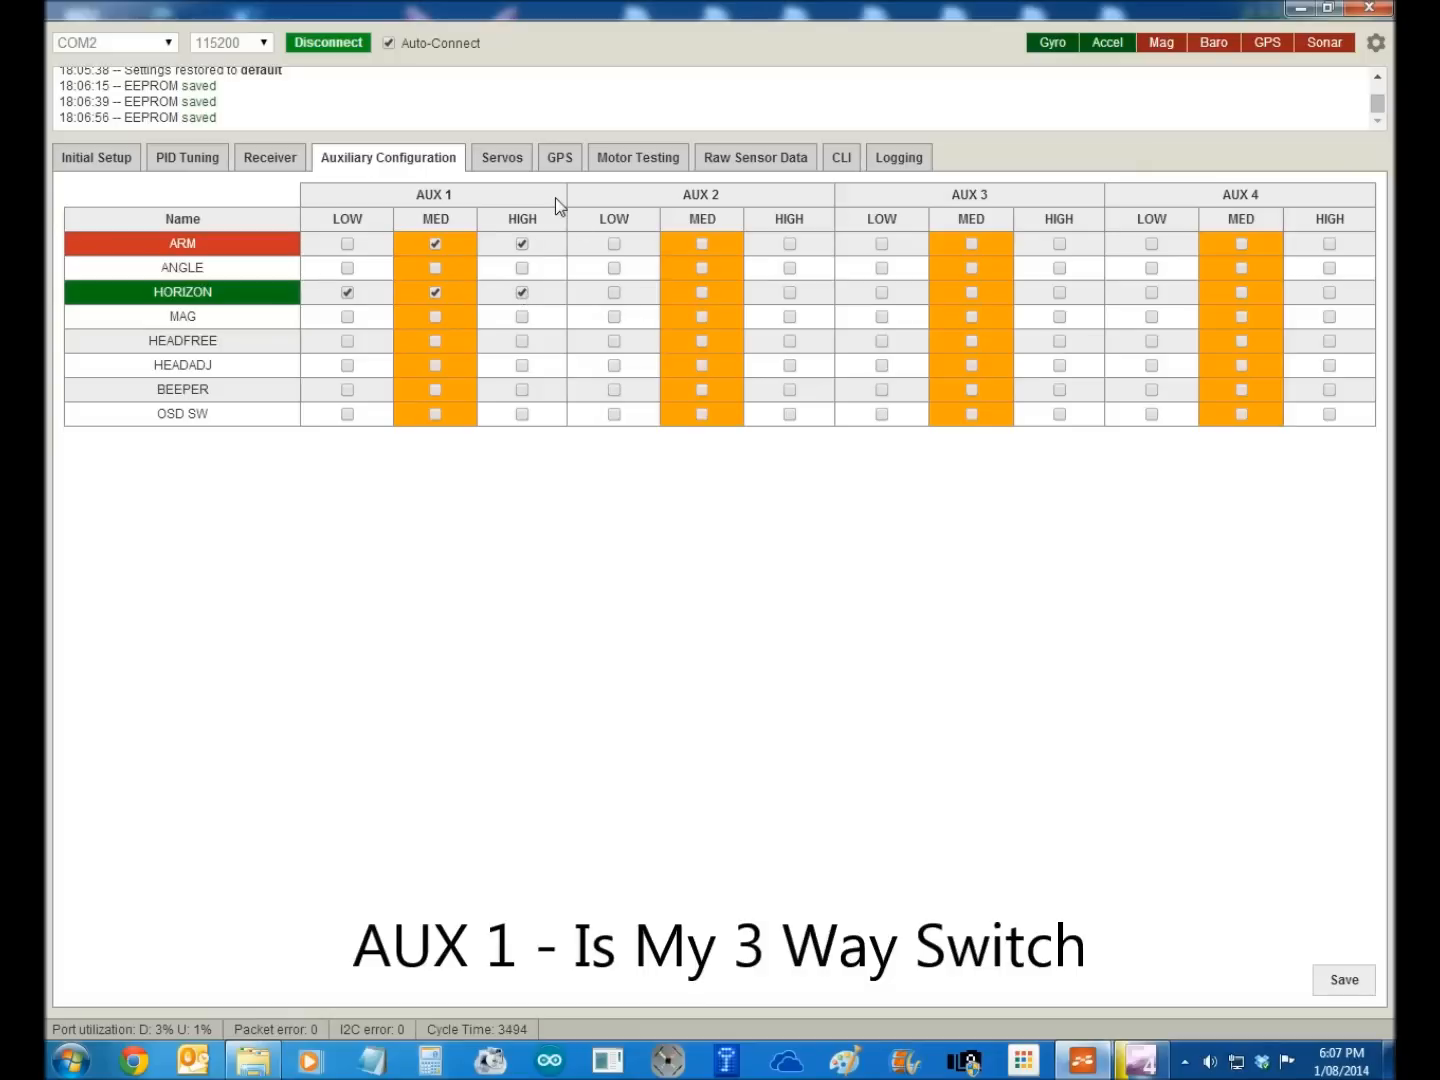
click(520, 292)
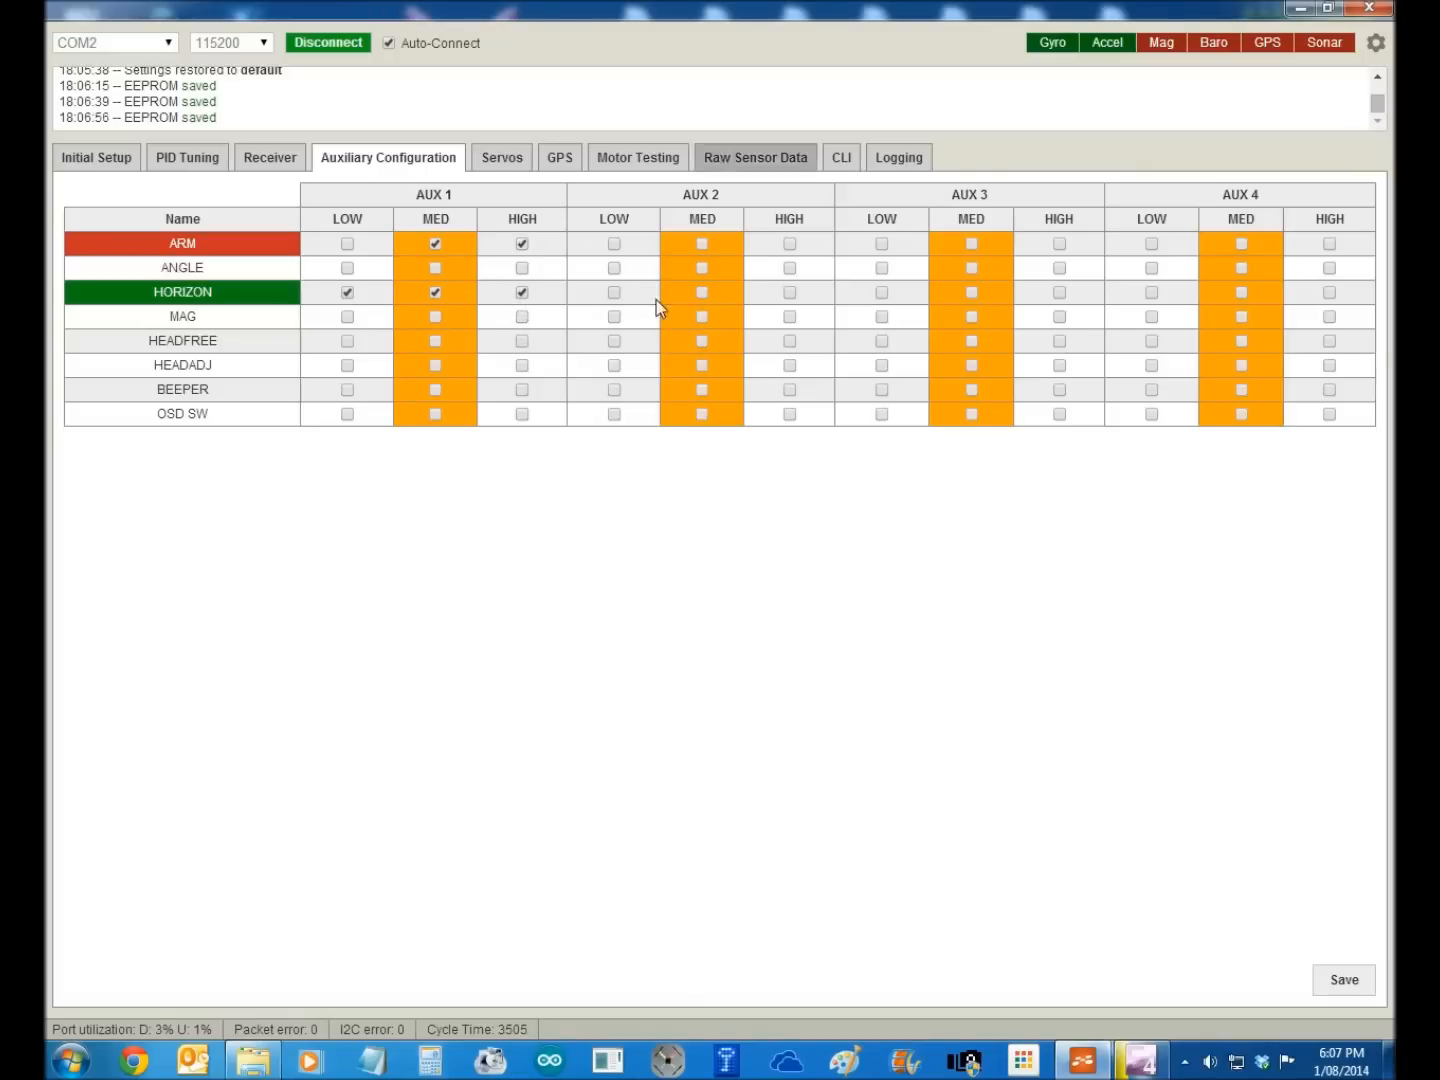
click(1344, 980)
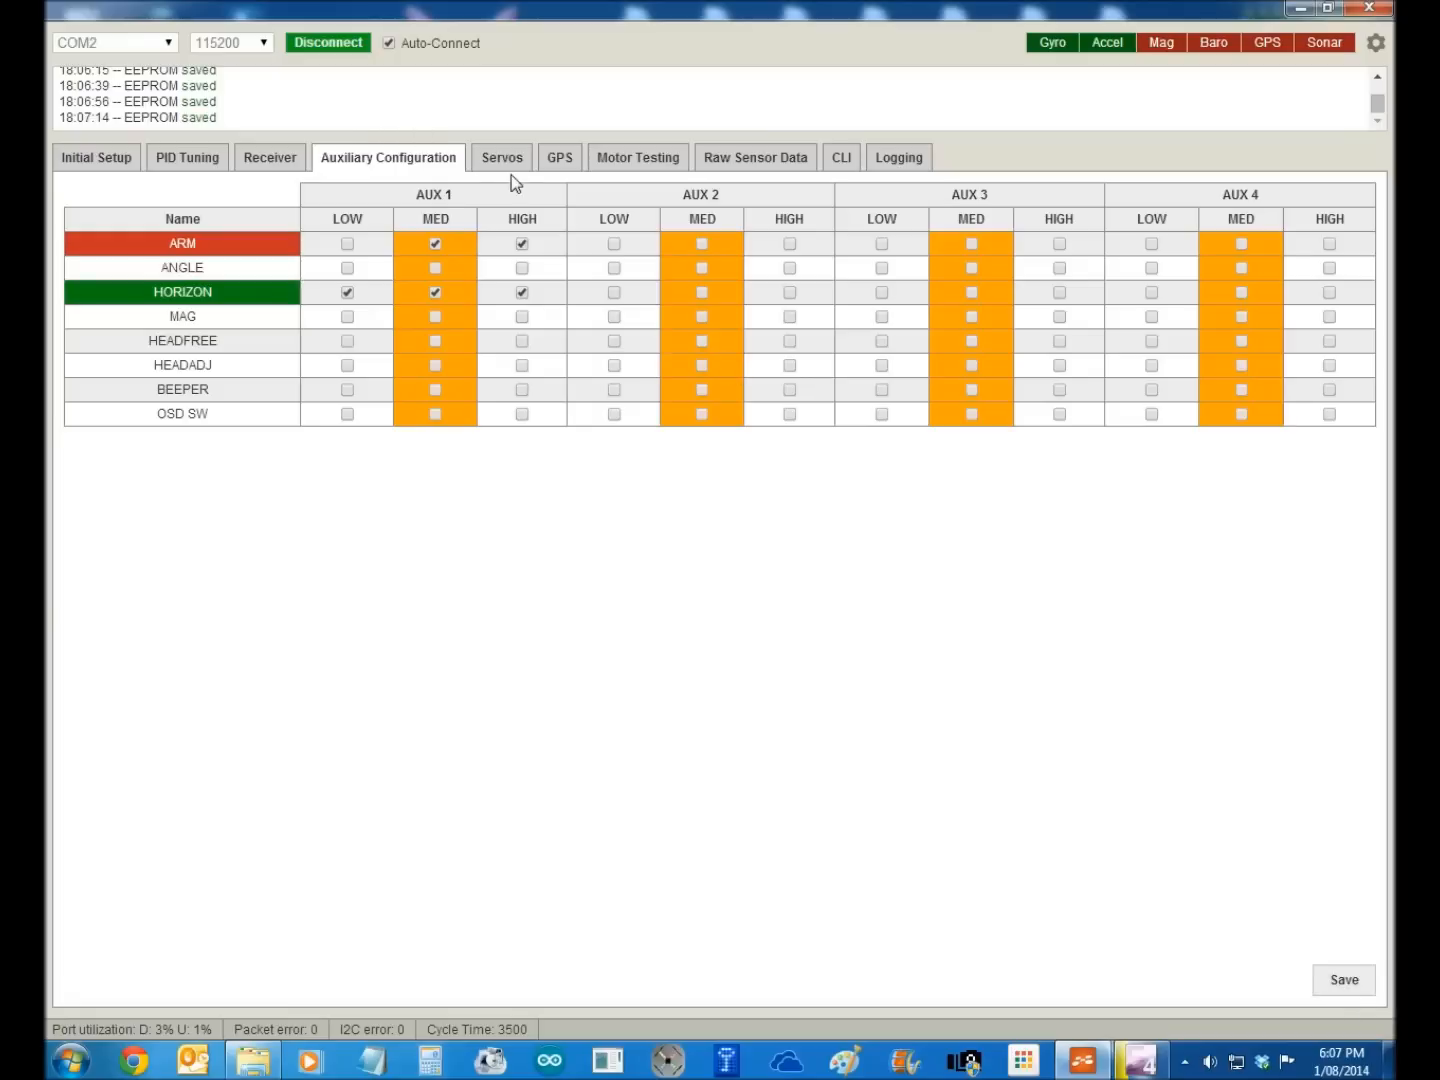
mouse_move(636, 156)
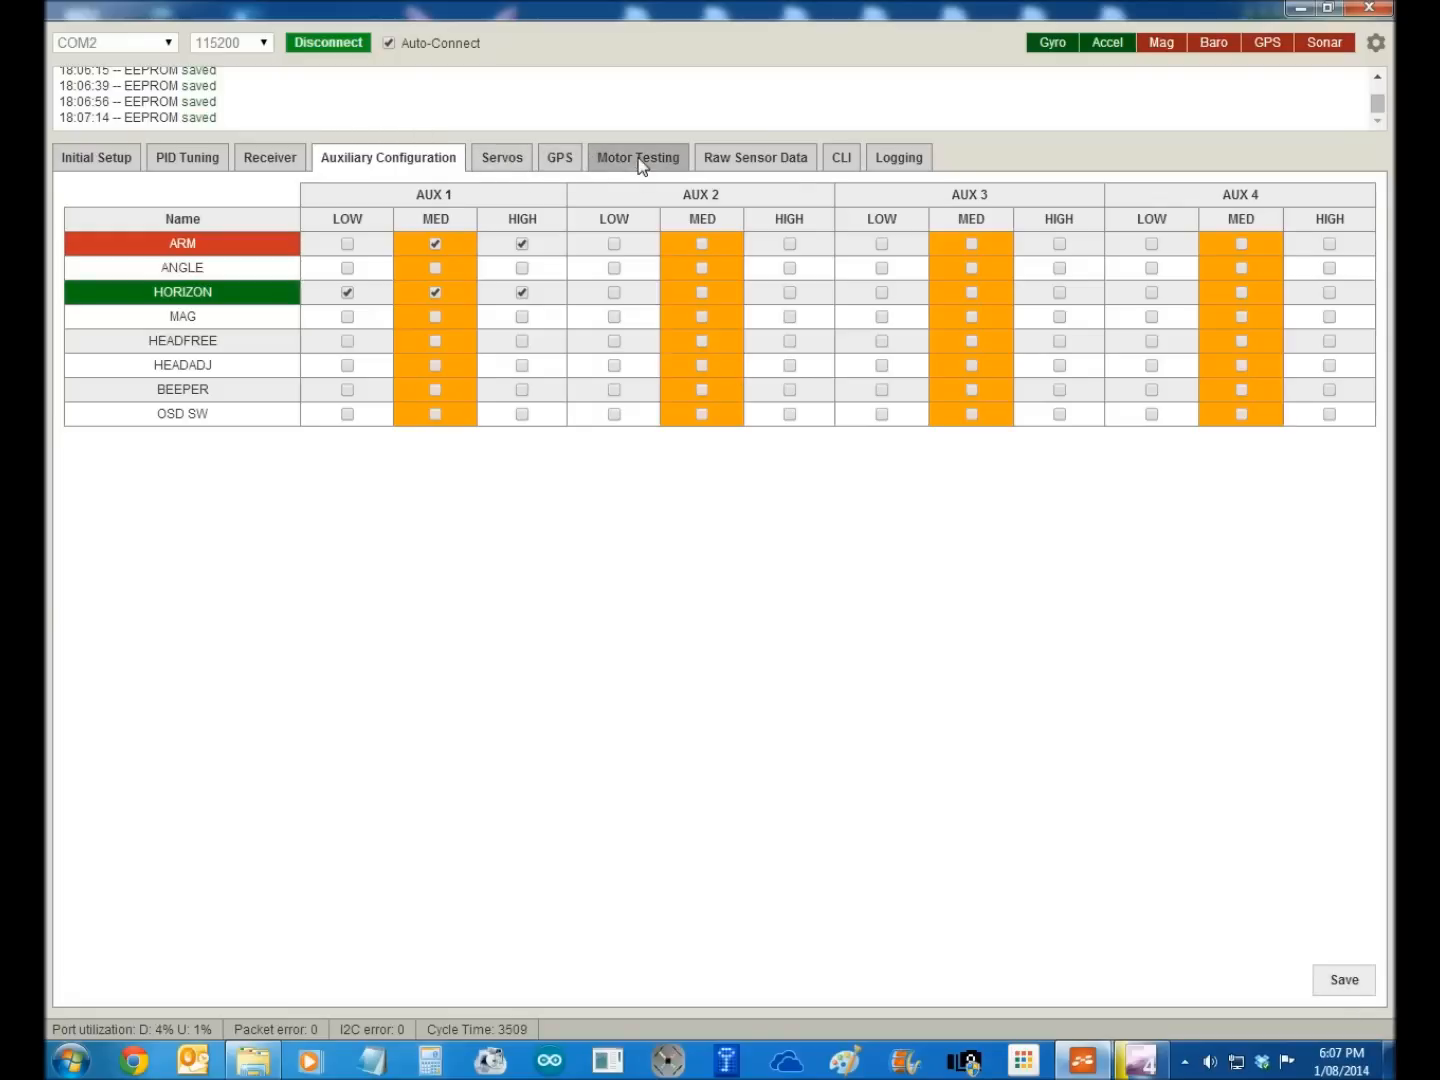
- Enable motor testing and run motor 4 up to about 1626, then back to 1000
click(636, 156)
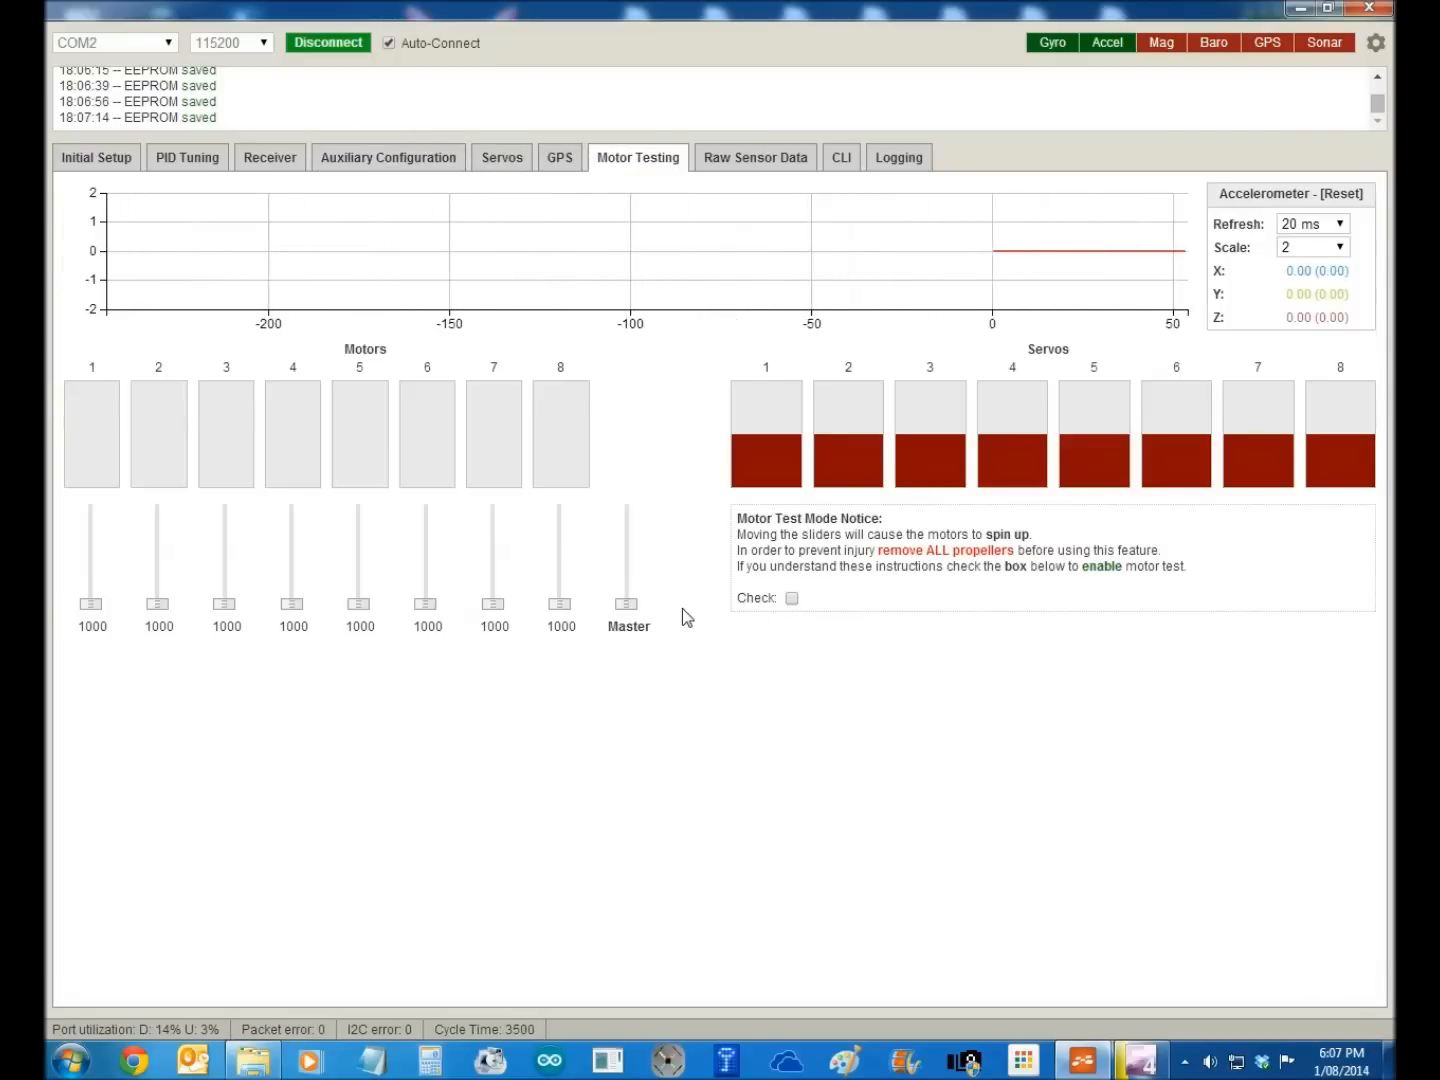
click(792, 596)
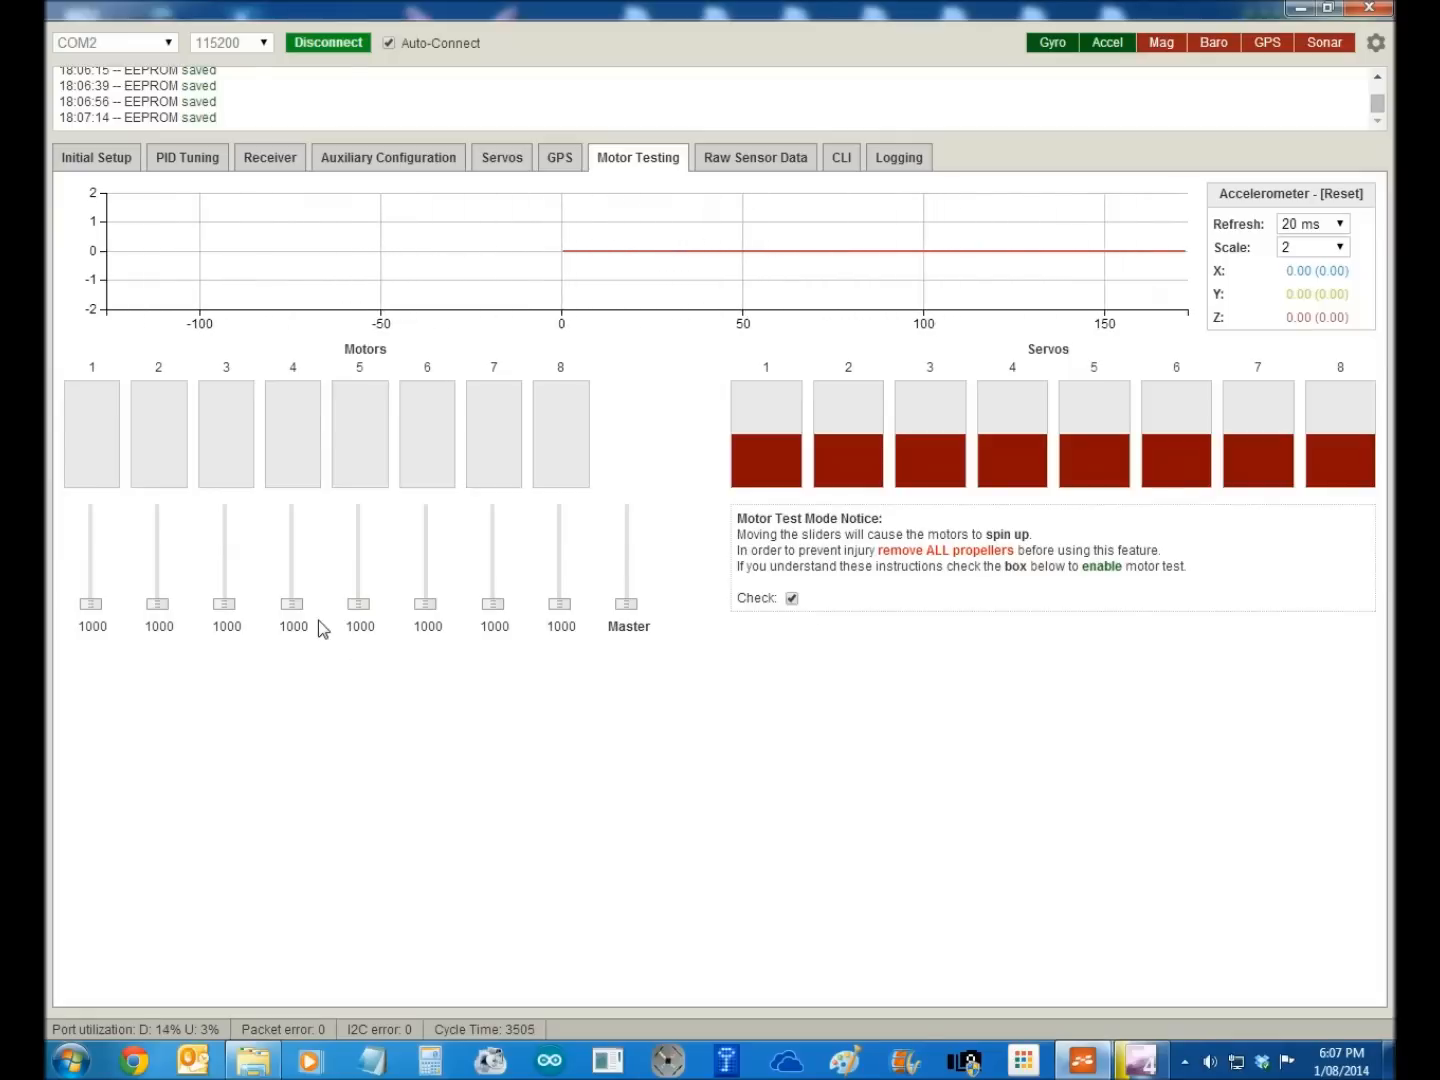
drag(292, 596, 292, 510)
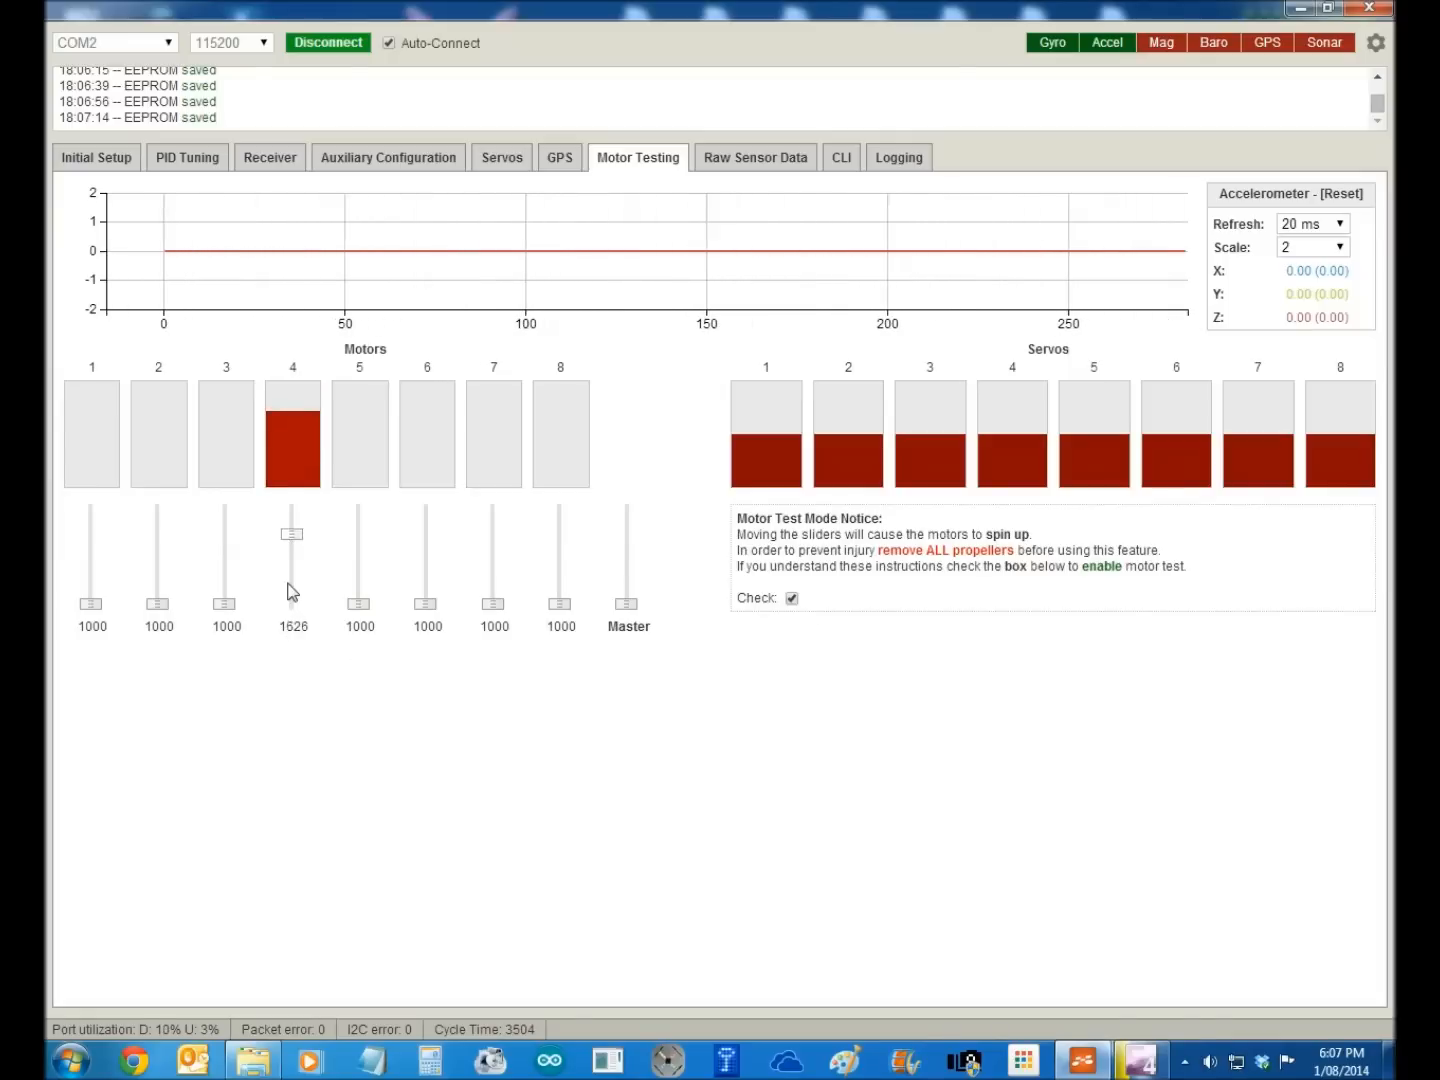
drag(292, 532, 292, 596)
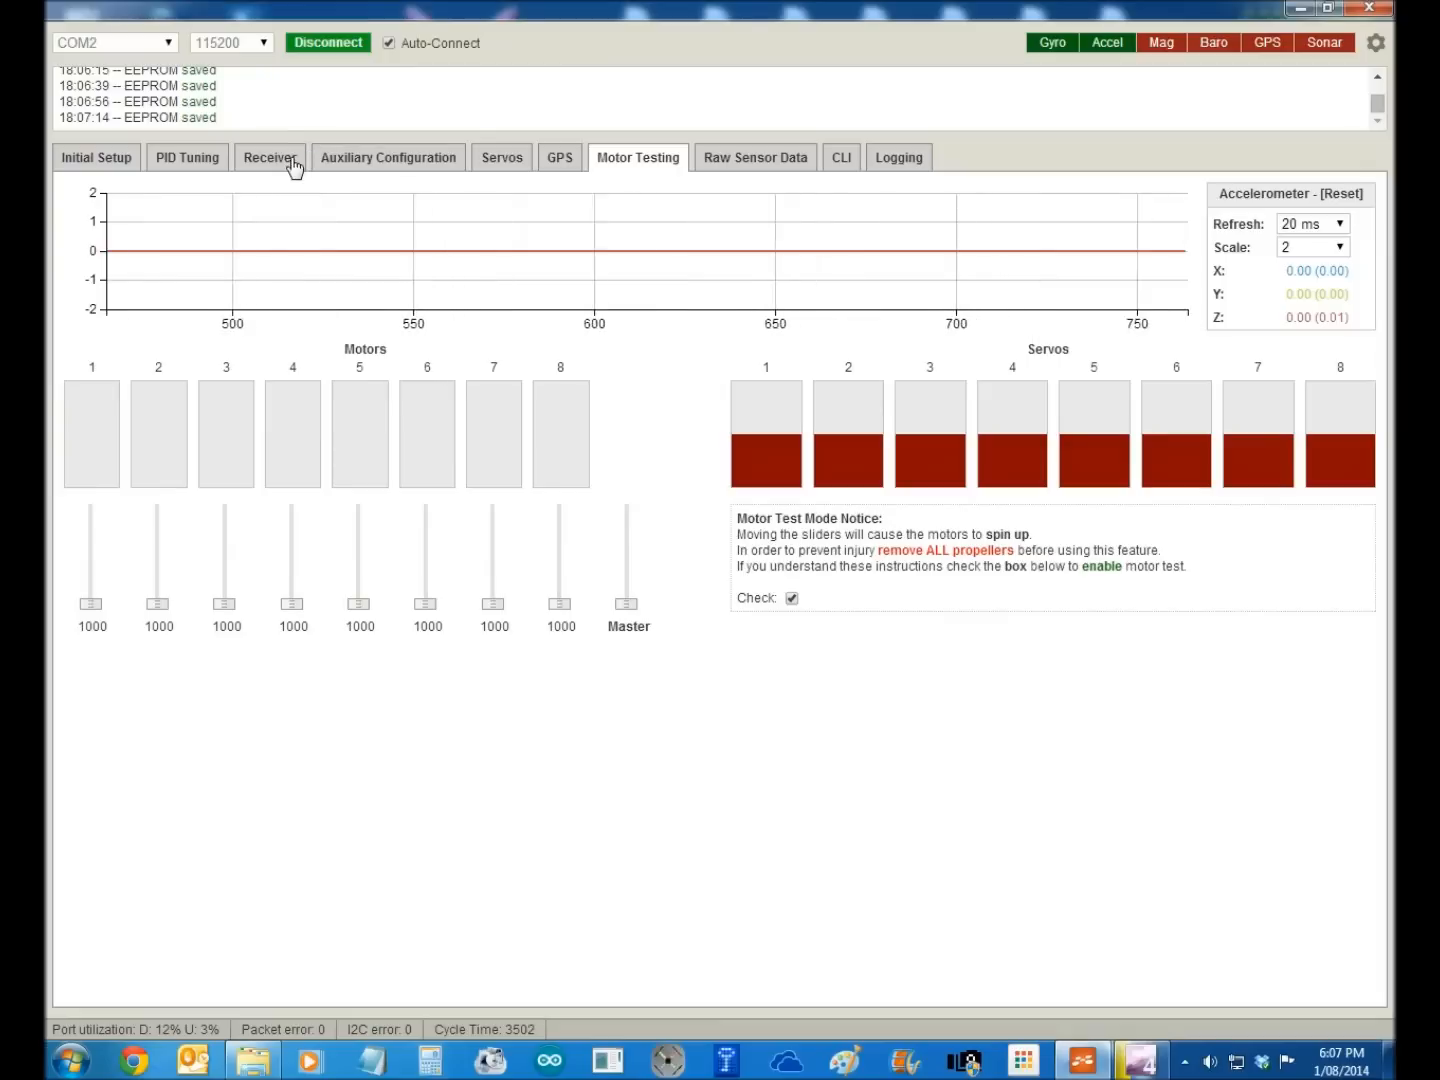
- Check live receiver channels, then toggle motor testing off and back on with motors at 1000
click(268, 156)
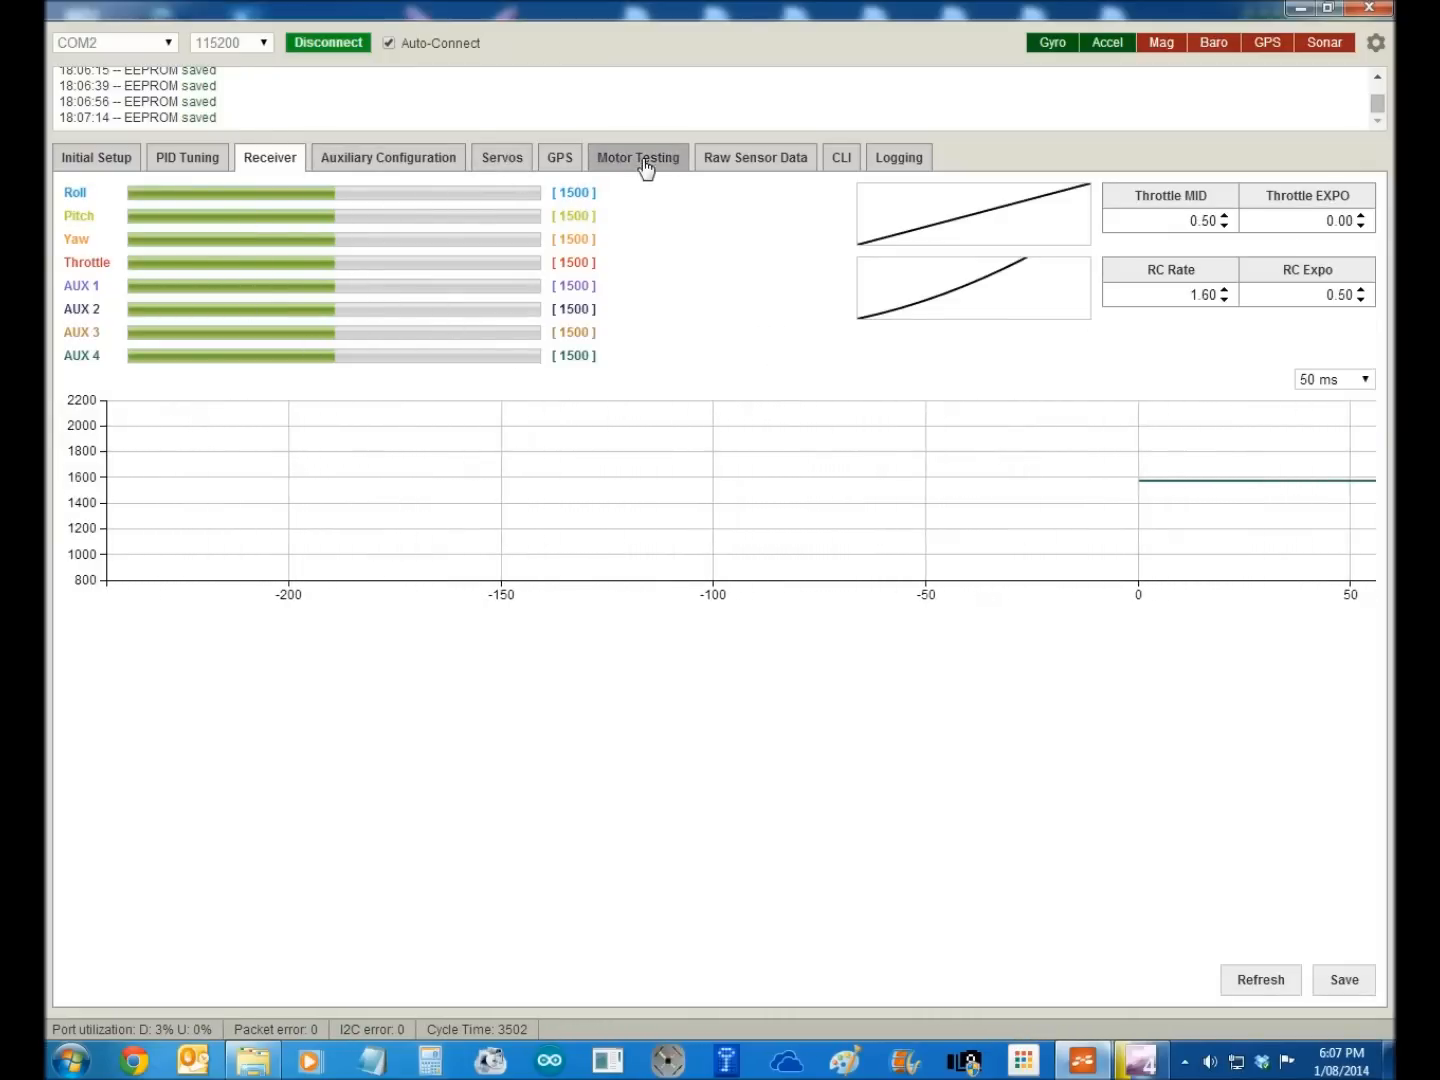
click(636, 156)
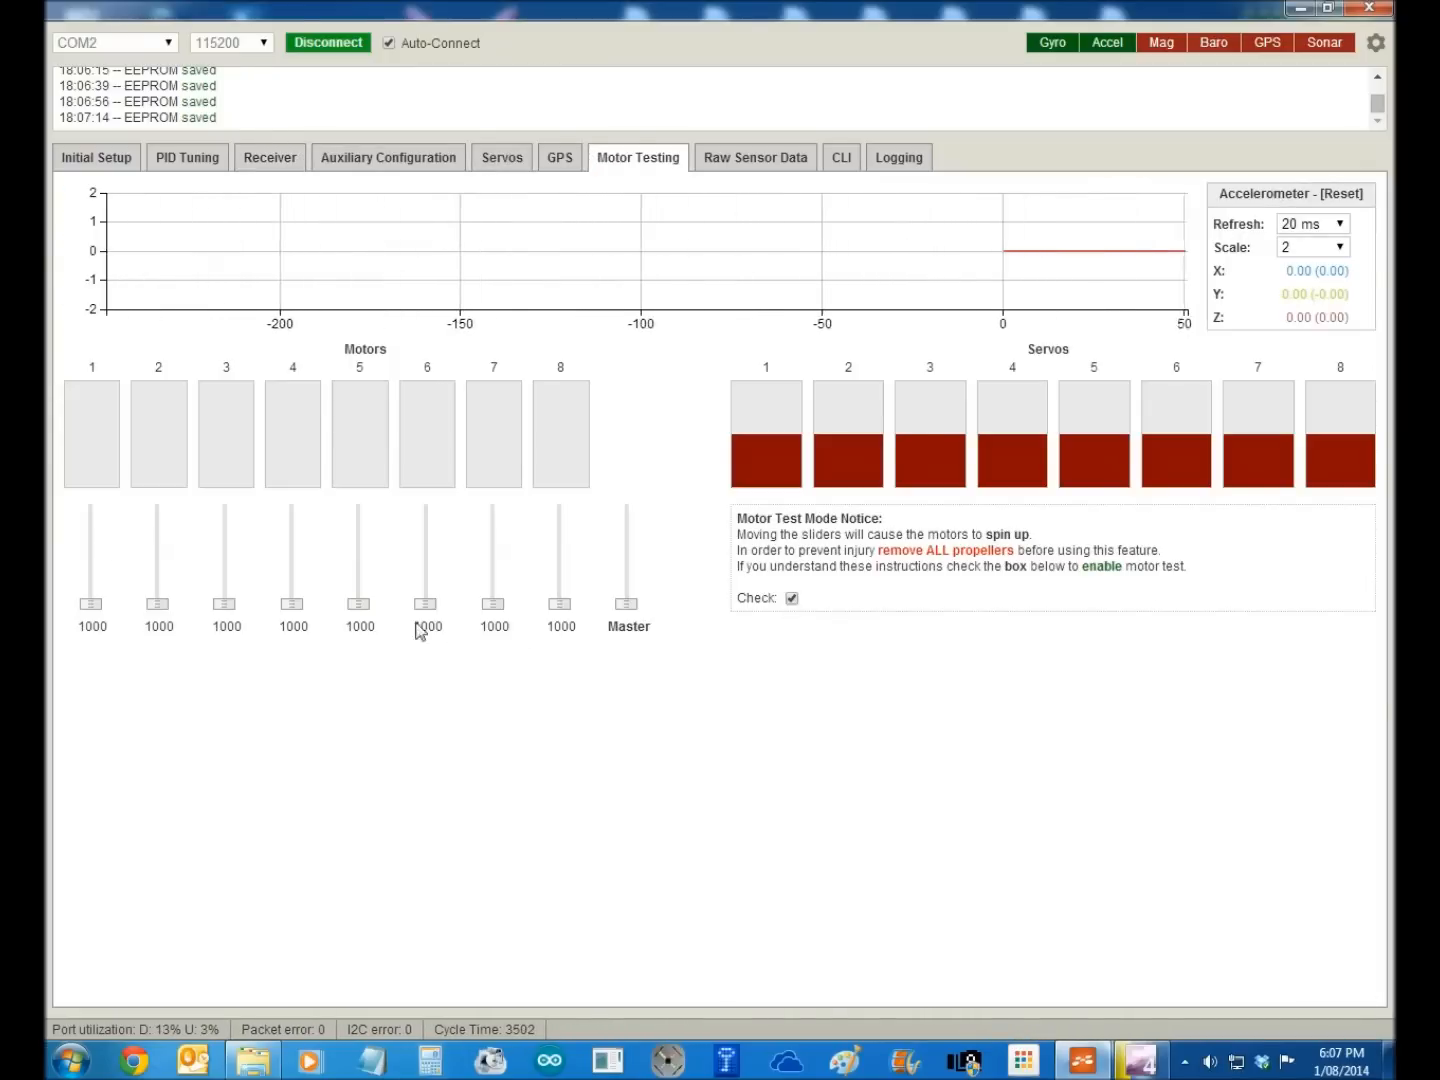
drag(628, 600, 628, 524)
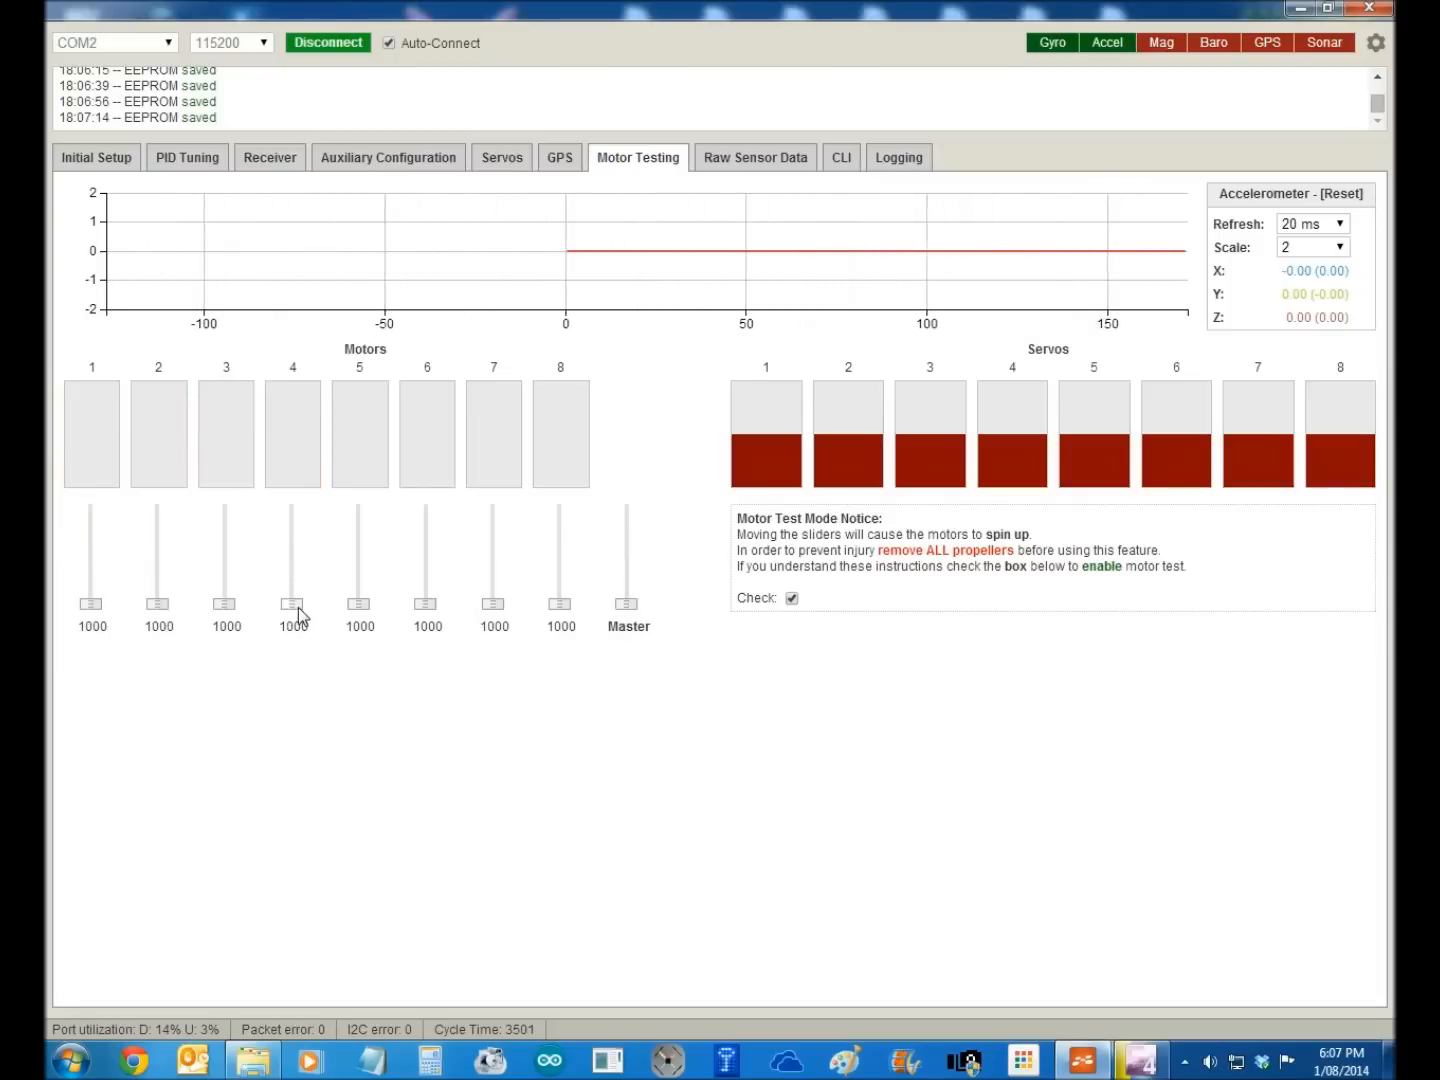
mouse_move(284, 408)
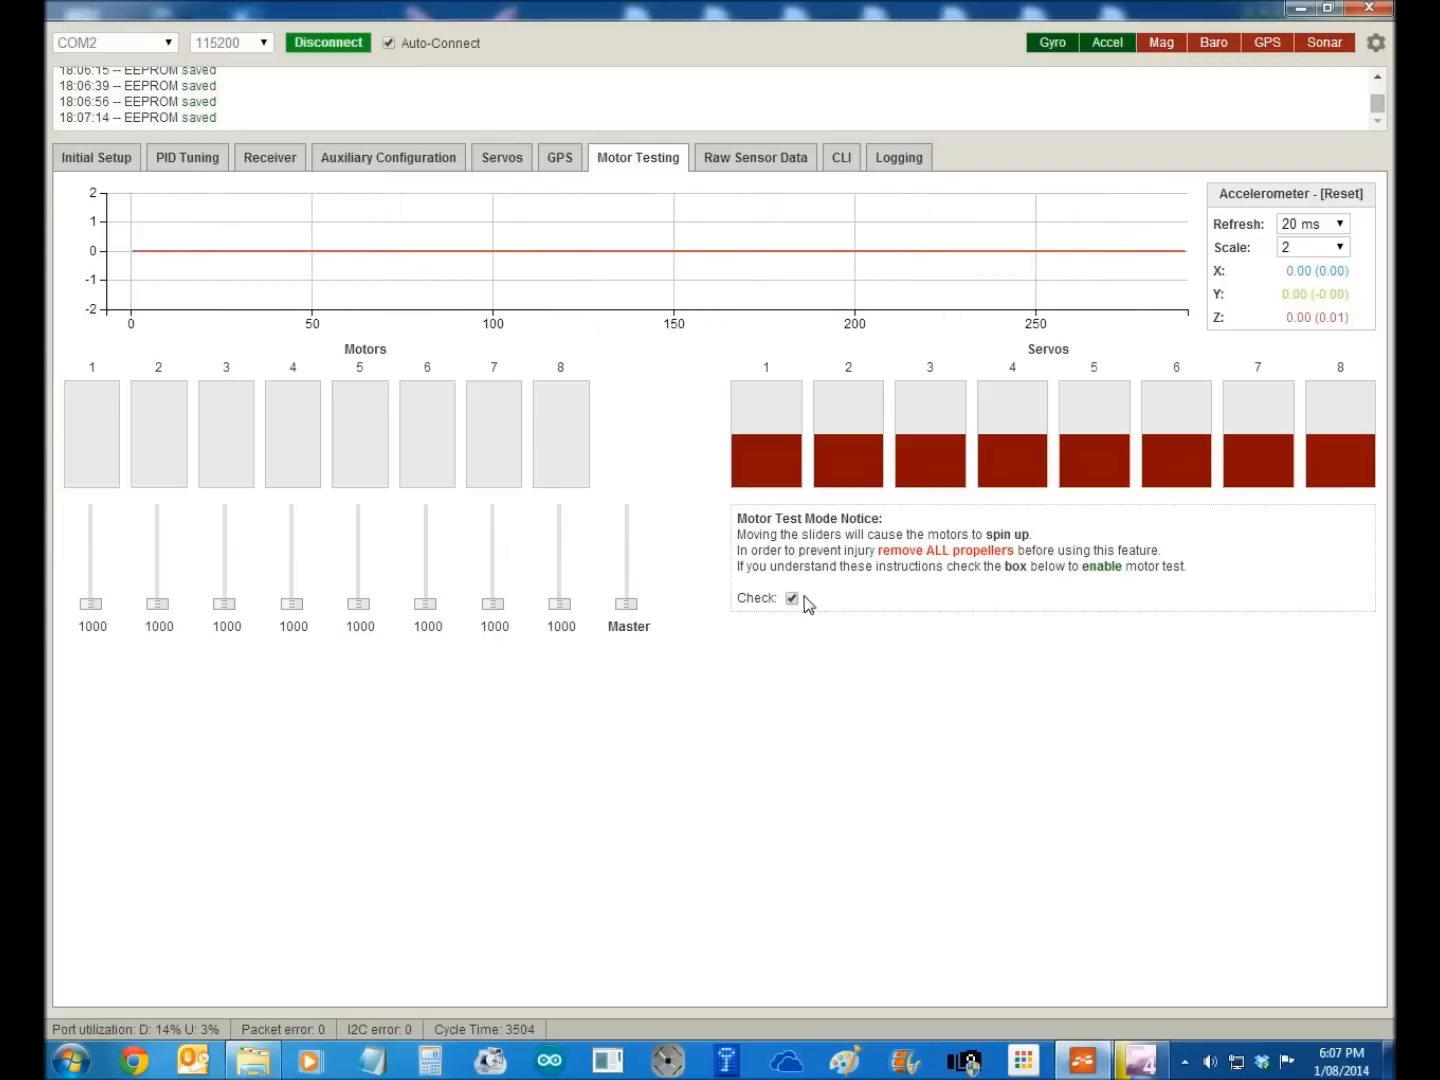
click(792, 598)
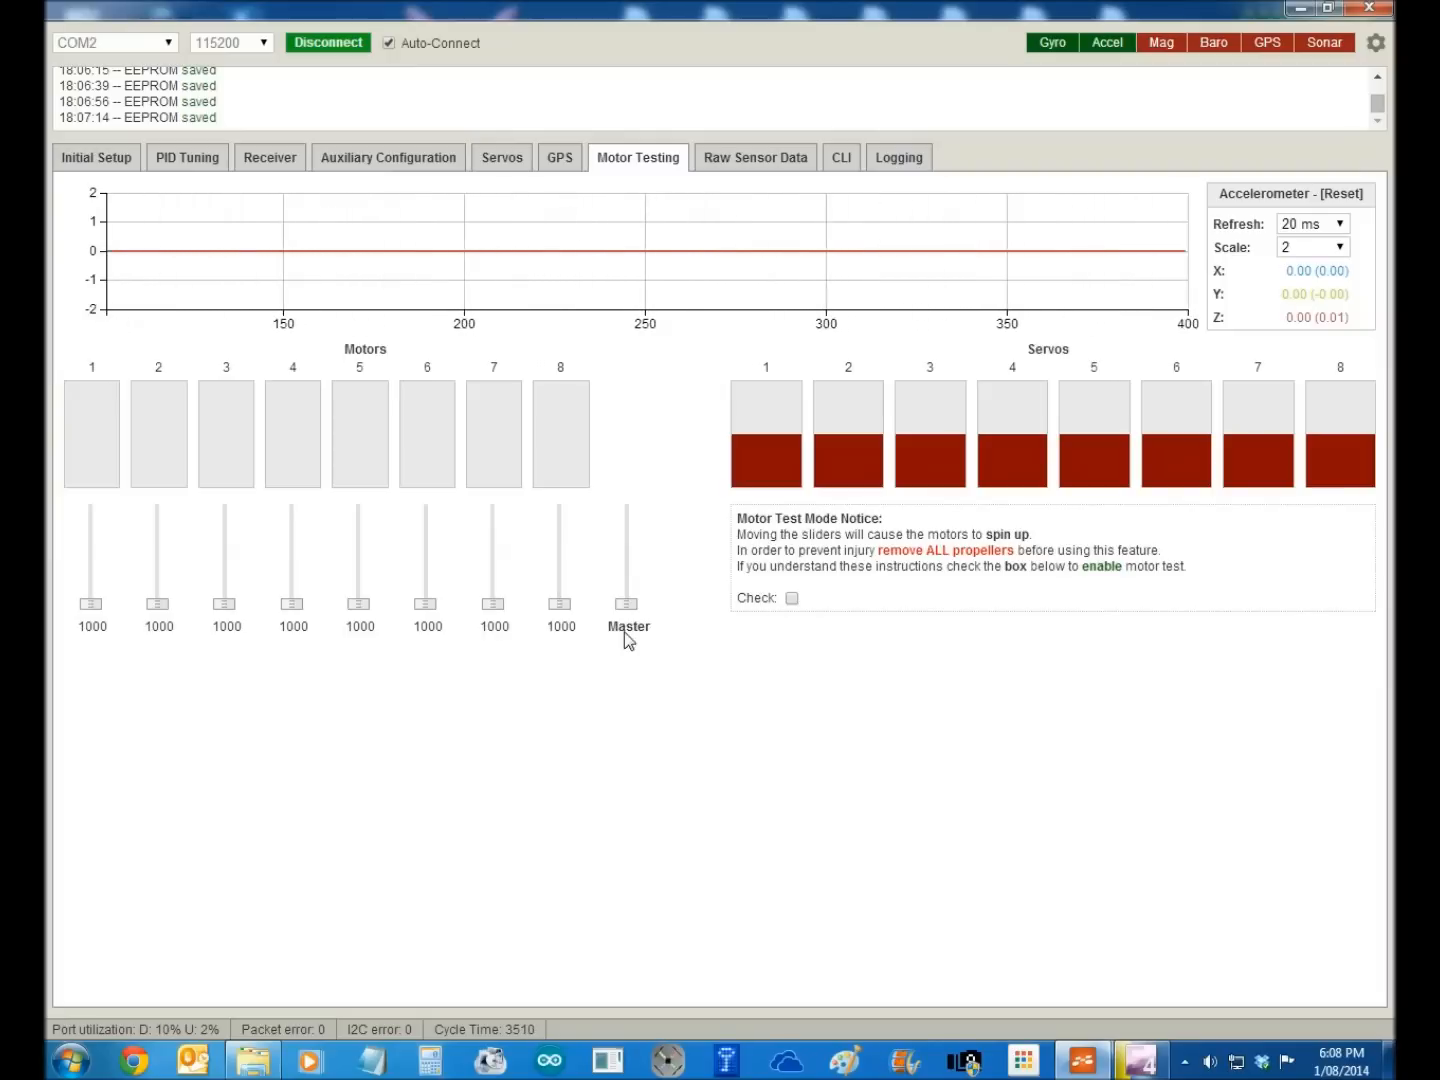
mouse_move(810, 618)
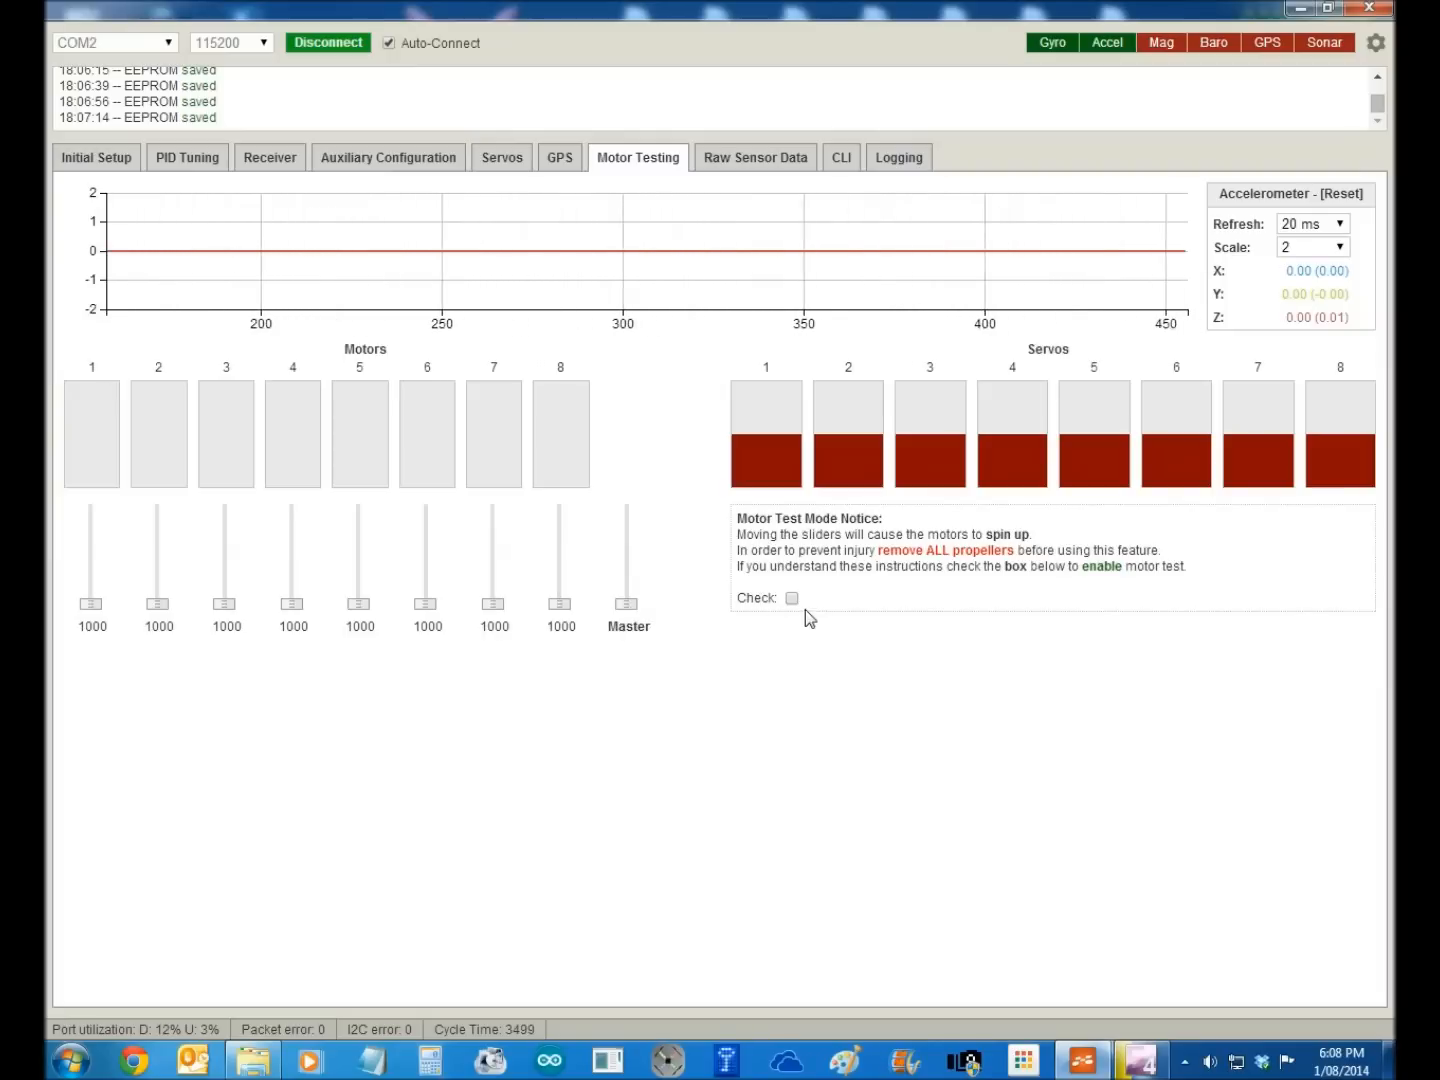
click(792, 596)
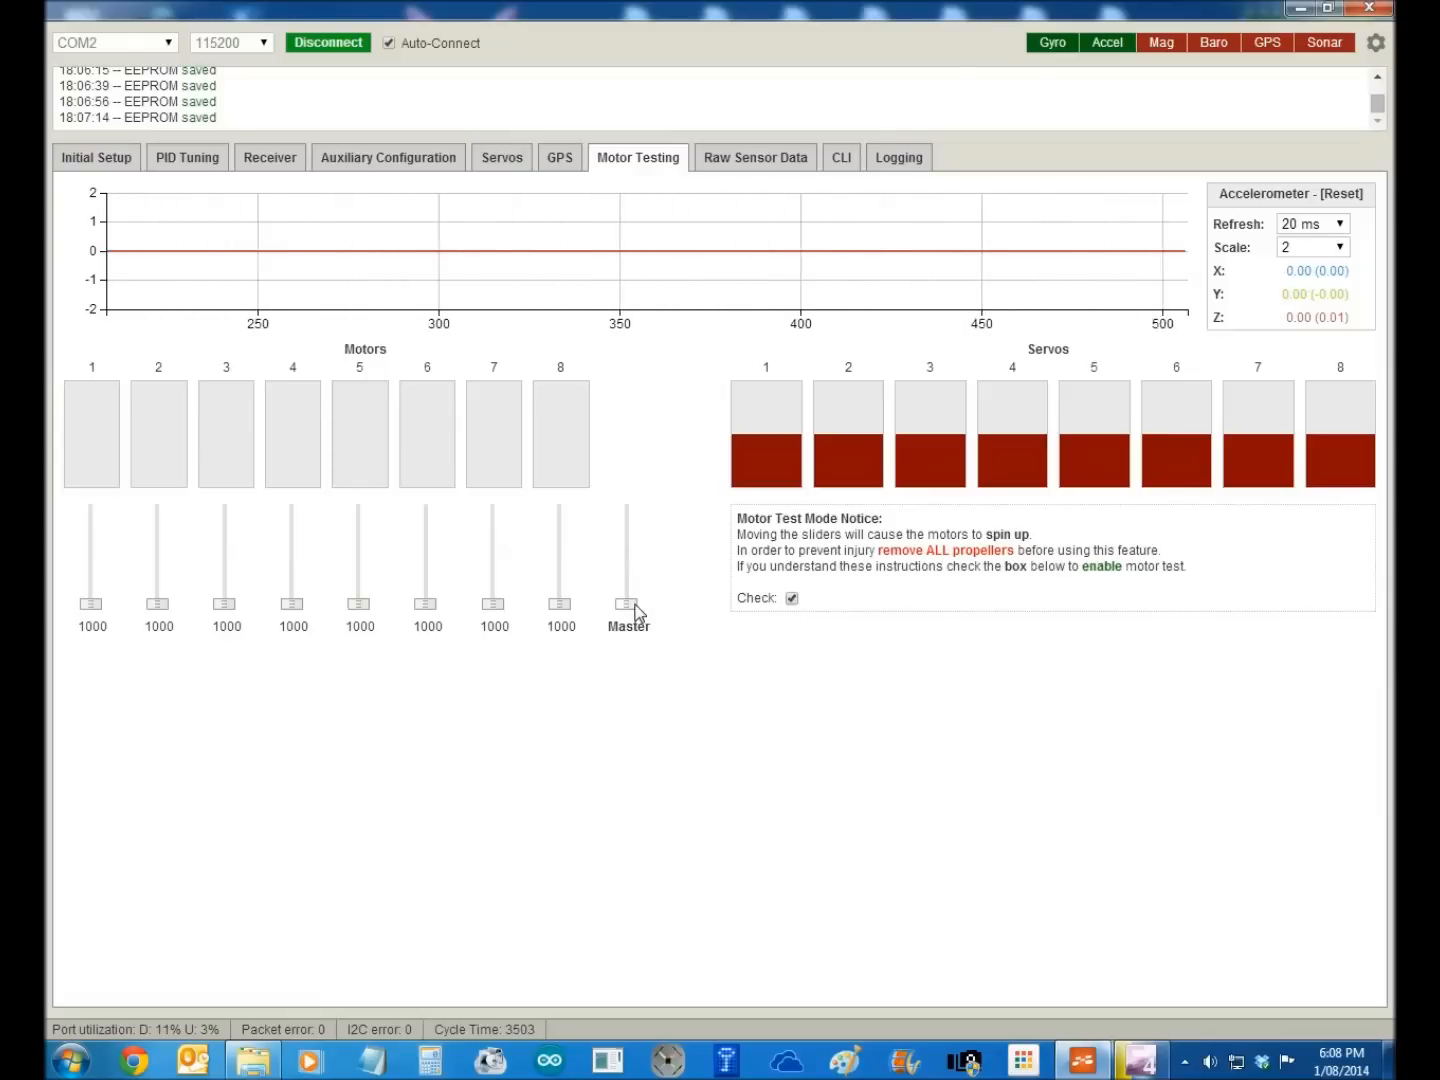
drag(628, 590, 628, 510)
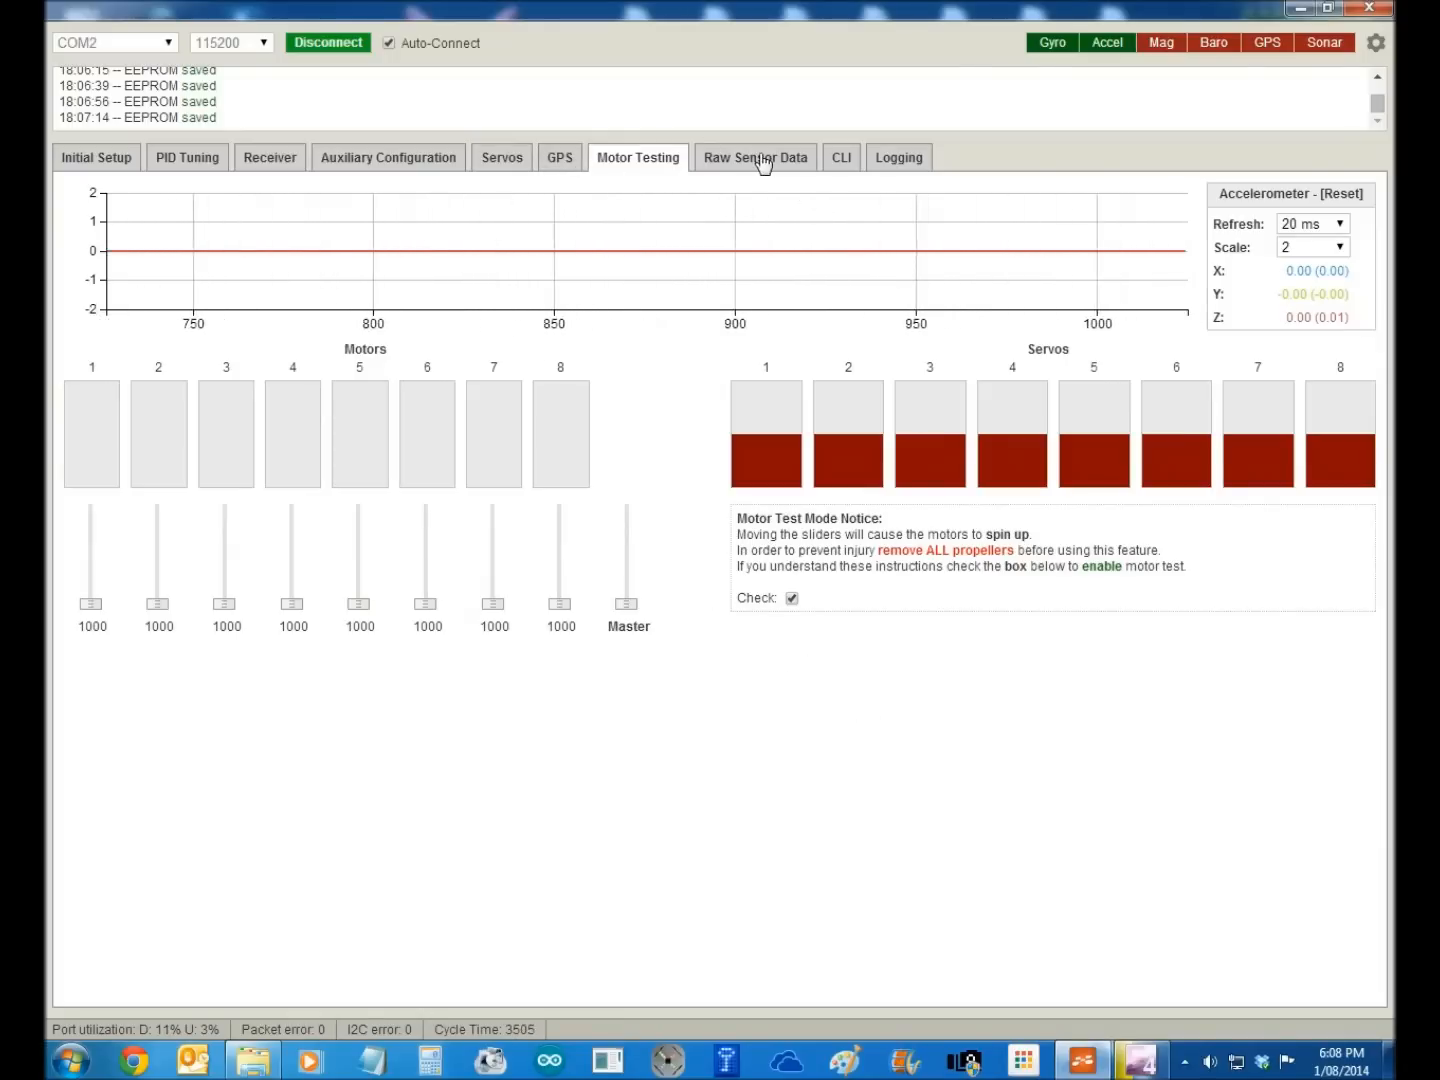
- View the raw sensor graphs, then enter the command-line console in CLI mode
click(756, 156)
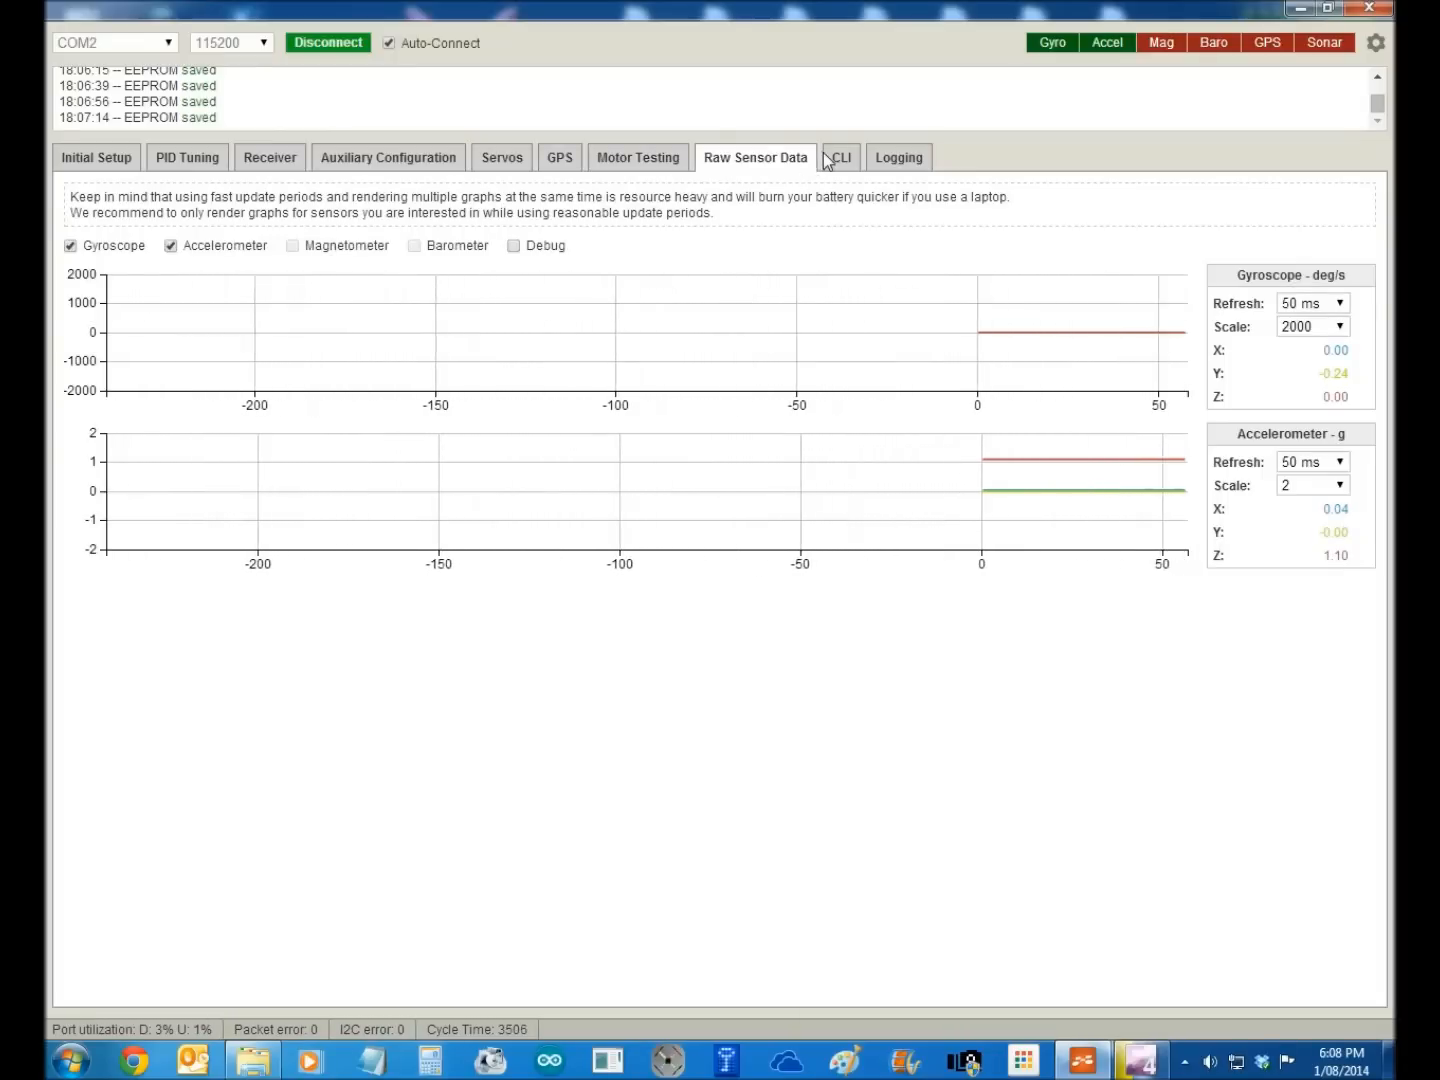
click(840, 156)
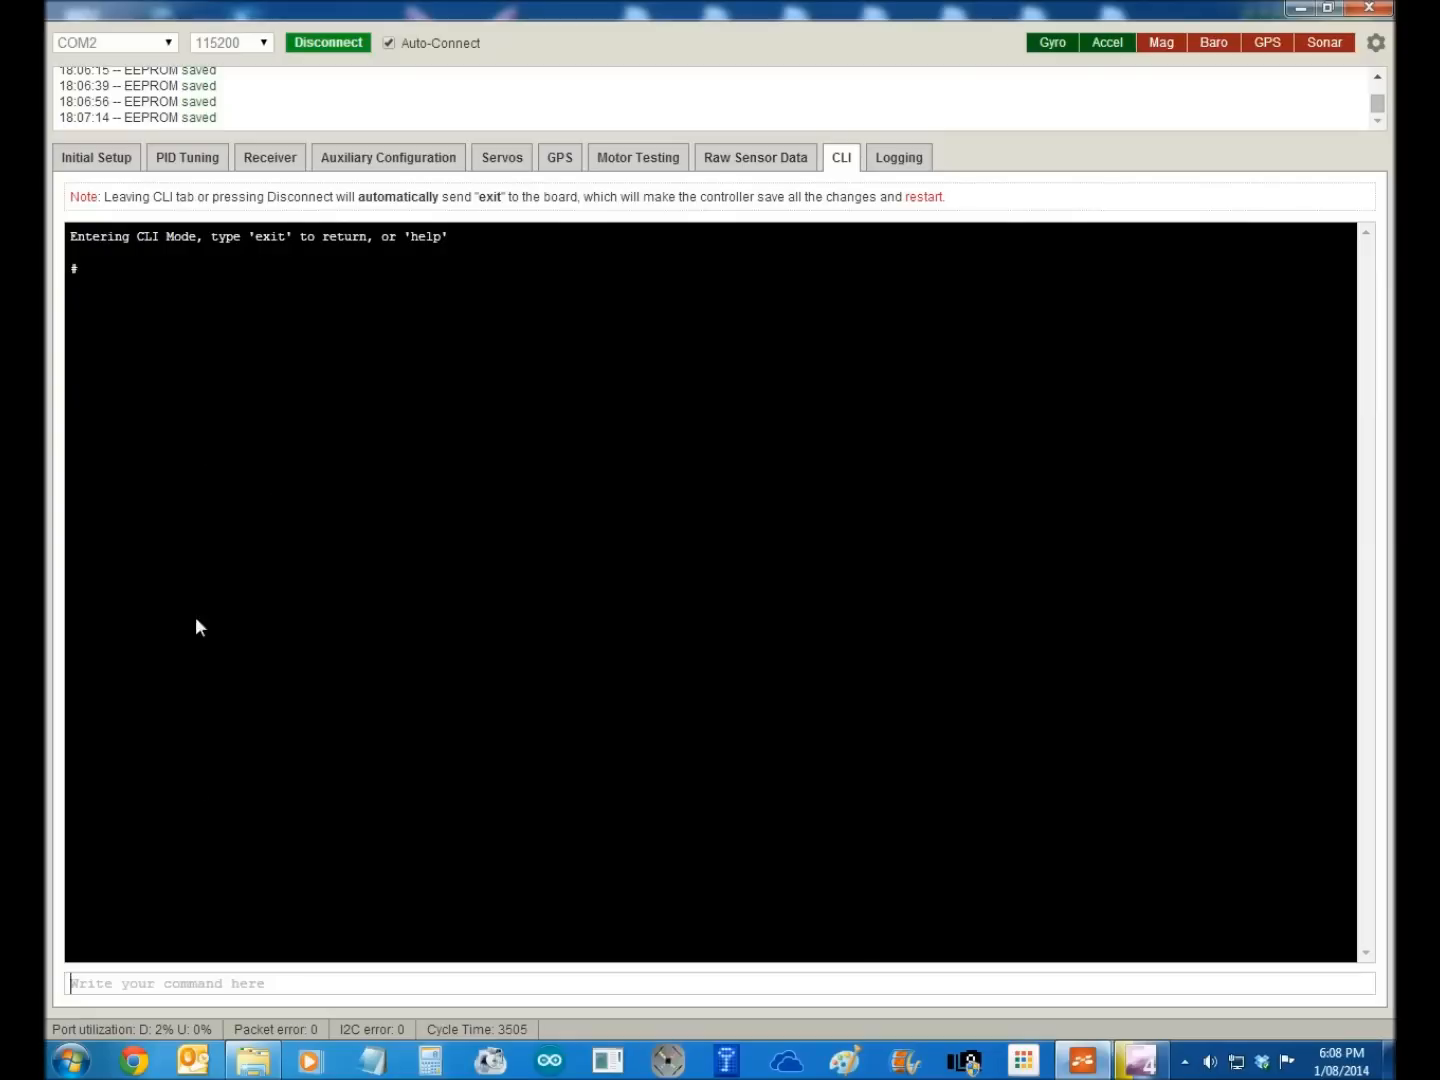
mouse_move(192, 818)
text(feature list)
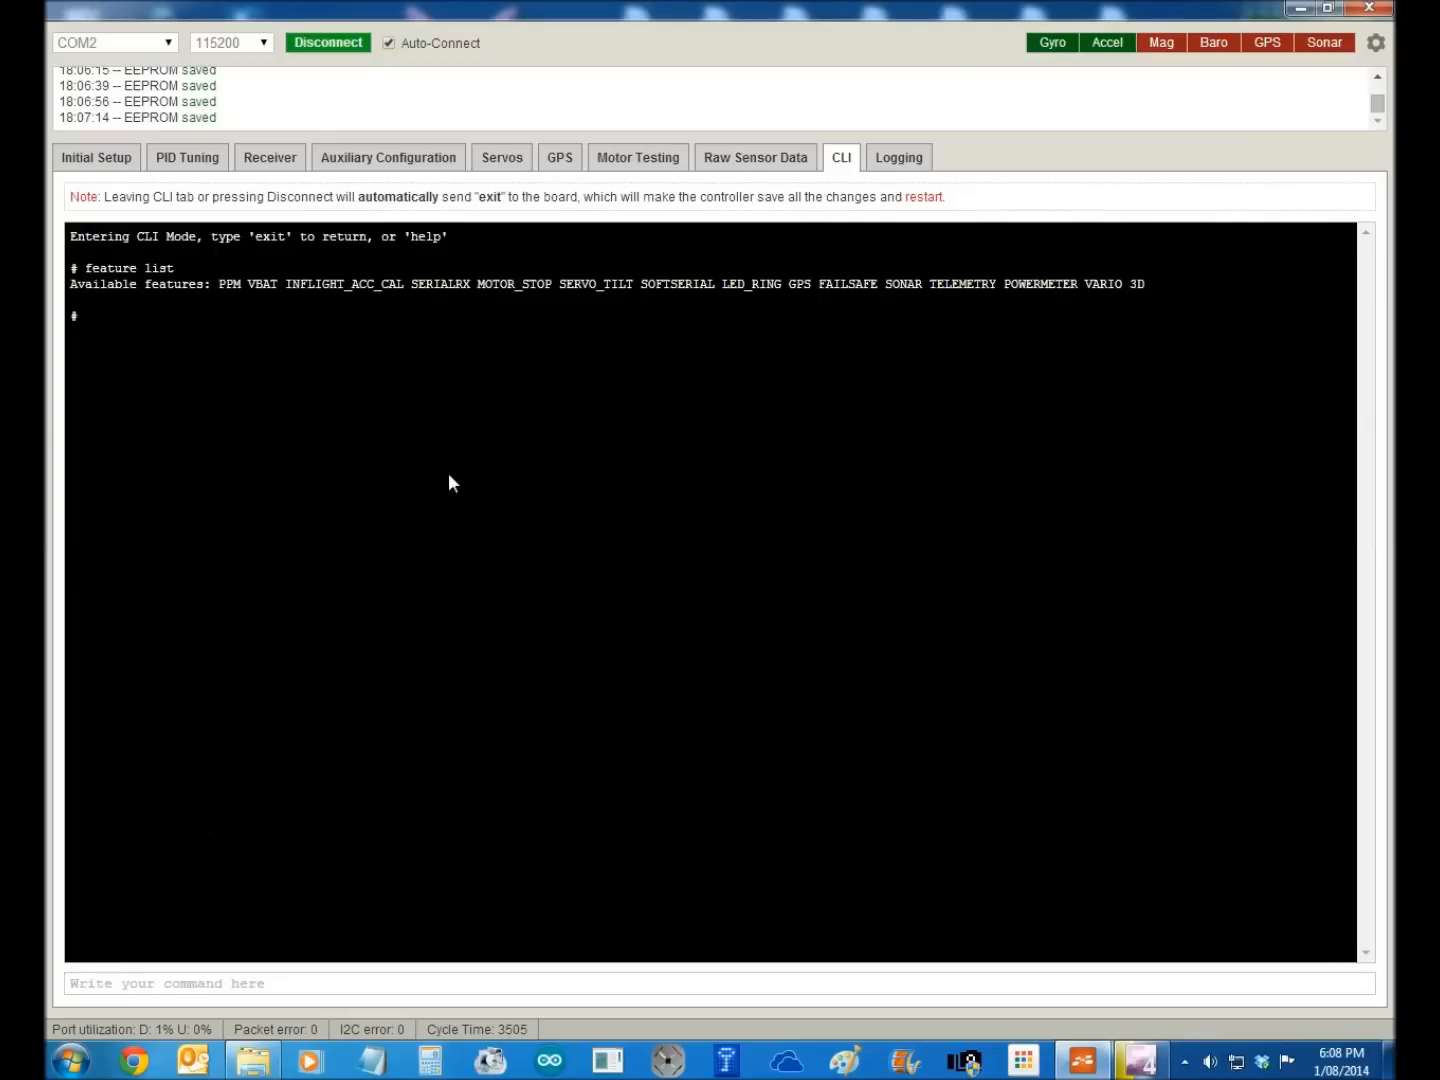
mouse_move(248, 316)
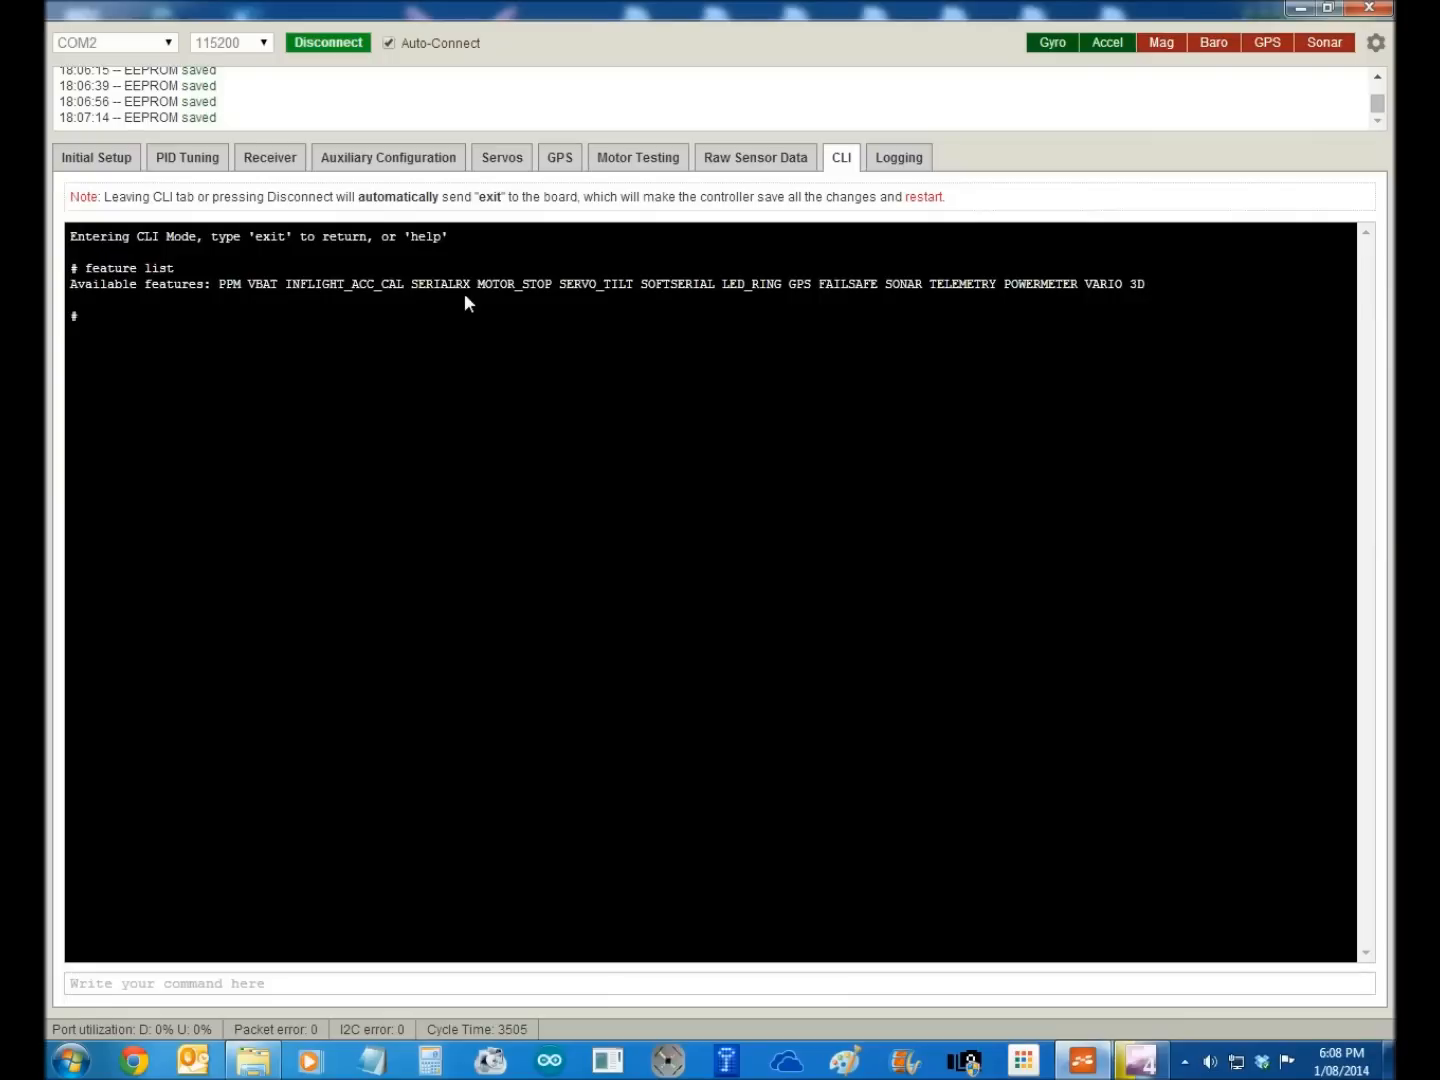
mouse_move(544, 288)
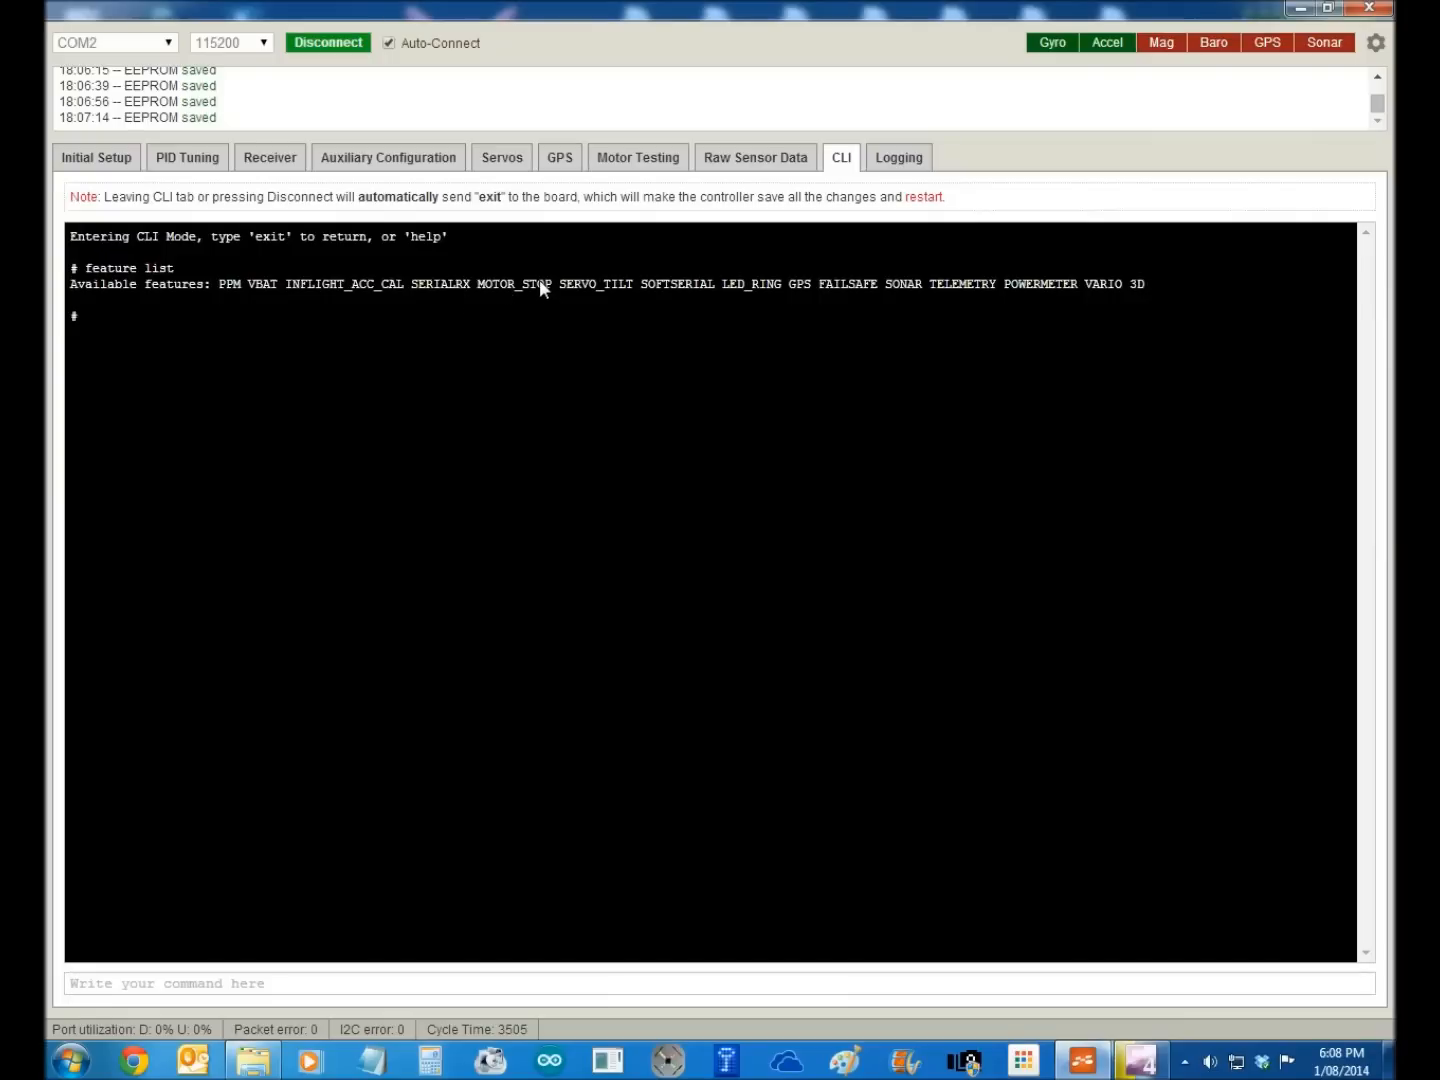
mouse_move(700, 292)
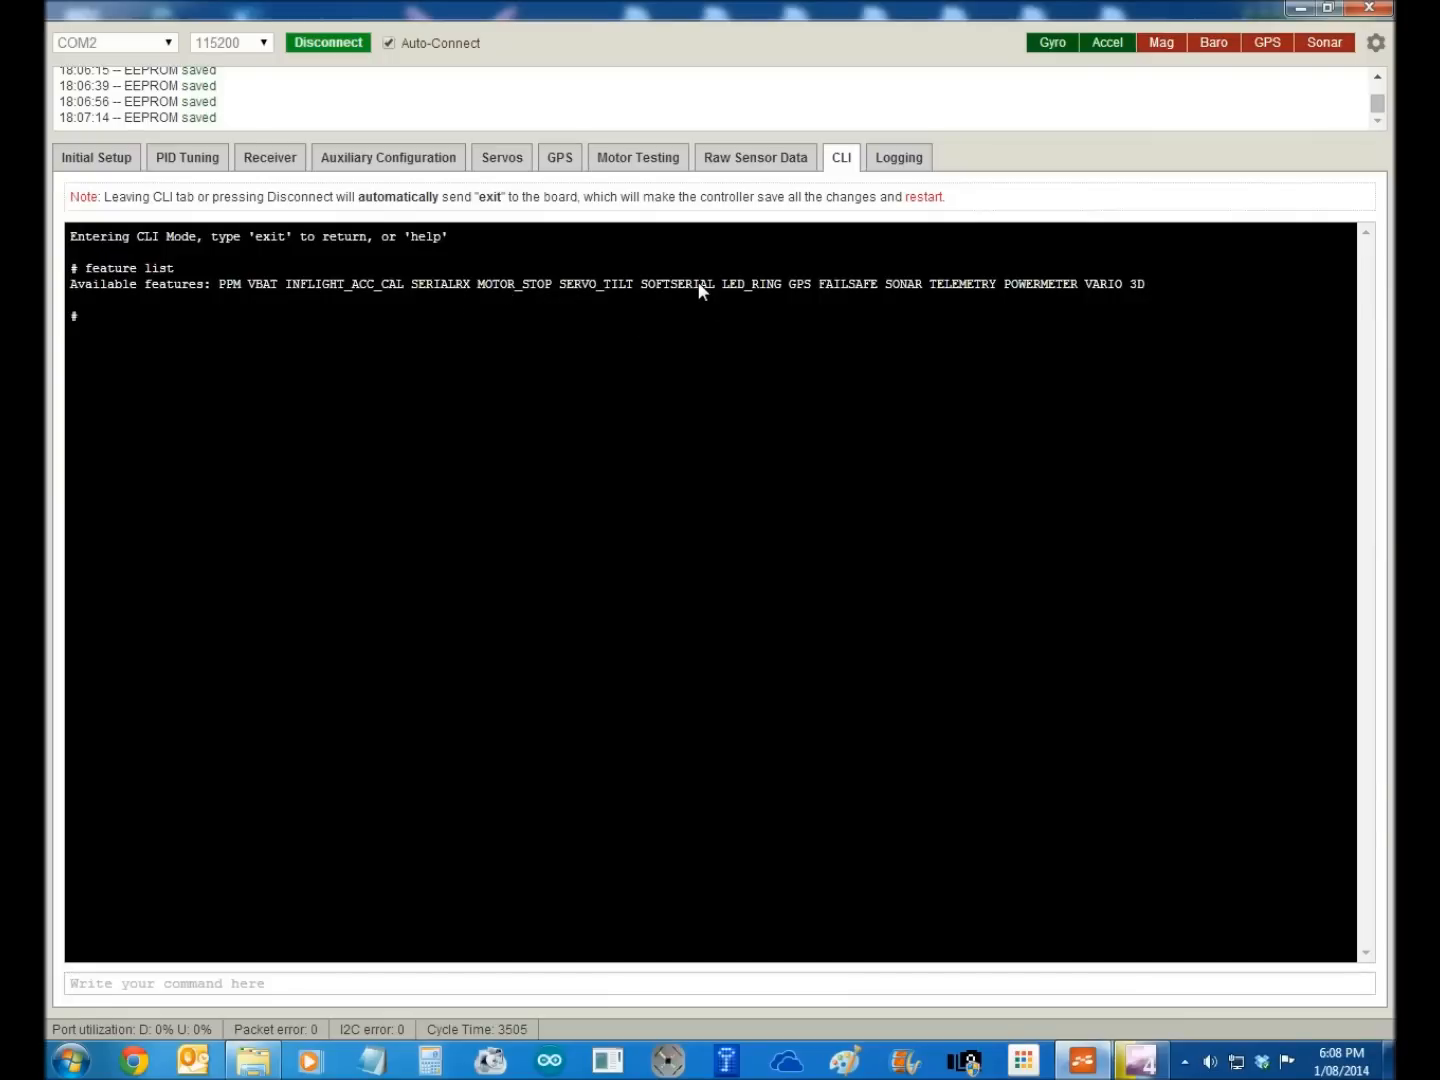
mouse_move(696, 300)
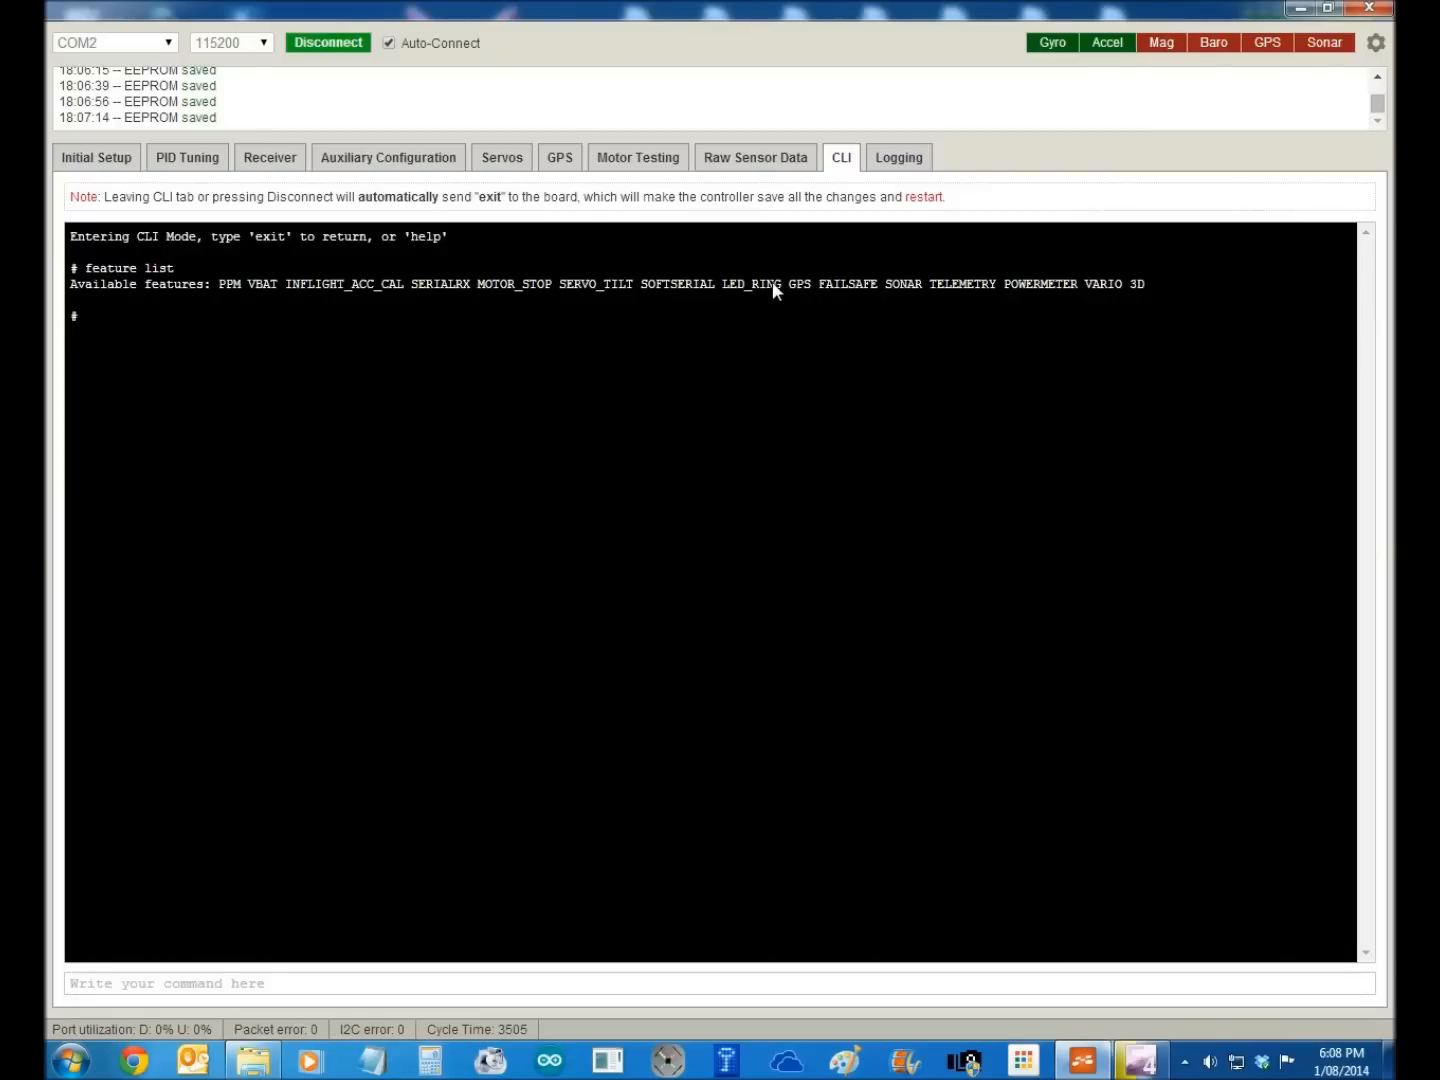
mouse_move(808, 296)
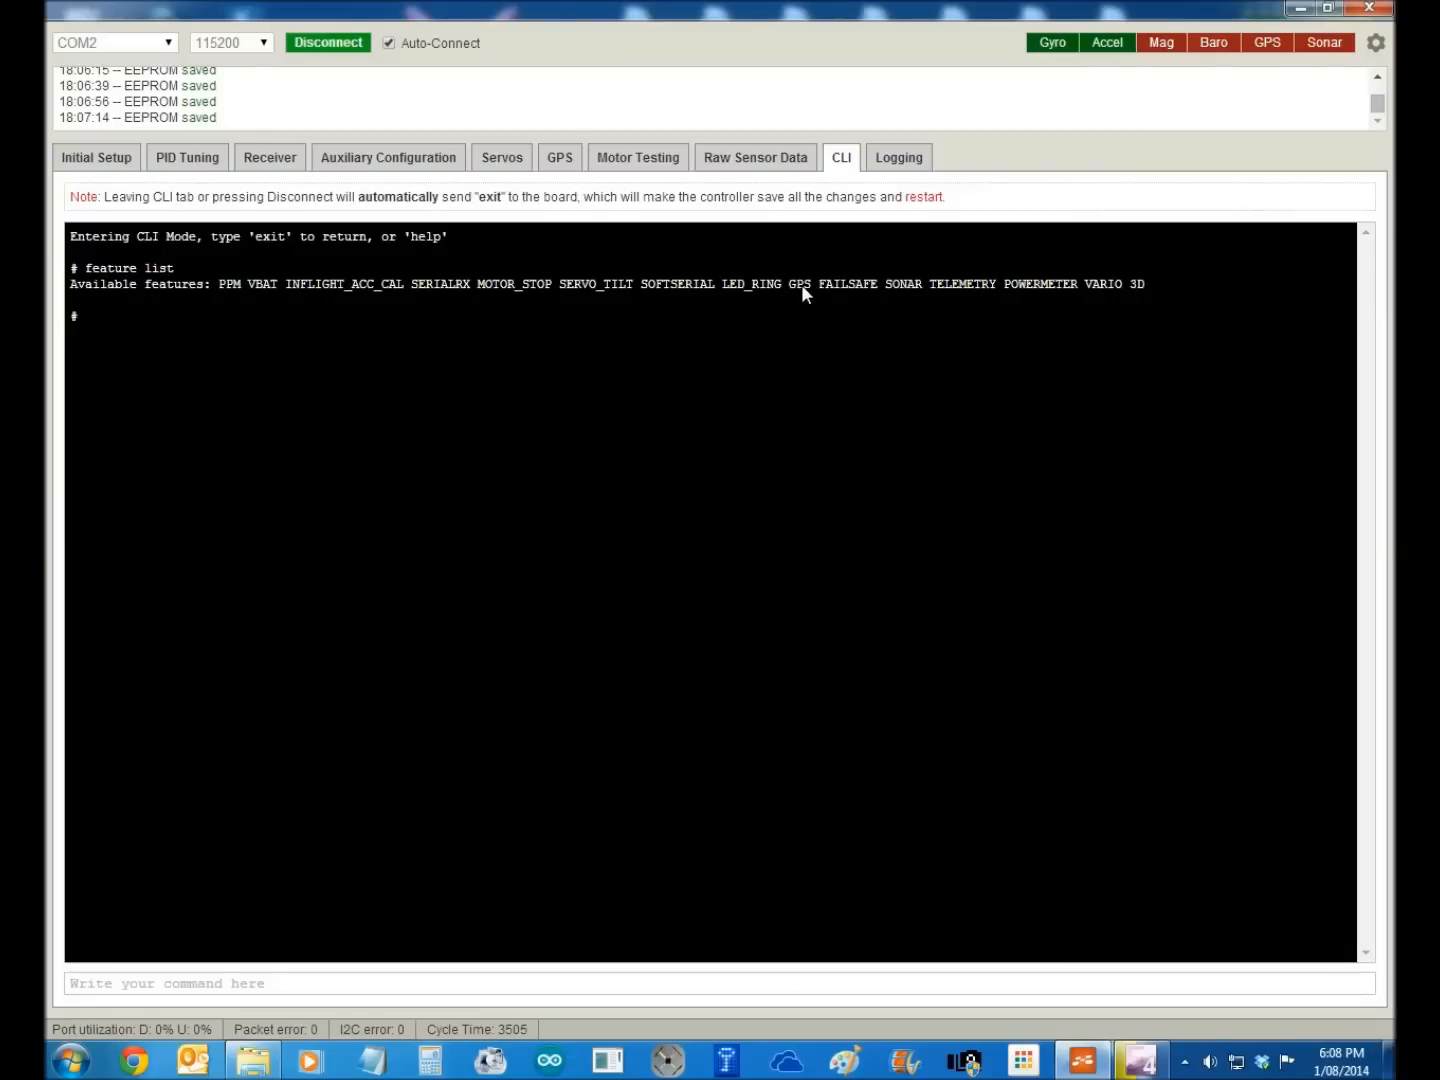
mouse_move(844, 292)
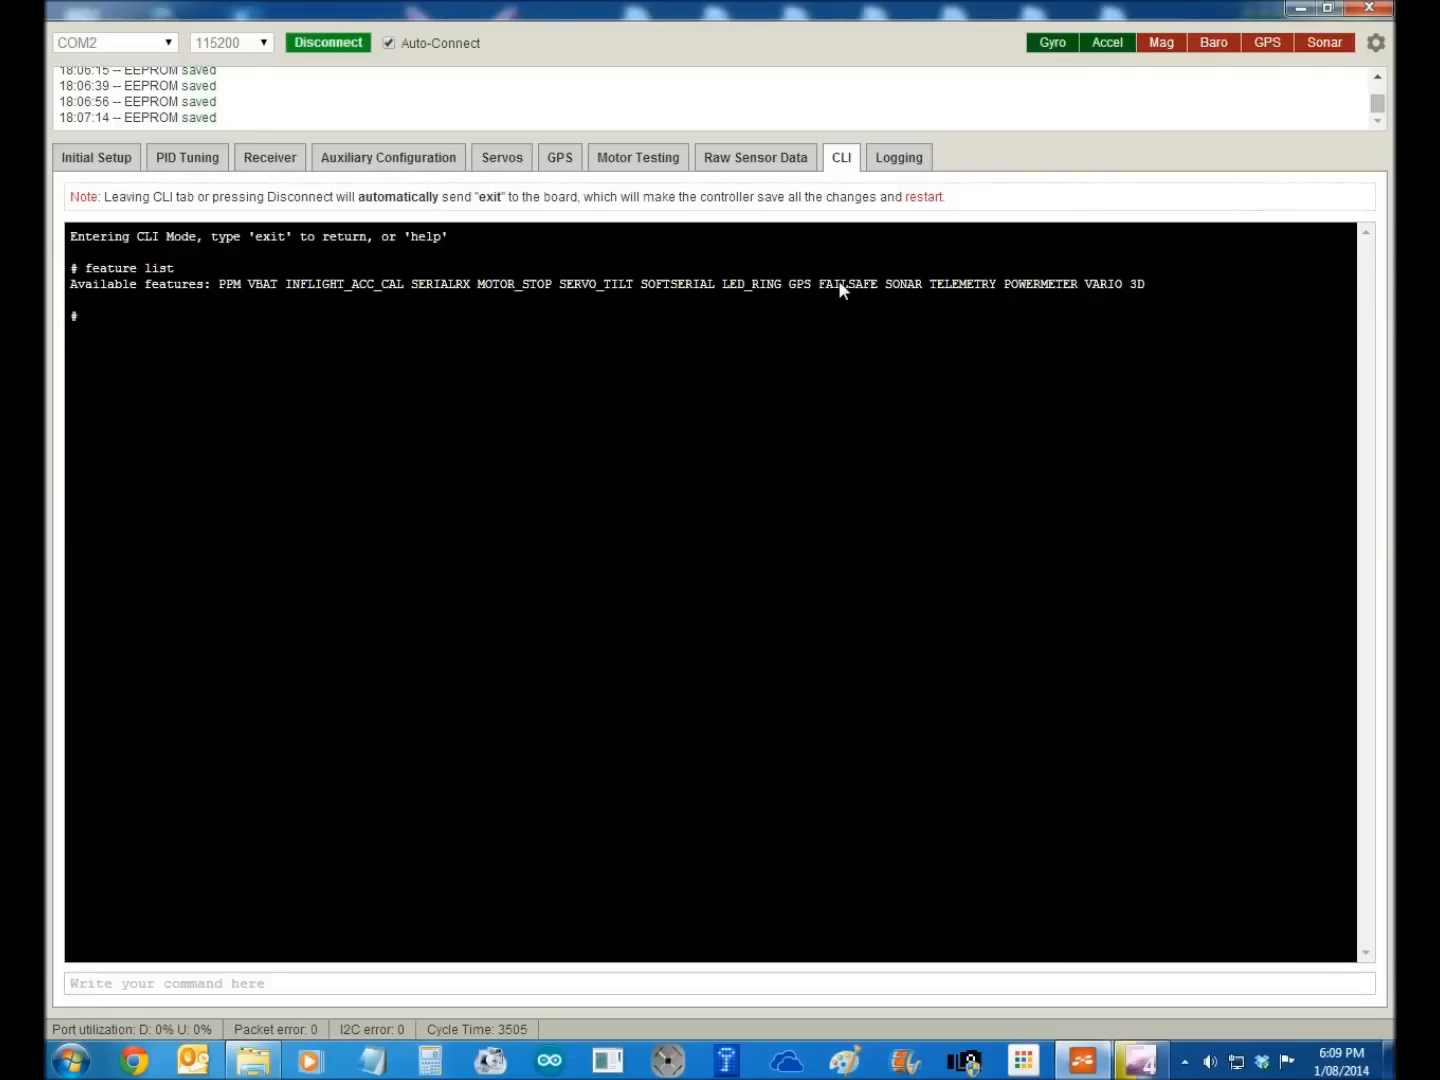
mouse_move(966, 292)
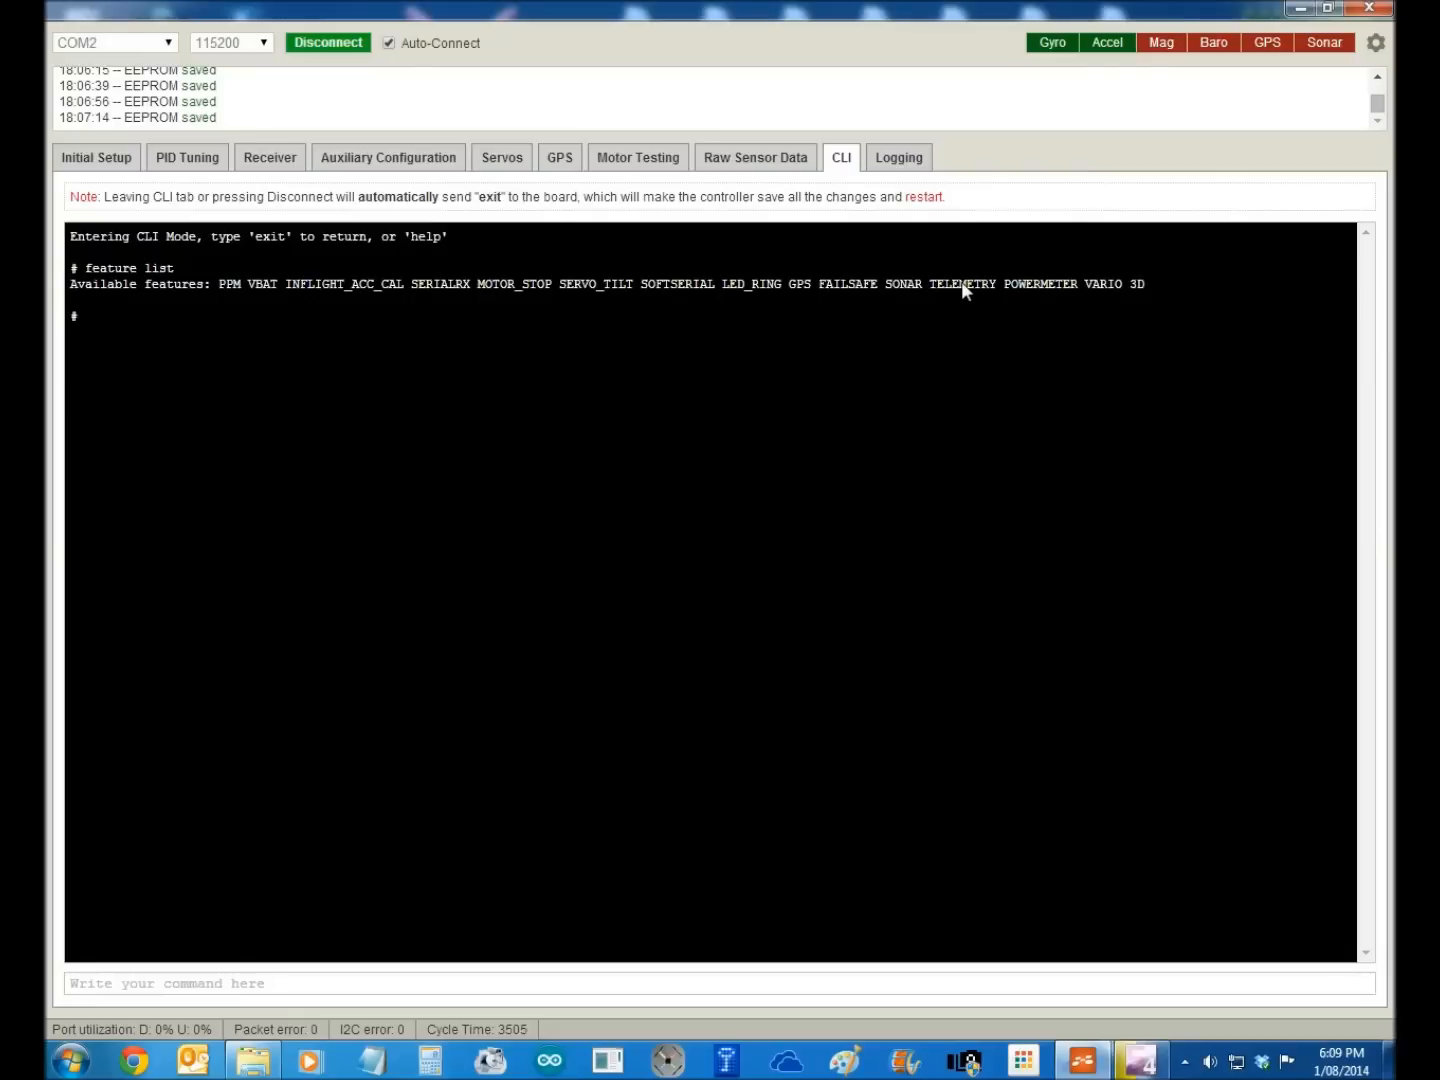
mouse_move(1100, 292)
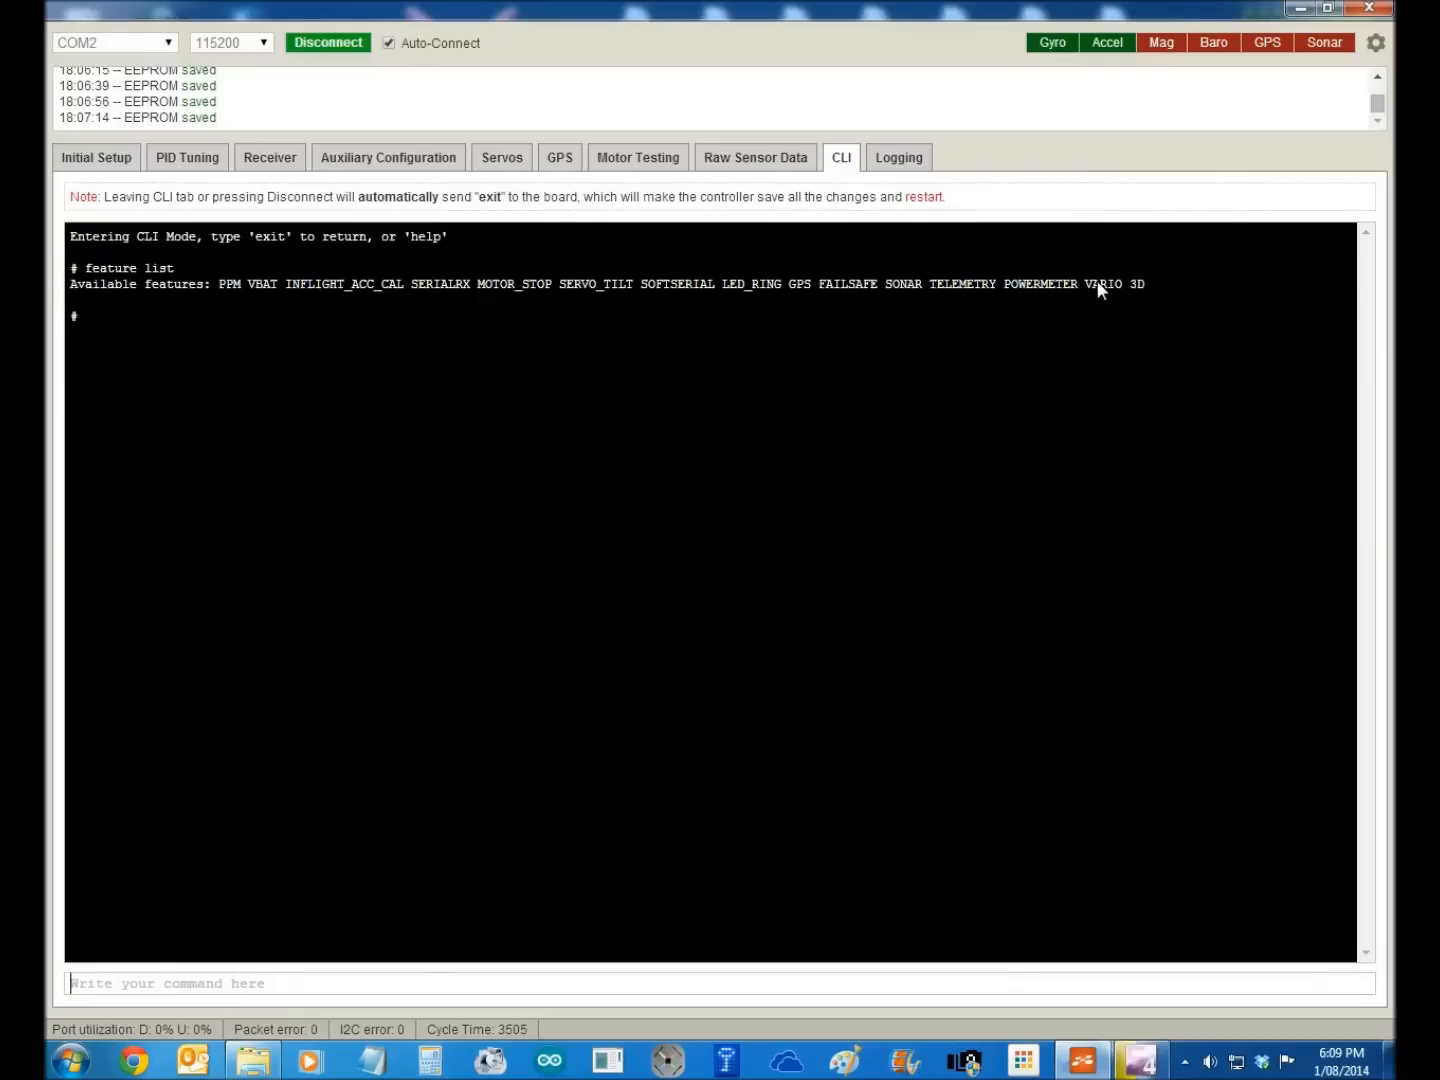
mouse_move(1136, 292)
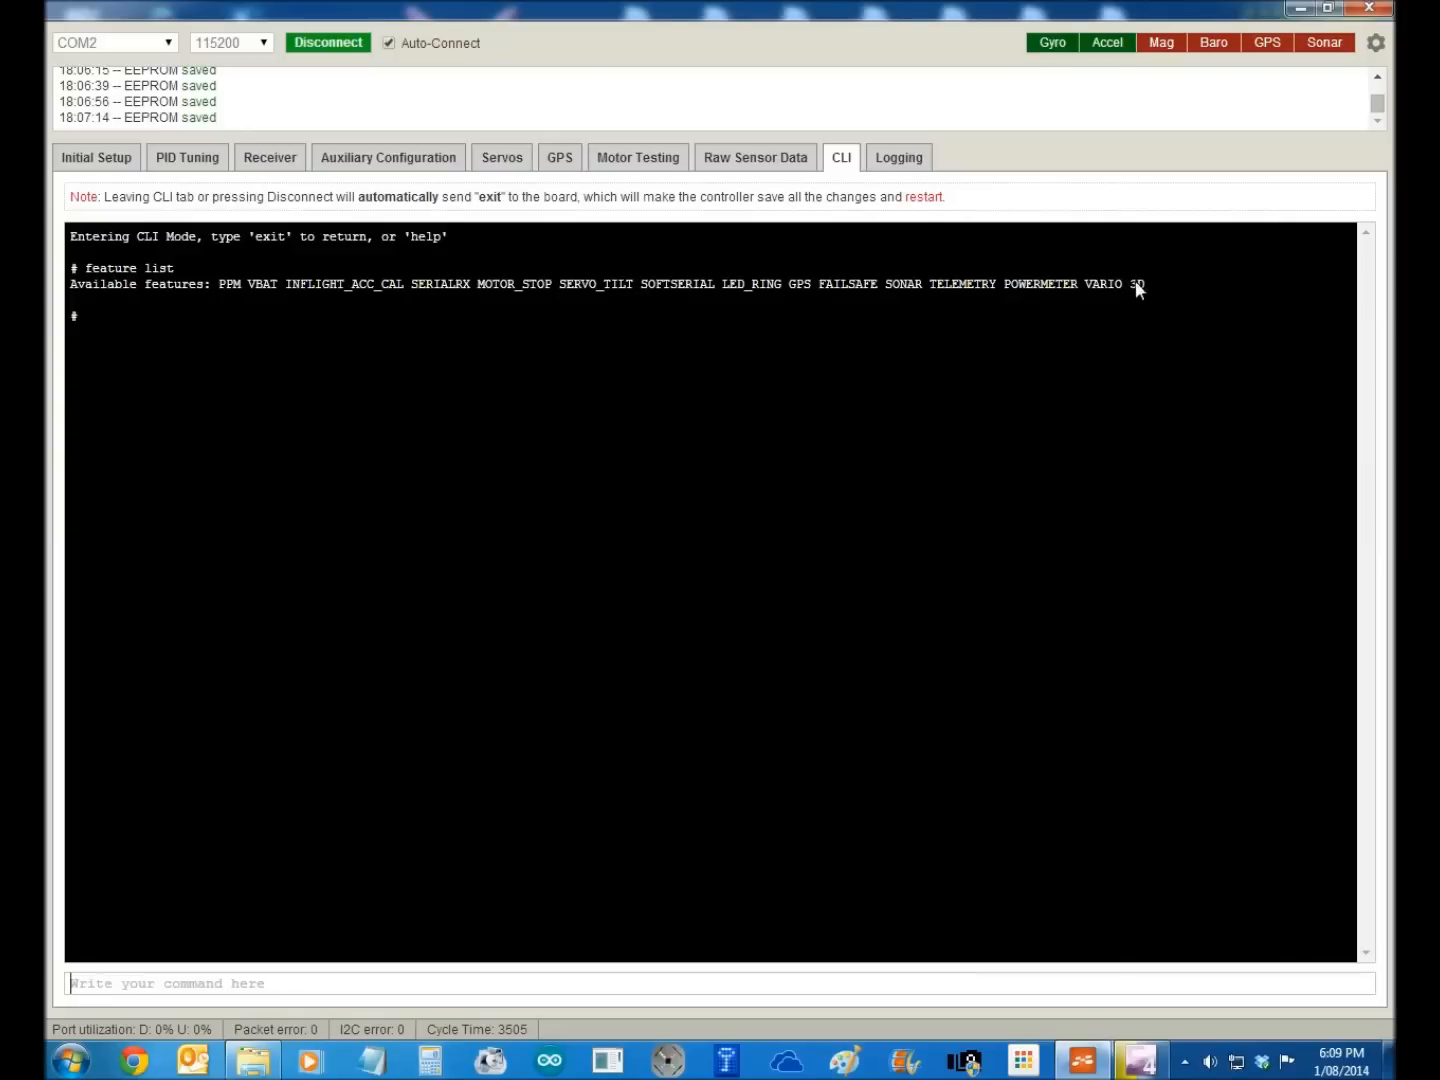
mouse_move(64, 1052)
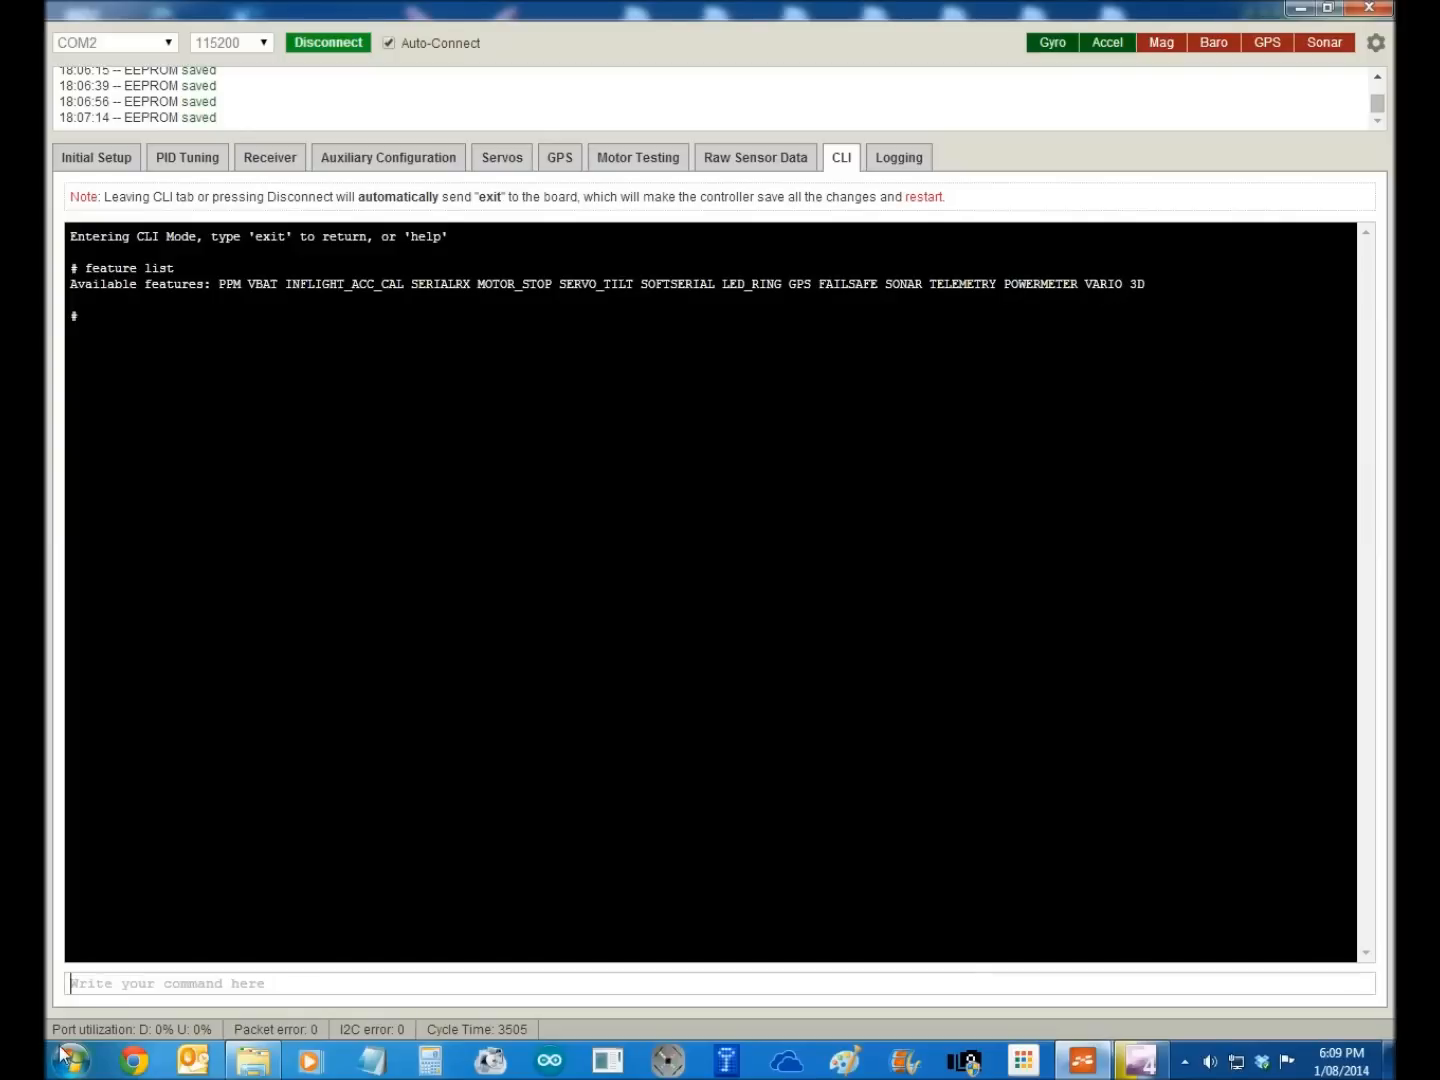
mouse_move(540, 910)
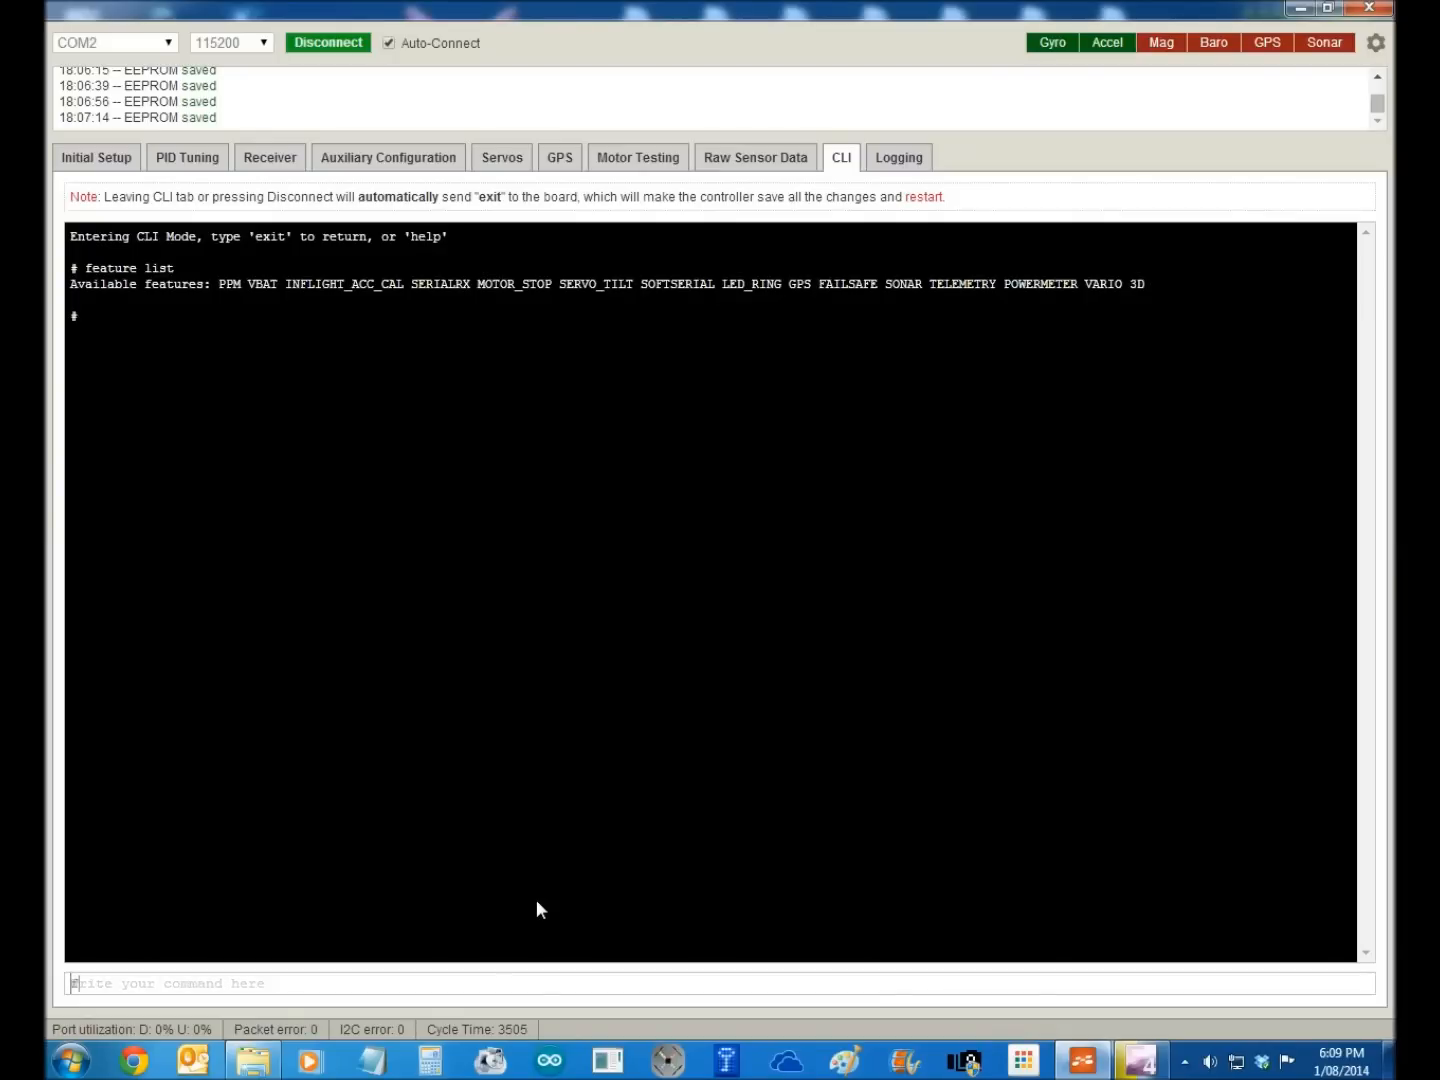
- Enable features 3D and MOTOR_STOP via 'feature' commands, then disable 3D again
text(feature)
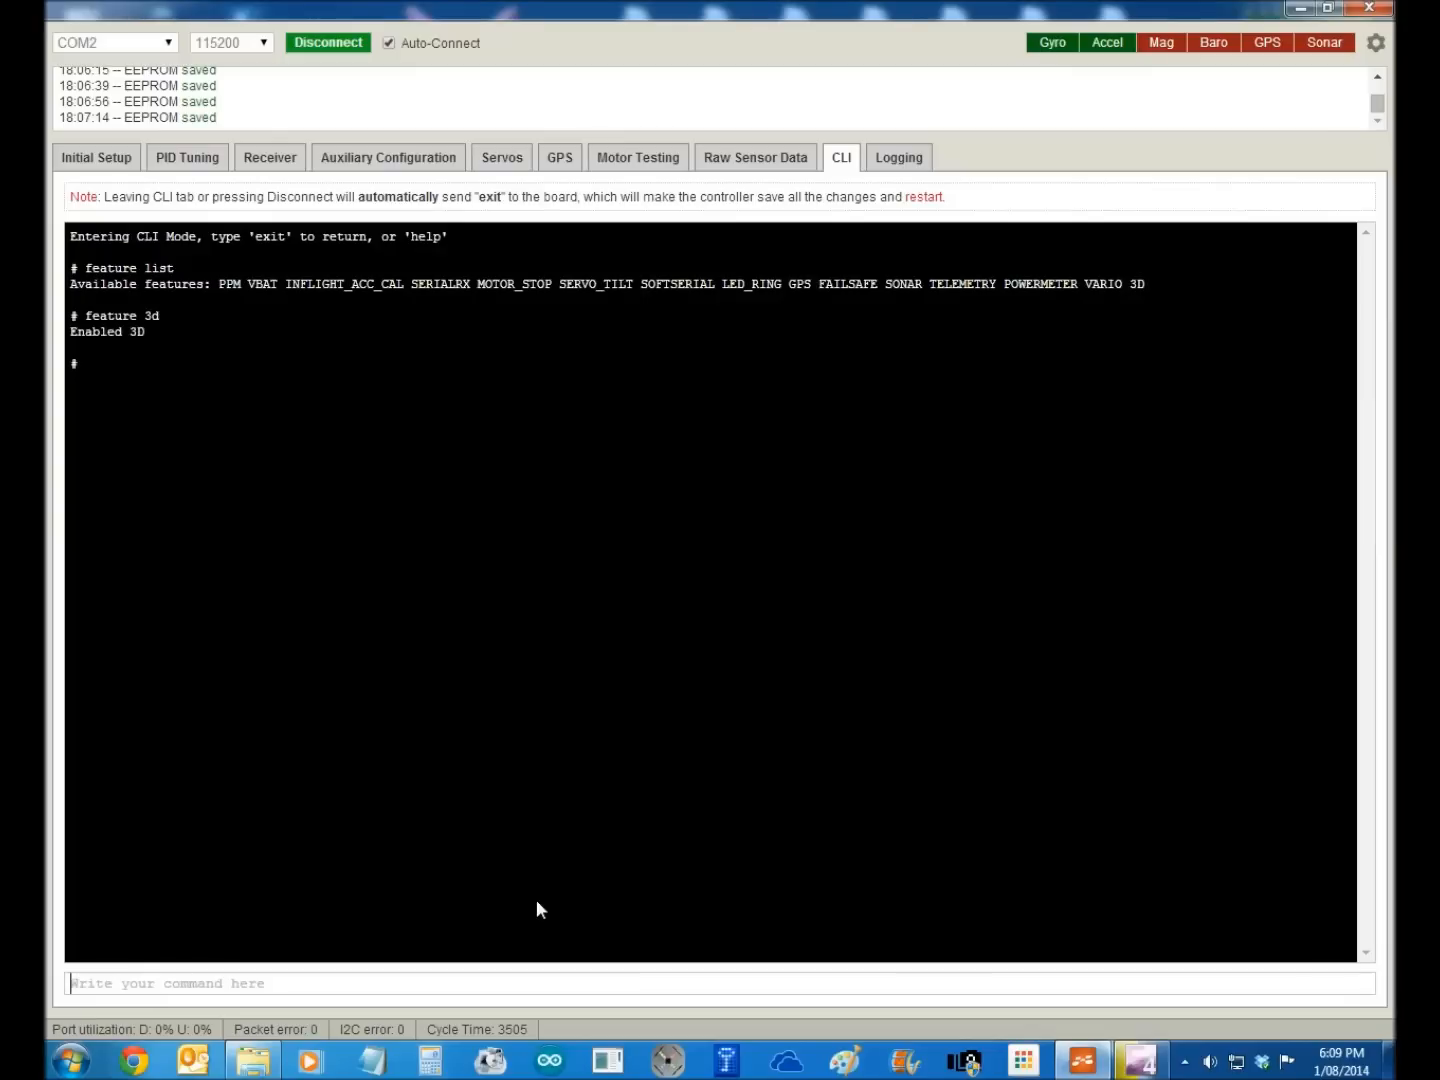
text(feat)
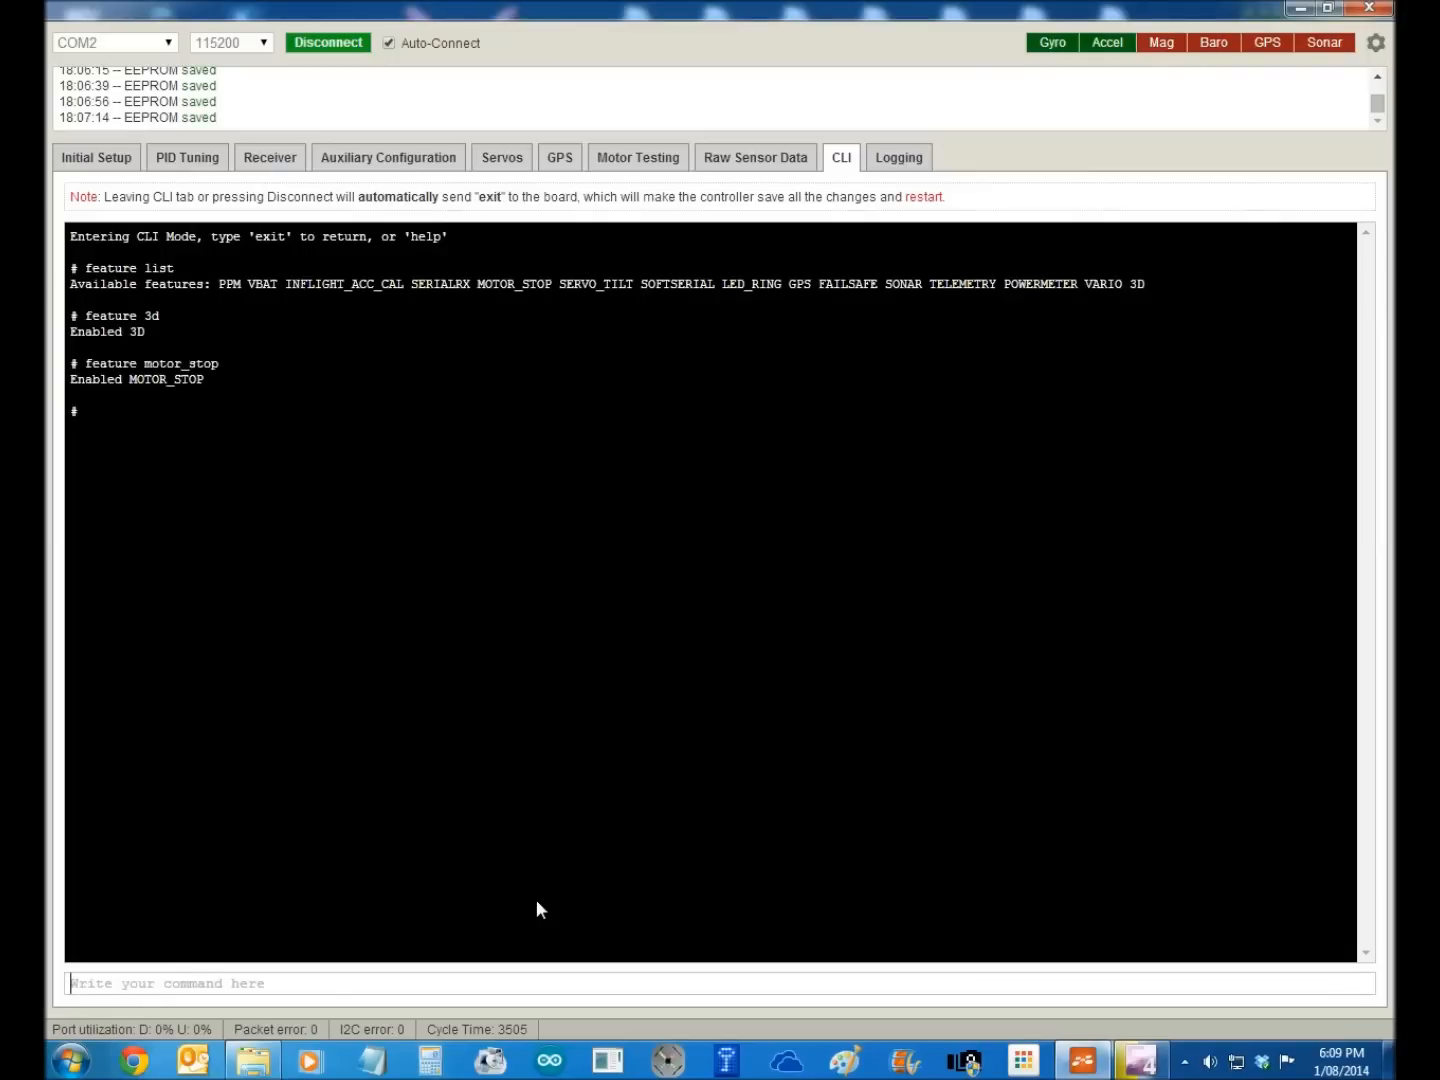
text(feat)
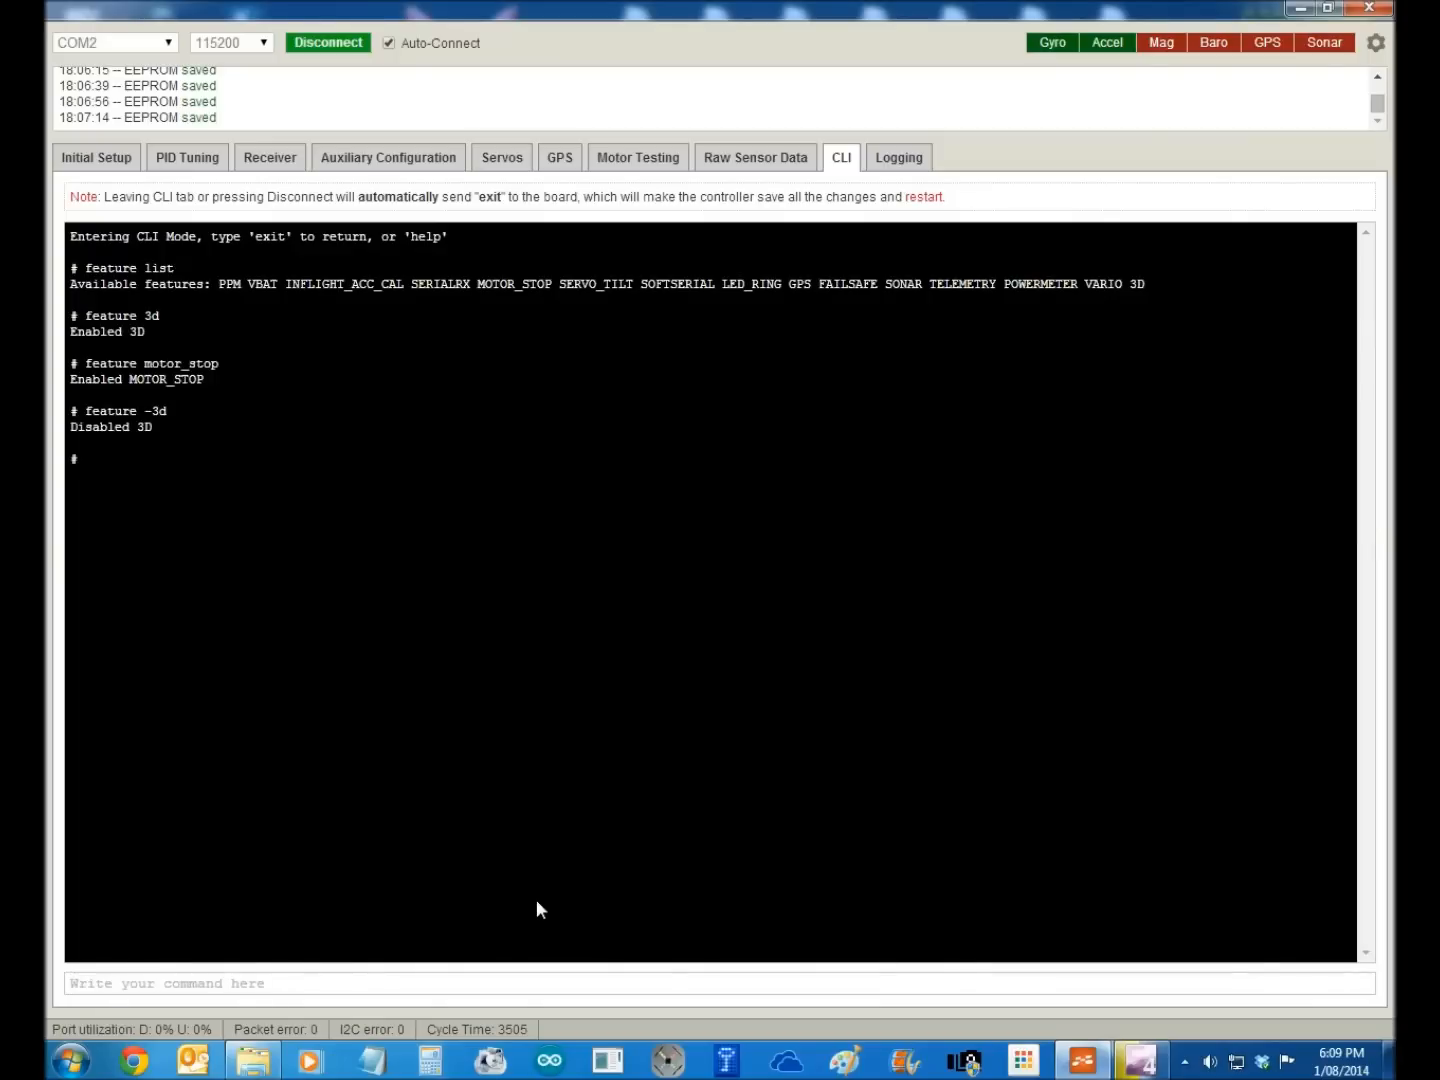
mouse_move(252, 1060)
text(help)
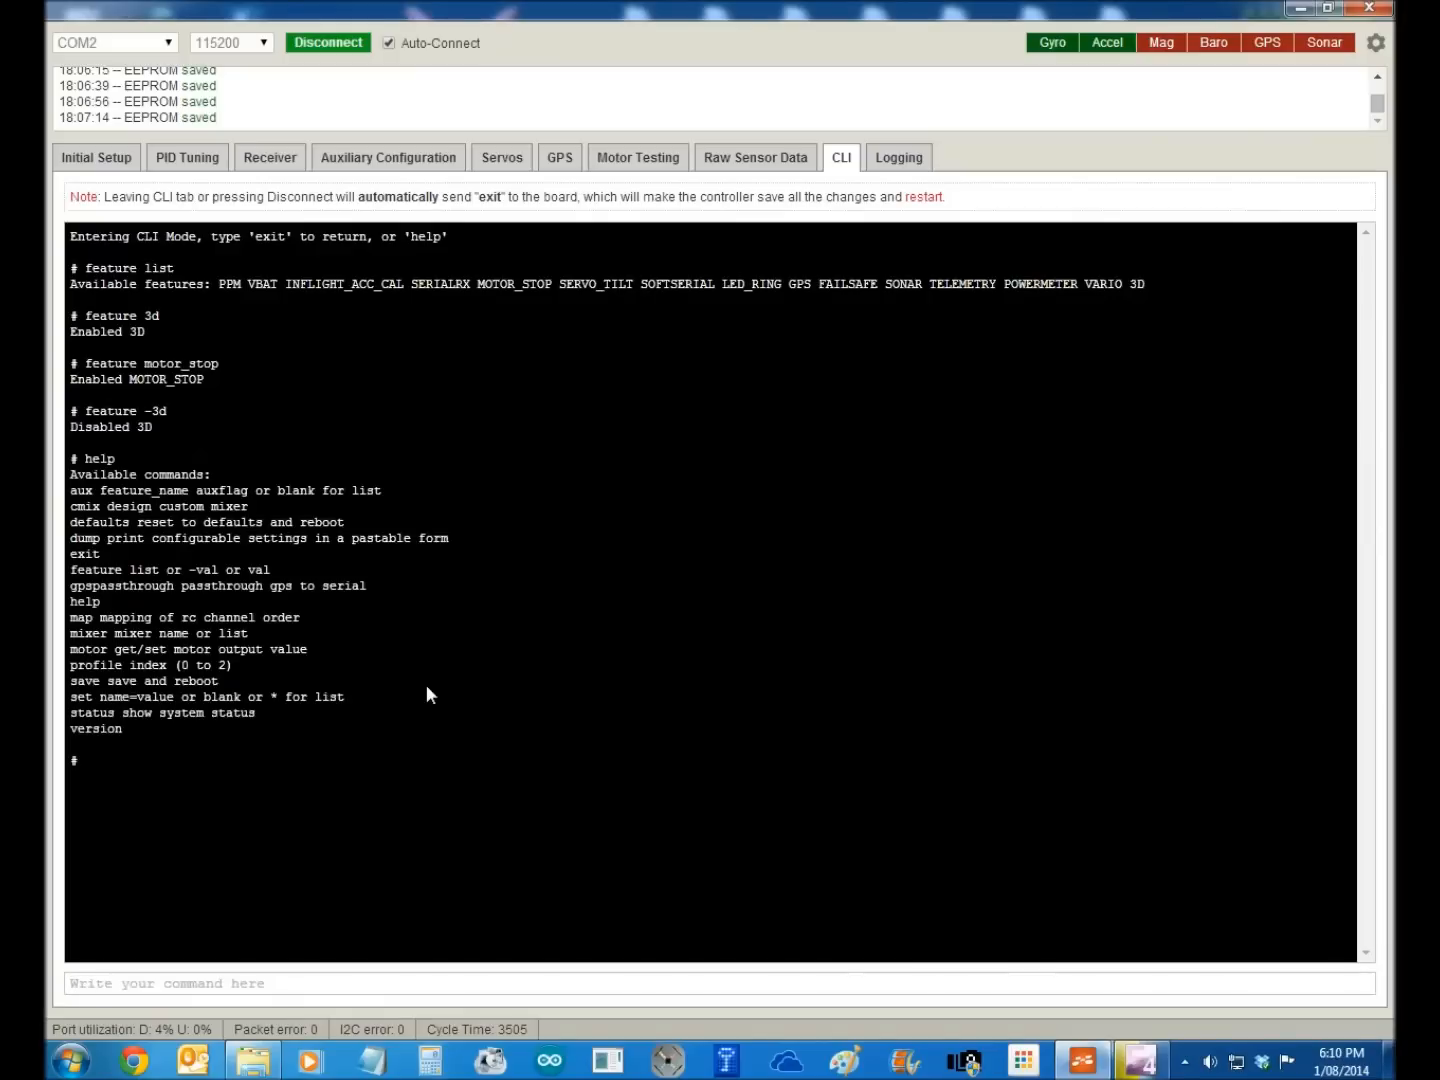
mouse_move(108, 512)
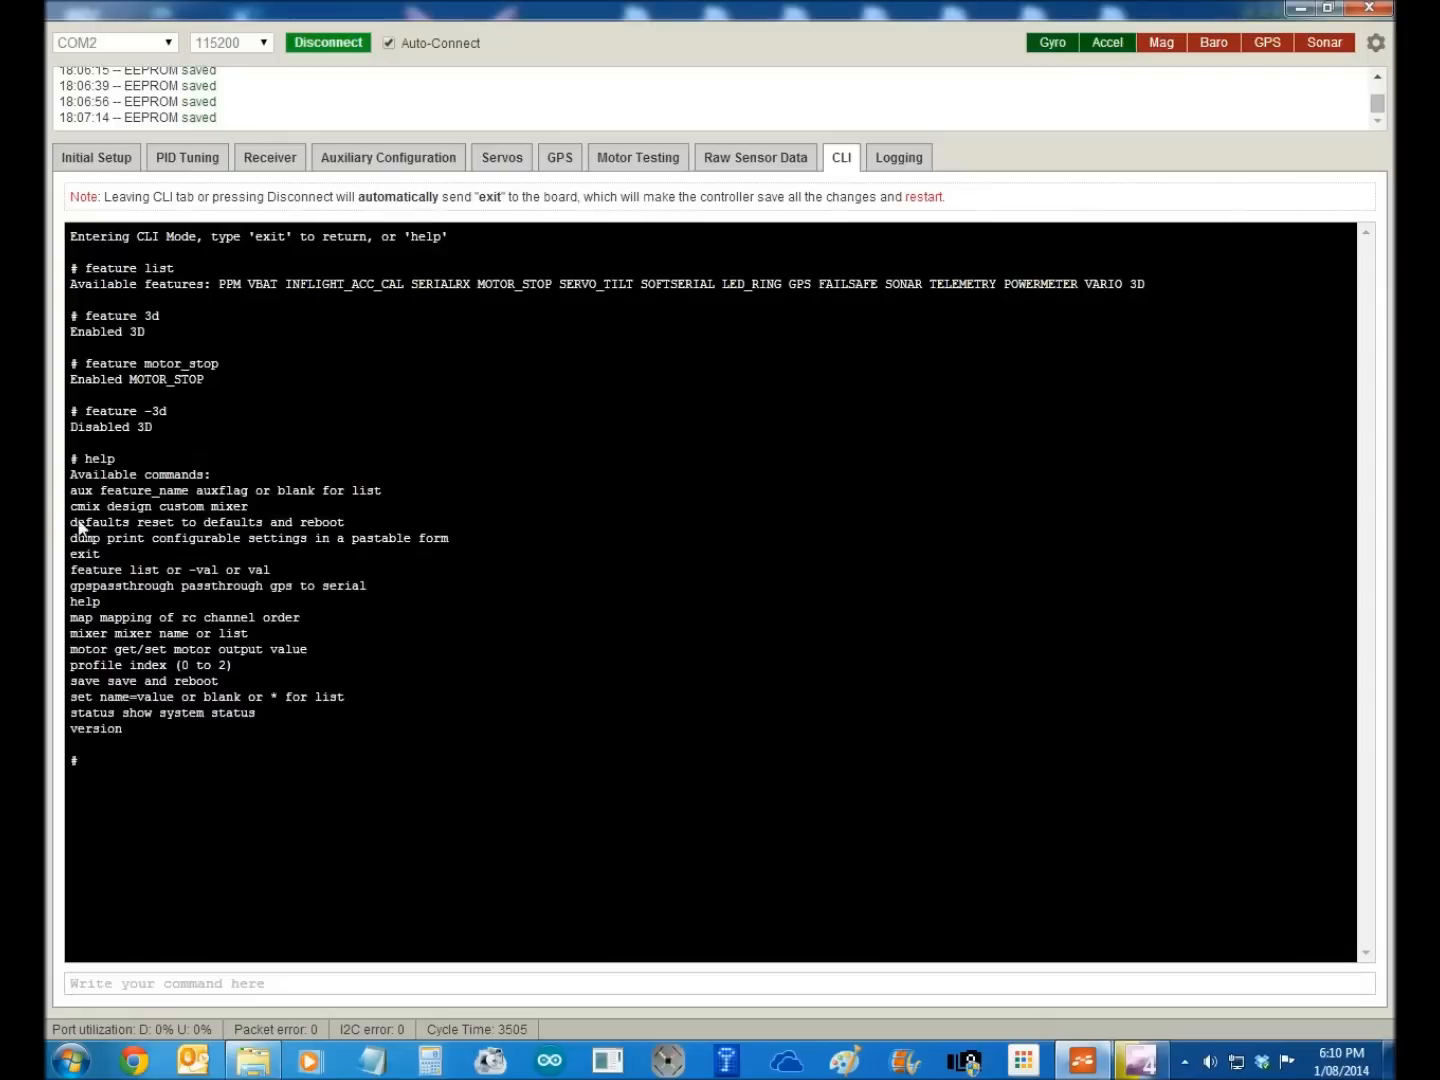
mouse_move(138, 516)
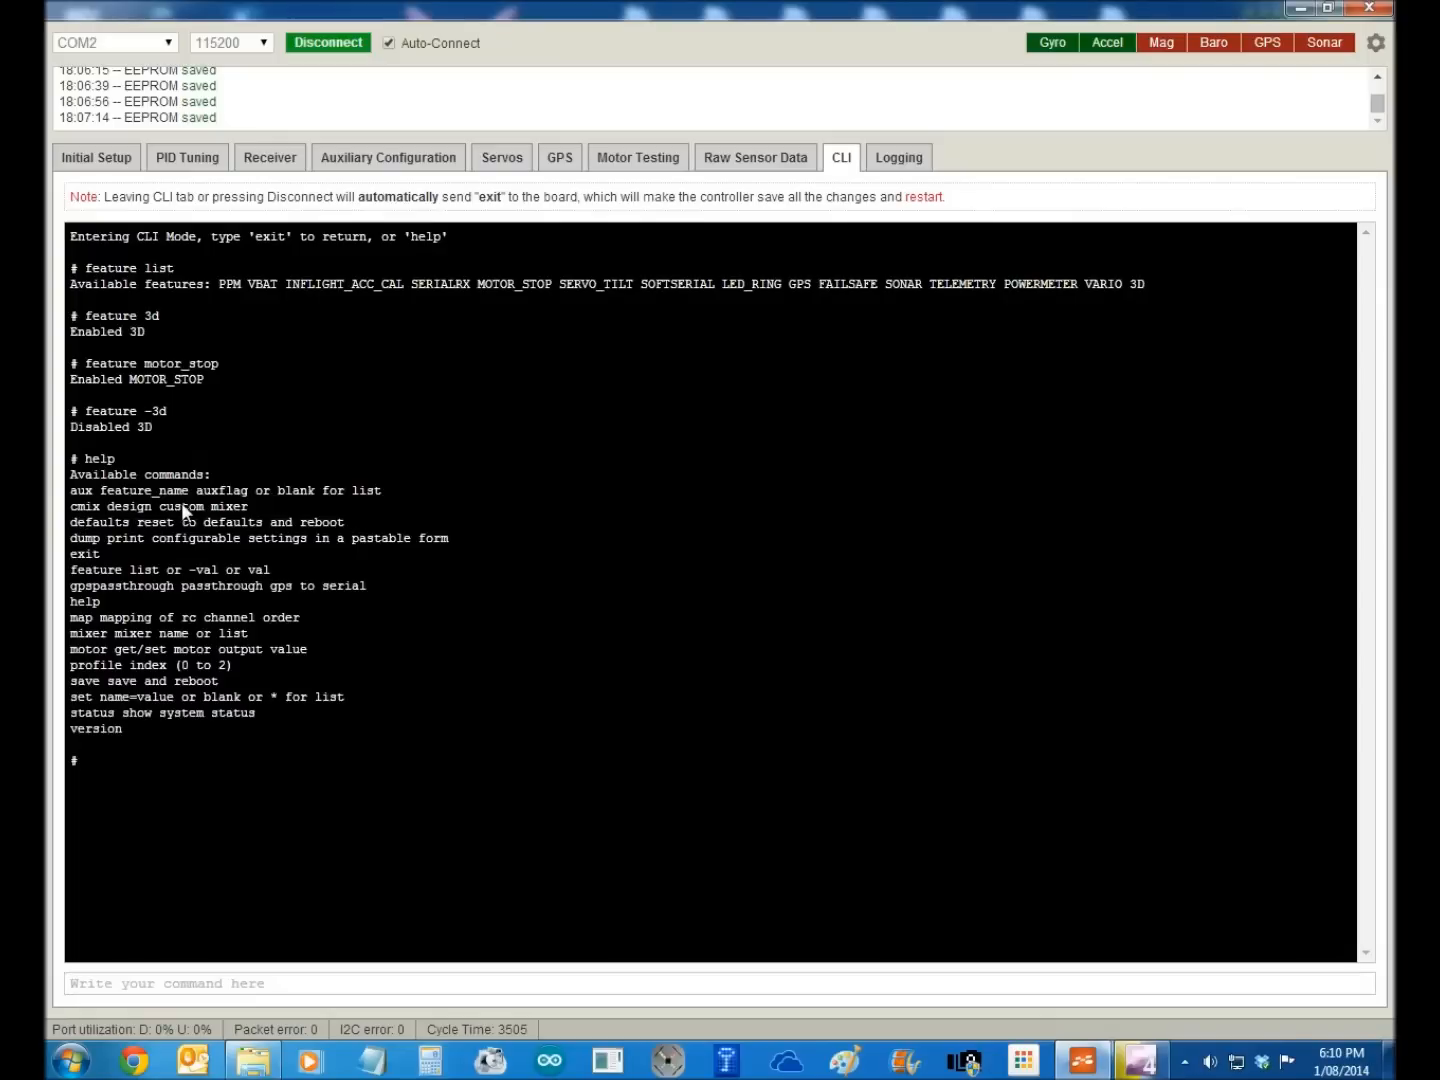
mouse_move(148, 540)
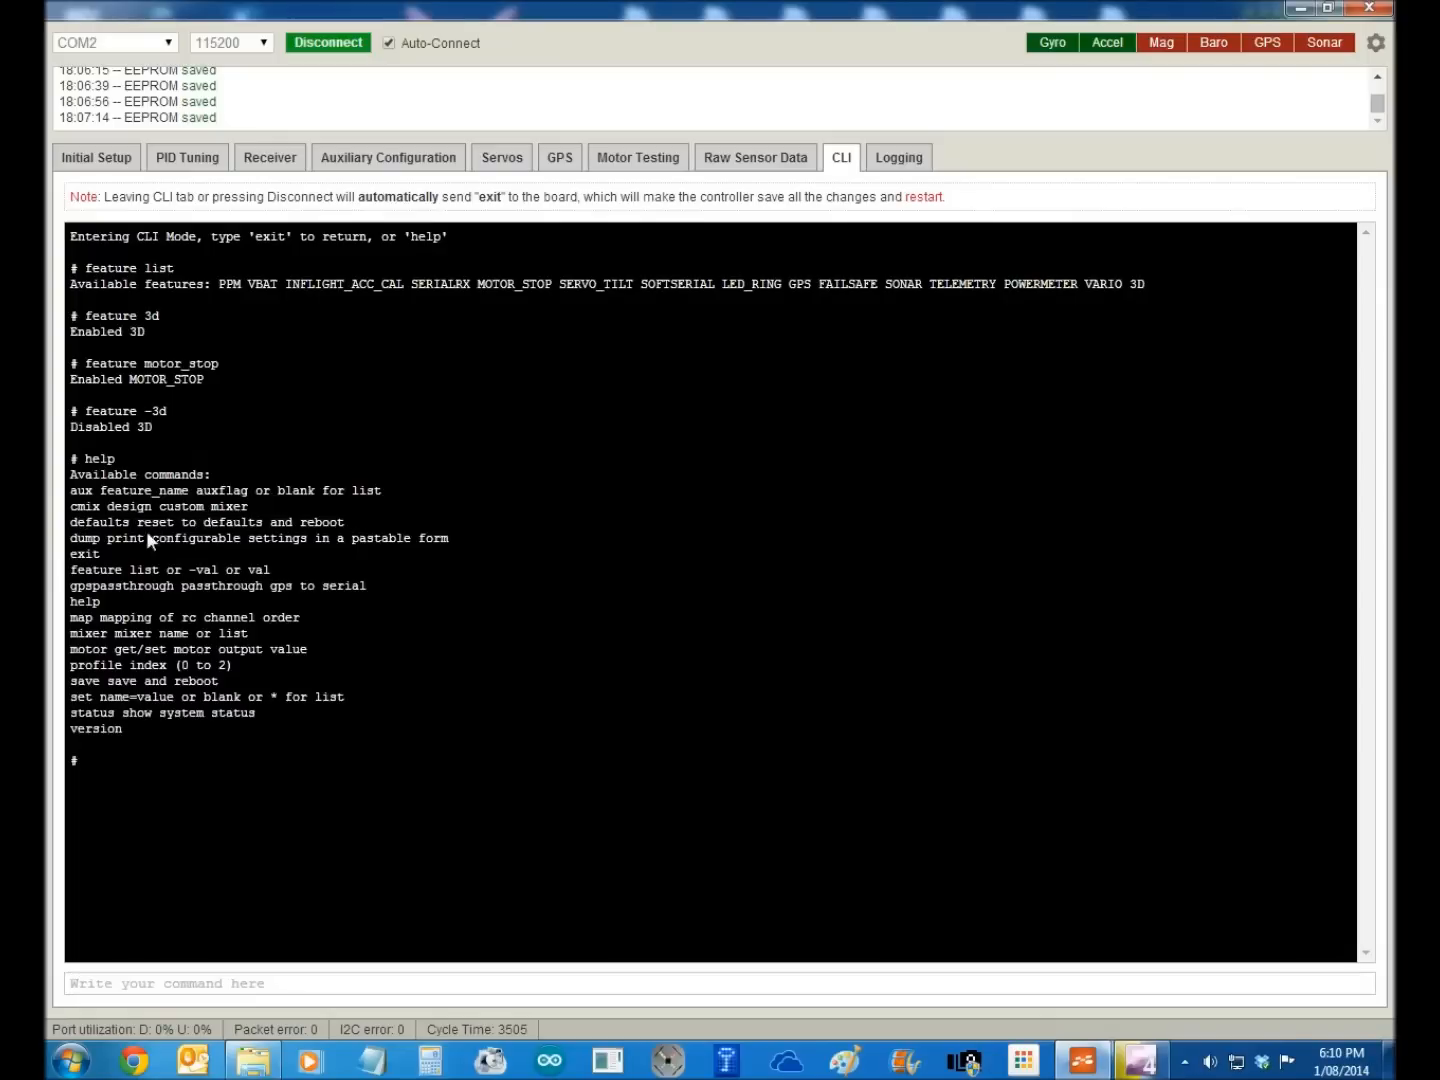
mouse_move(280, 532)
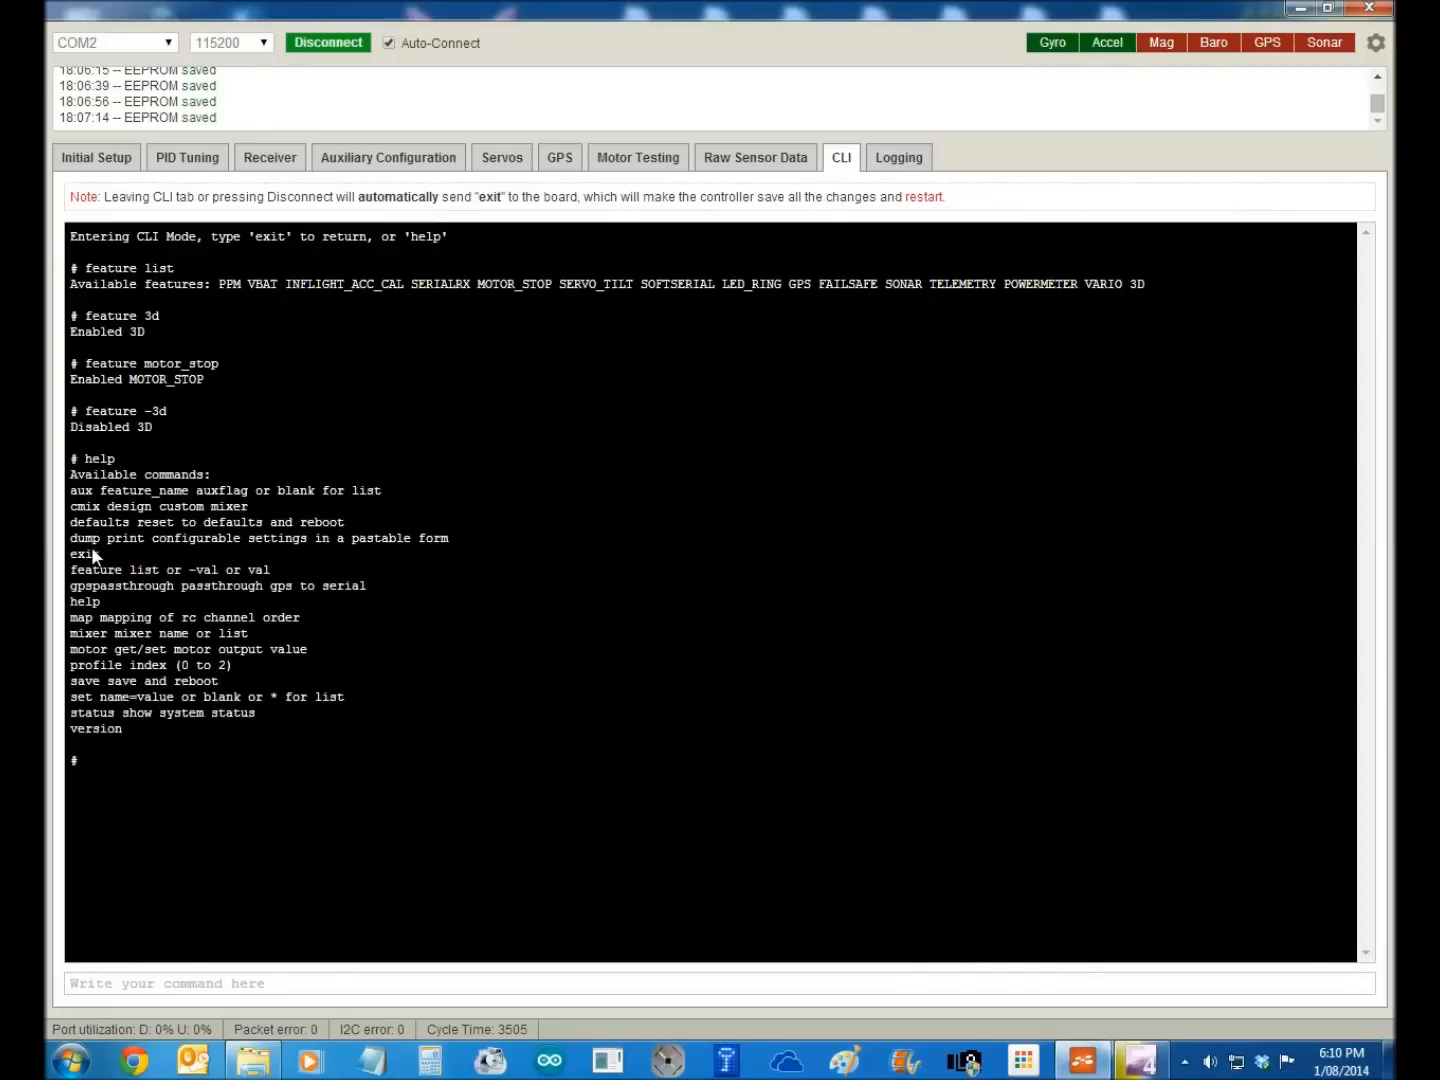
mouse_move(224, 500)
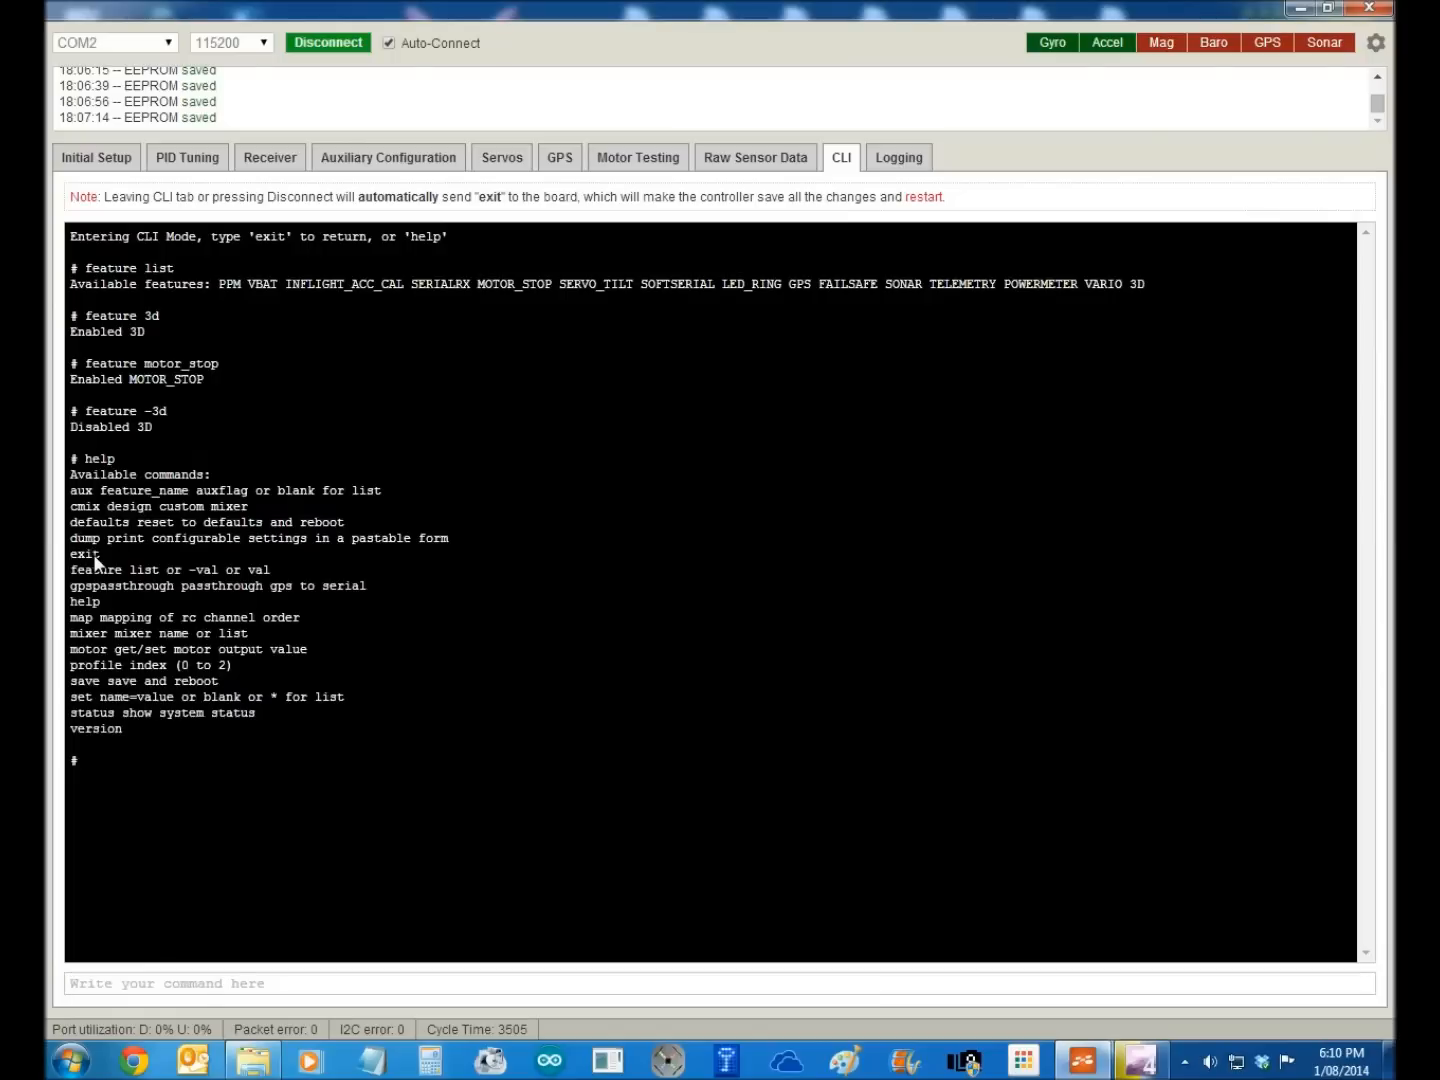
mouse_move(144, 576)
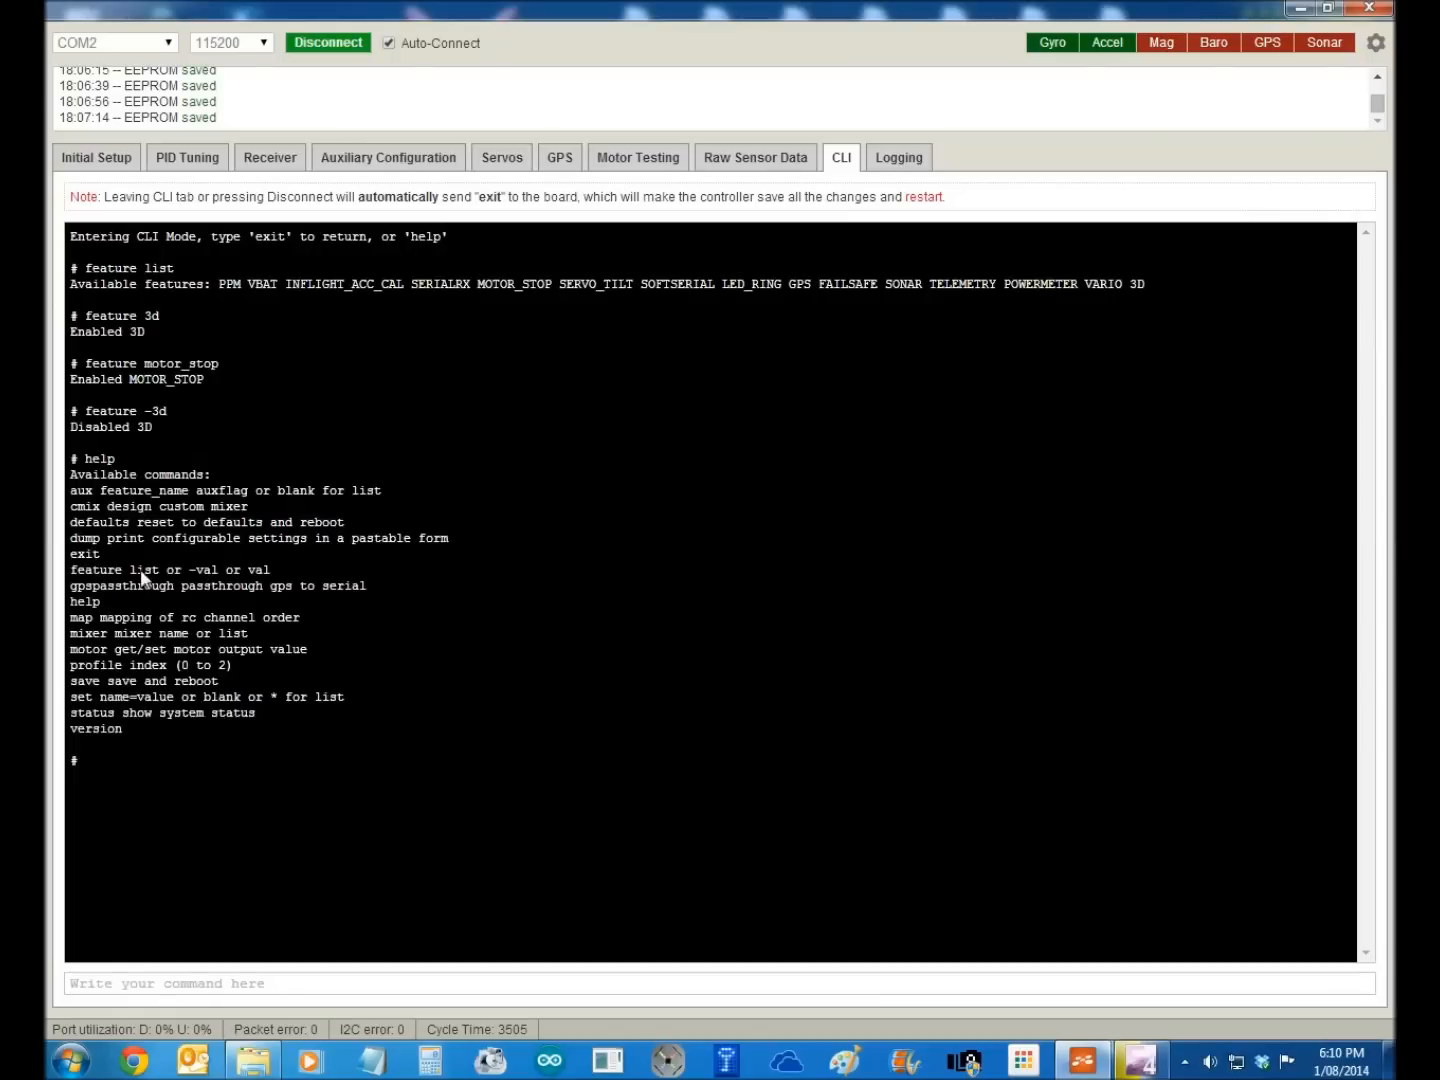
mouse_move(132, 600)
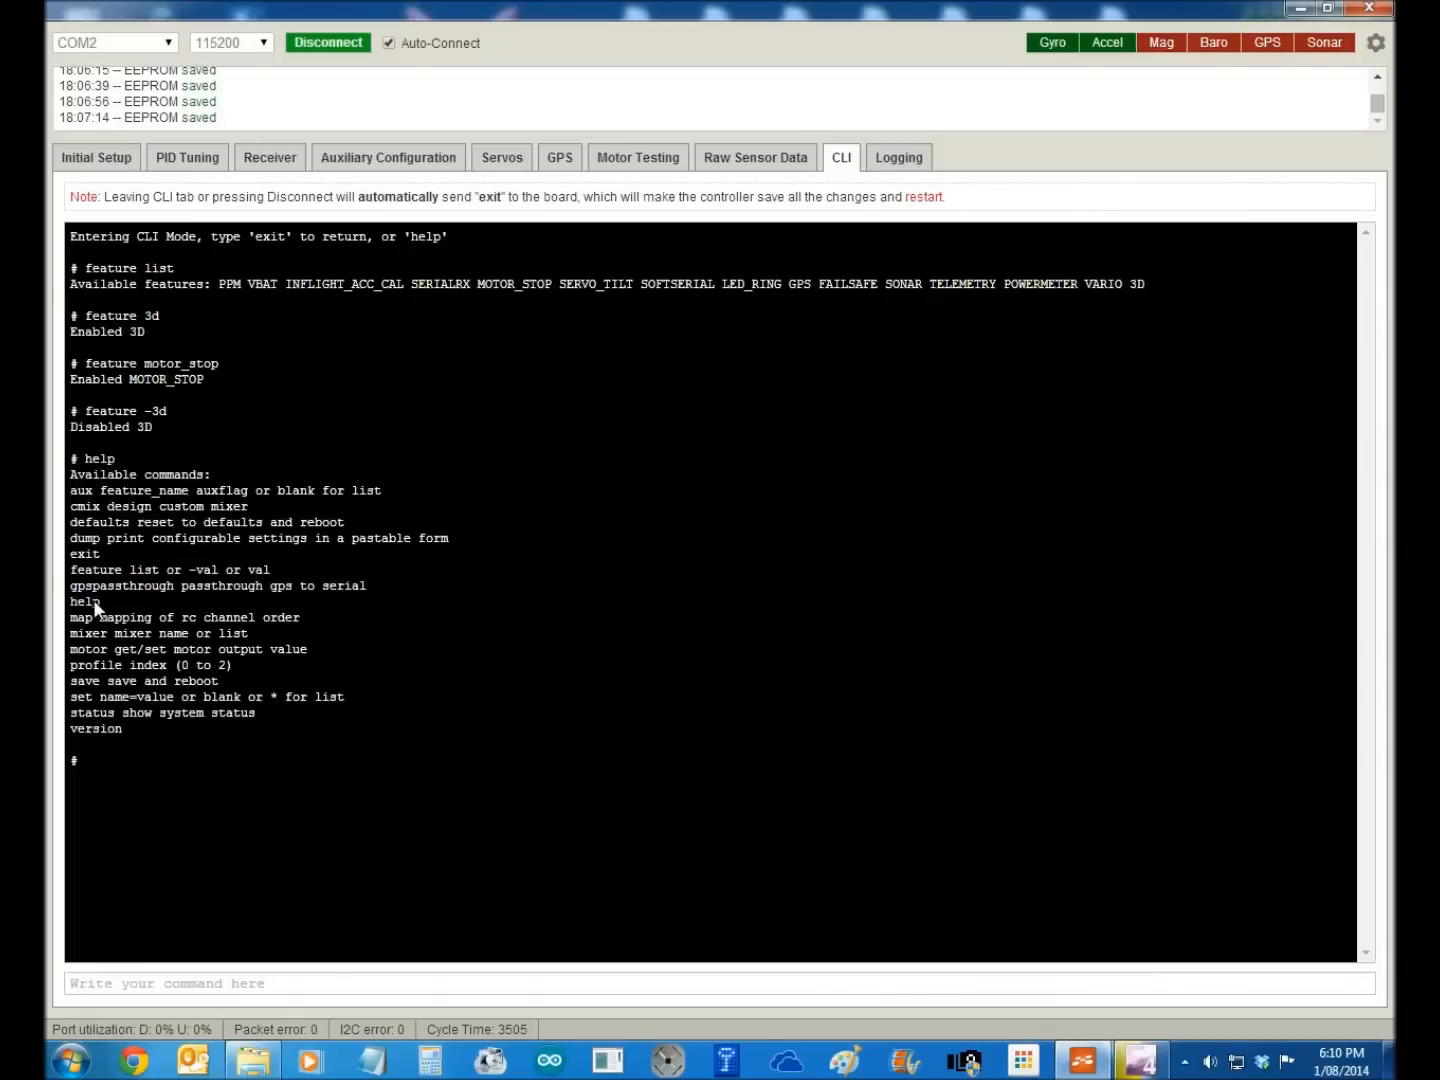
mouse_move(170, 624)
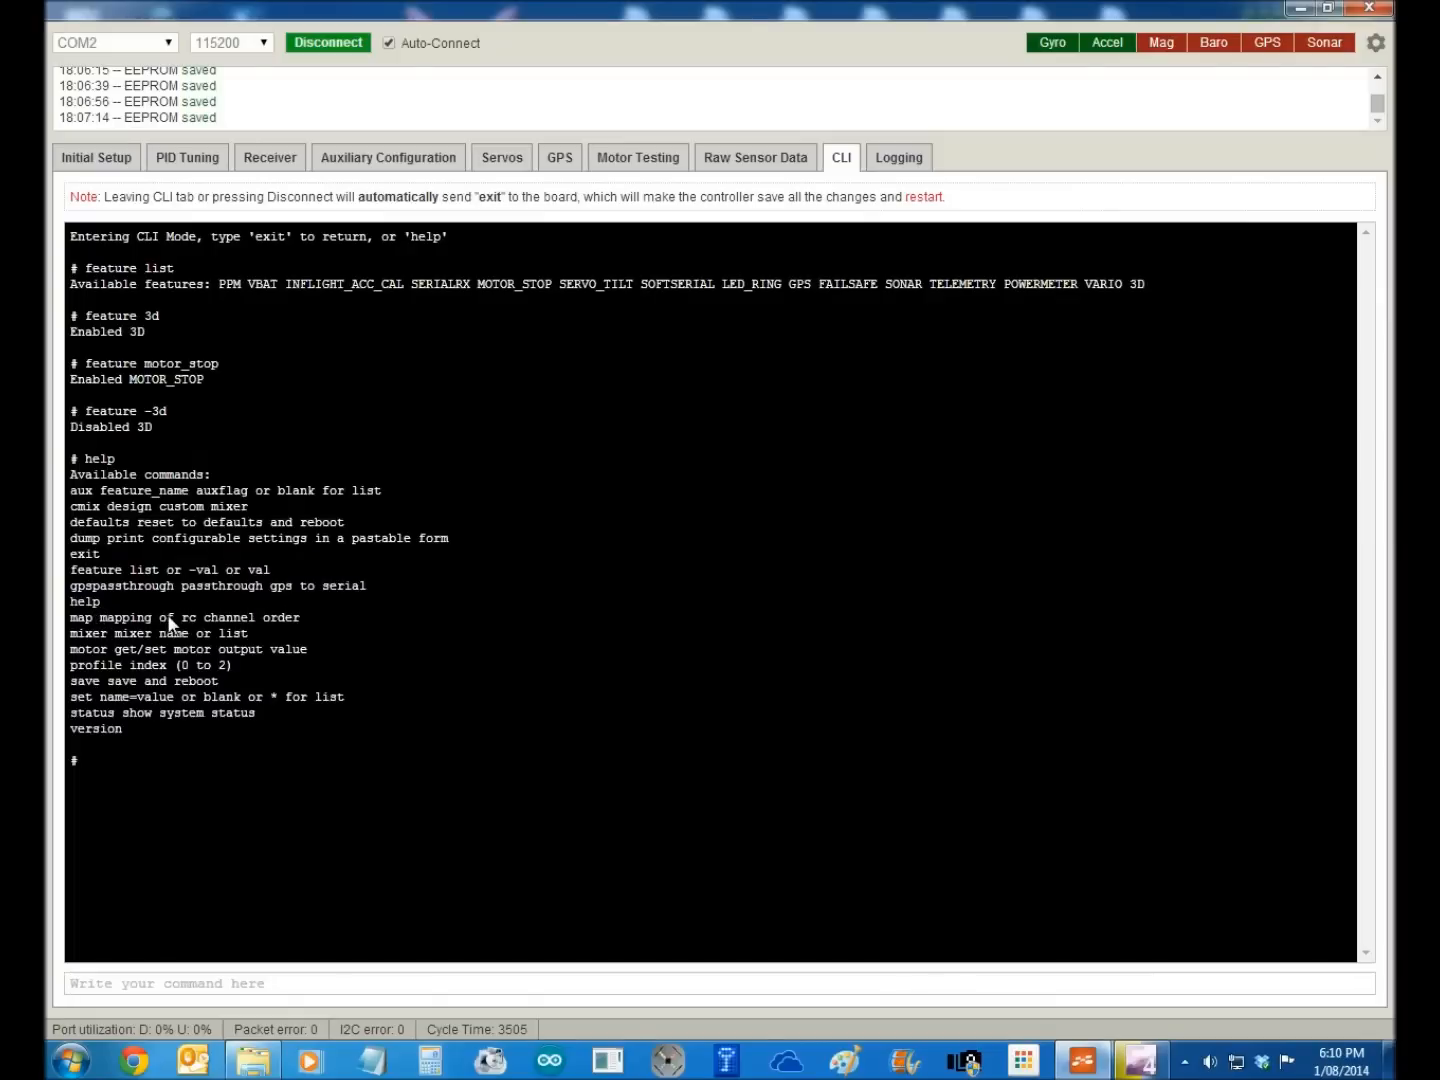
- View the RC channel map, change it to TREA1234, then restore it to AETR1234
text(m)
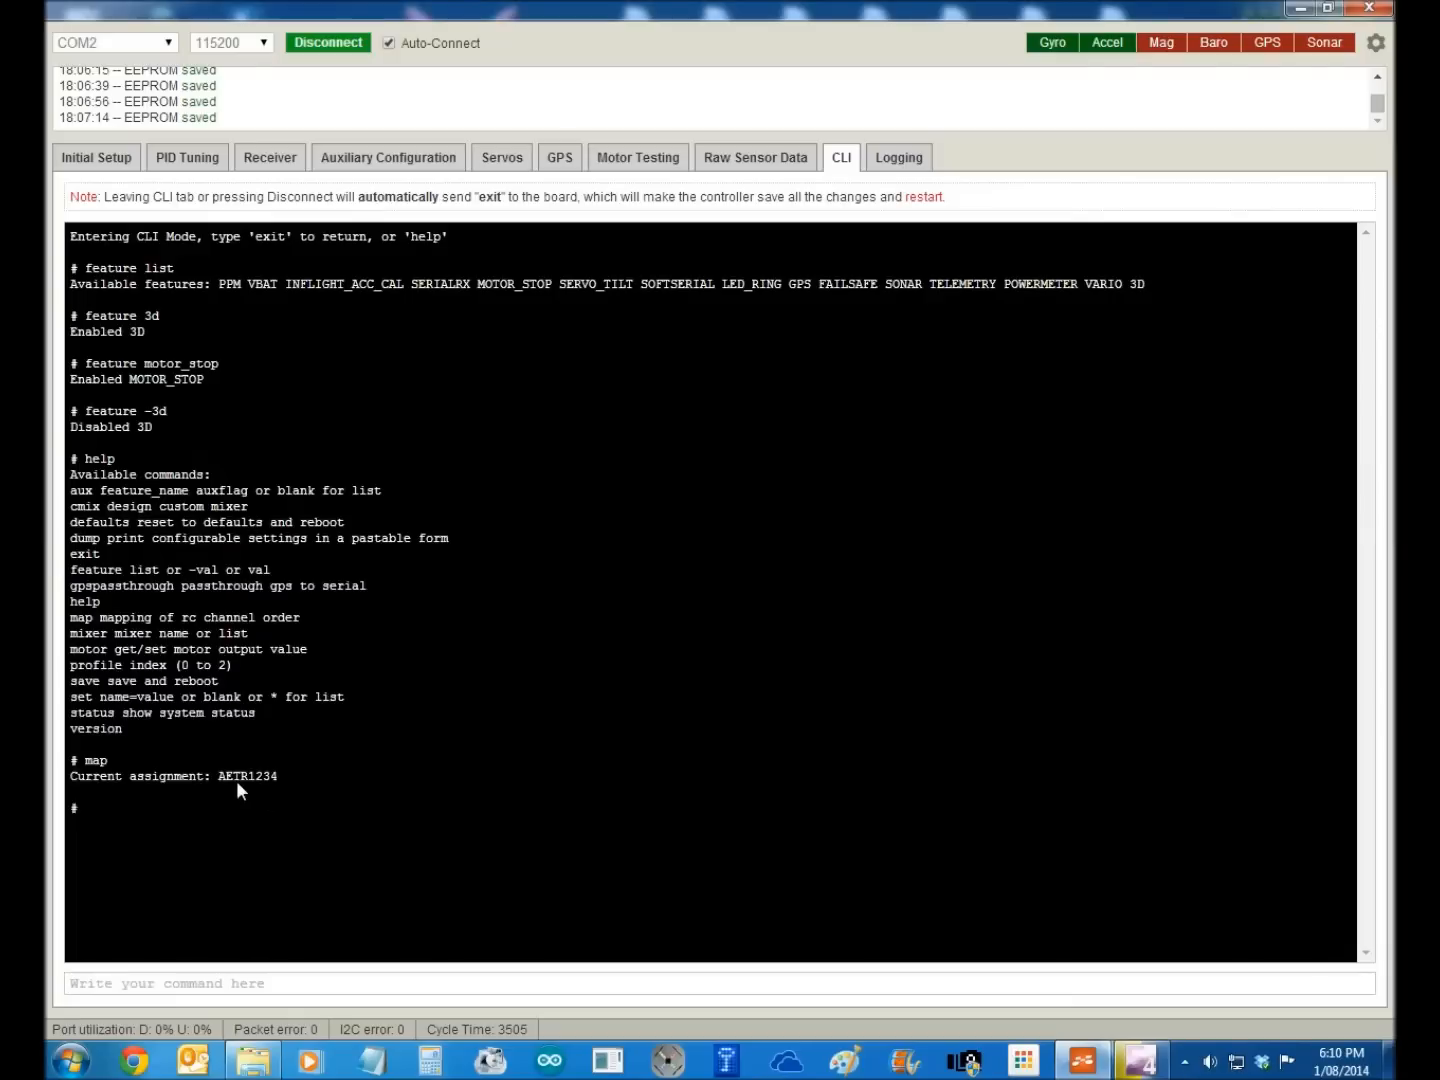
mouse_move(228, 788)
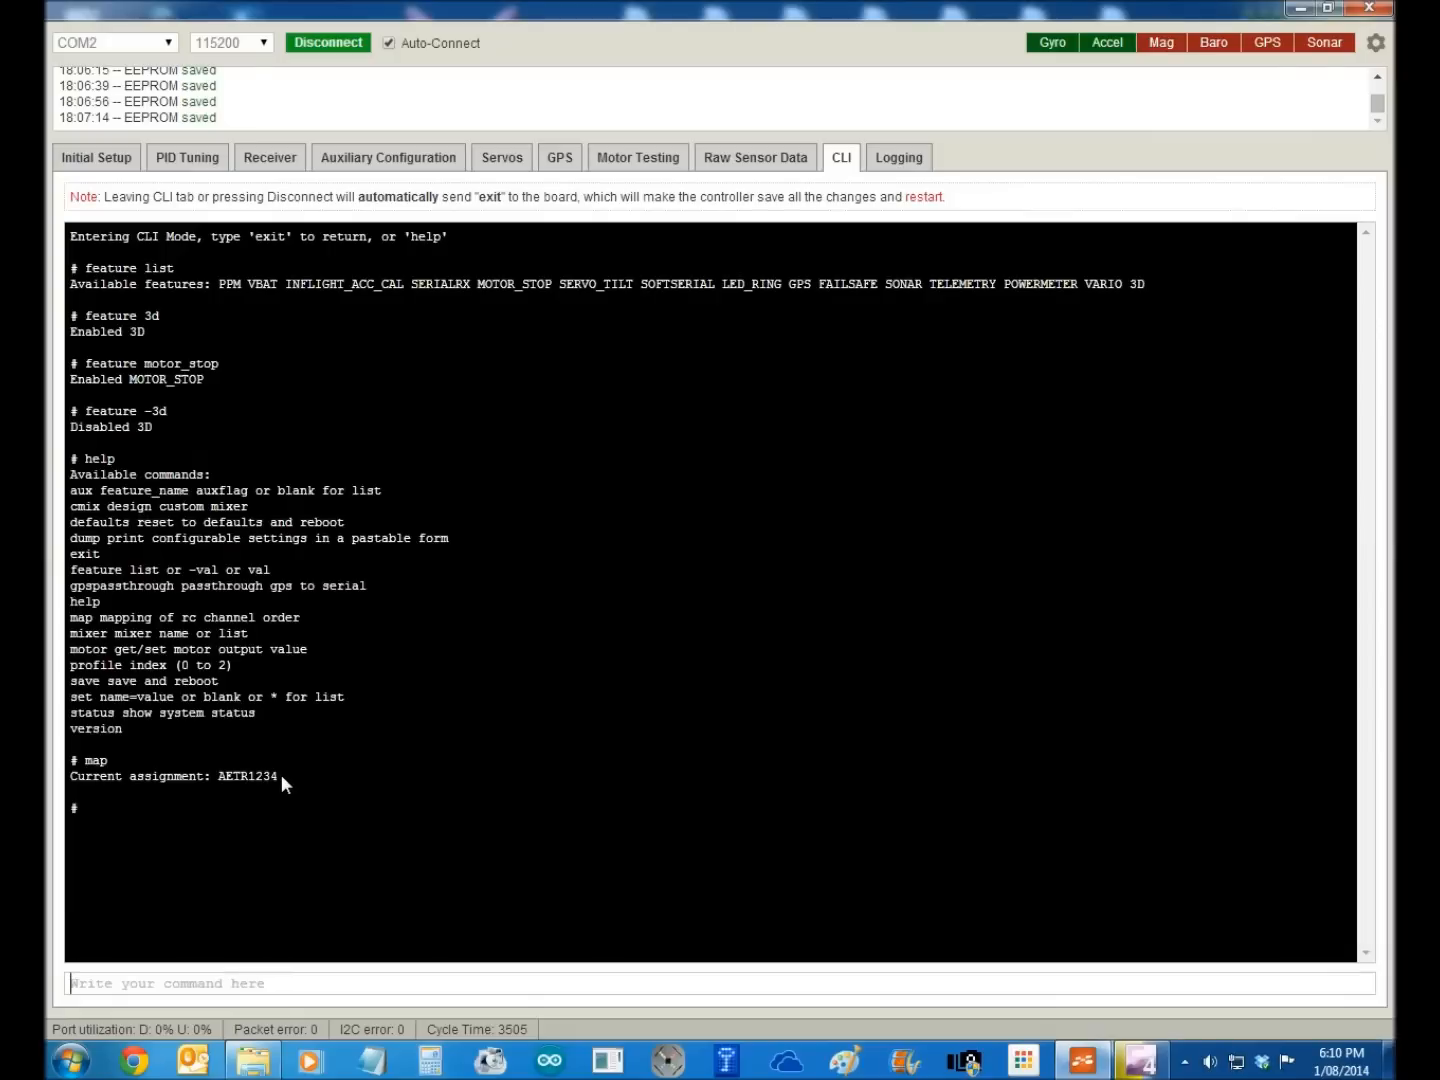
text(map t)
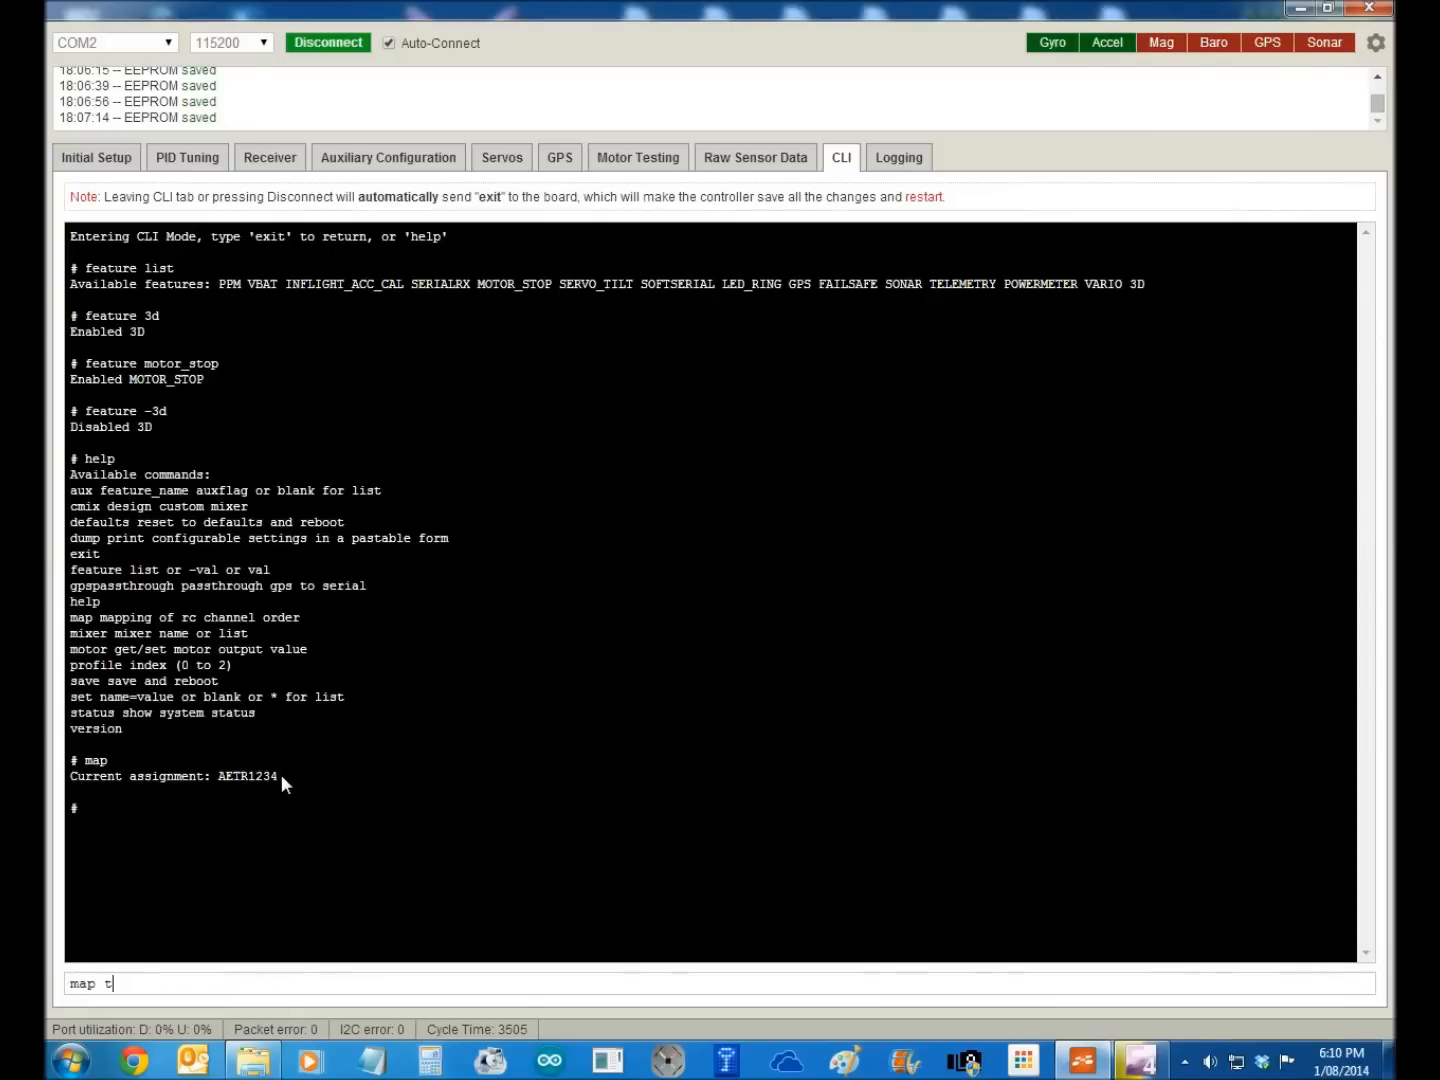
text(re)
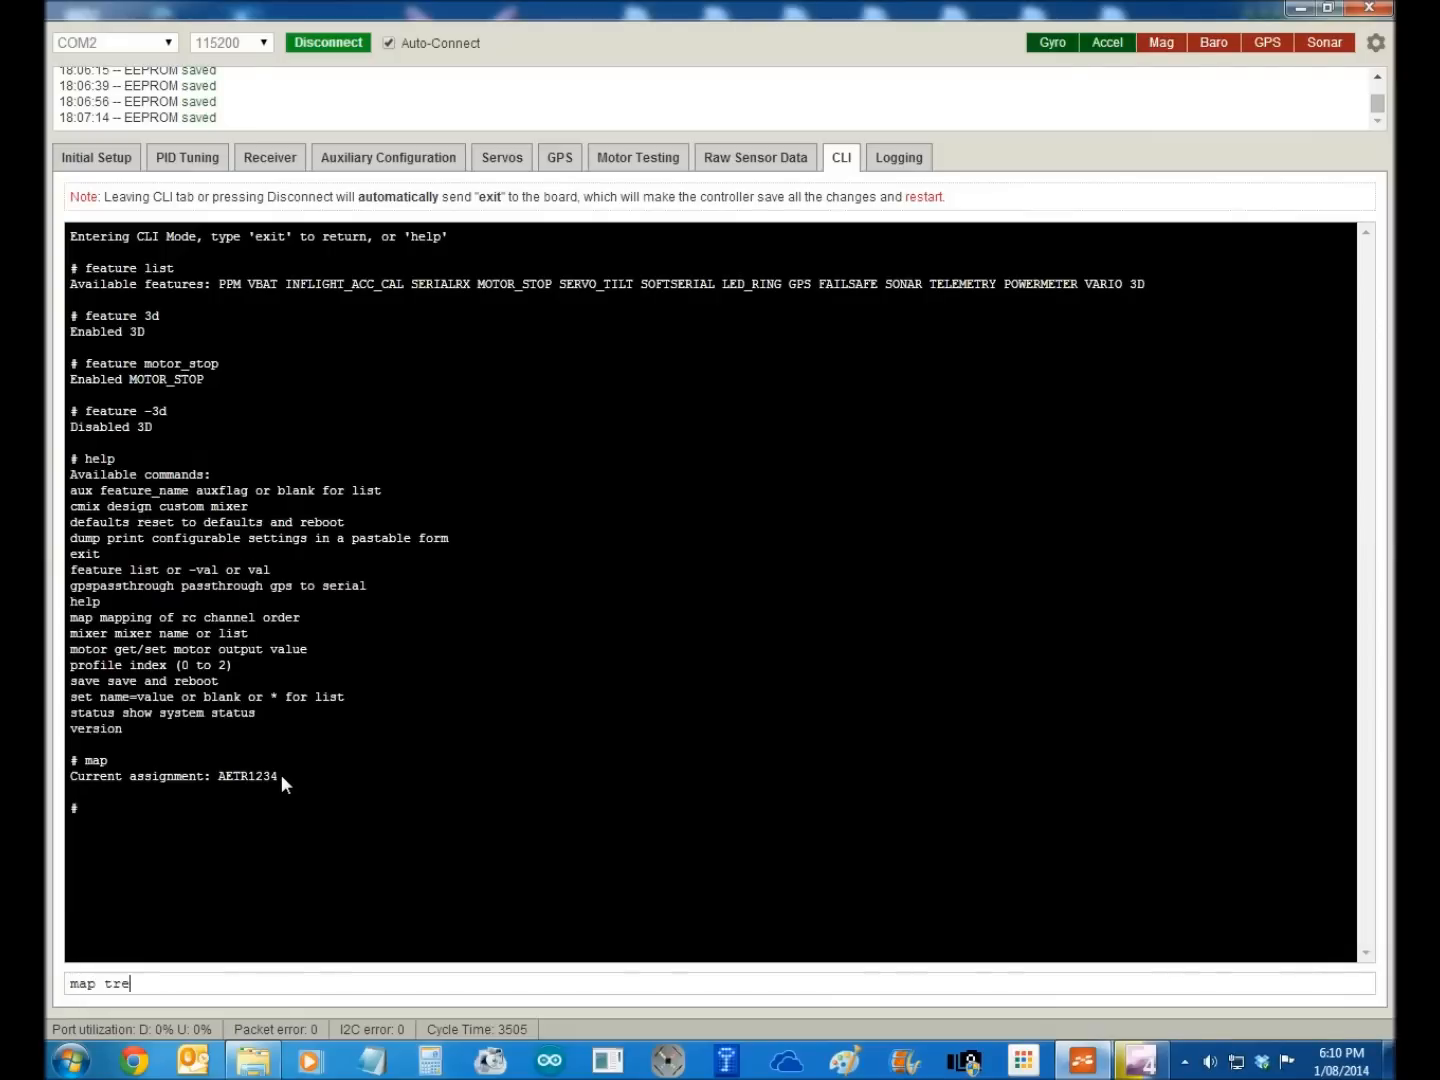
text(a123)
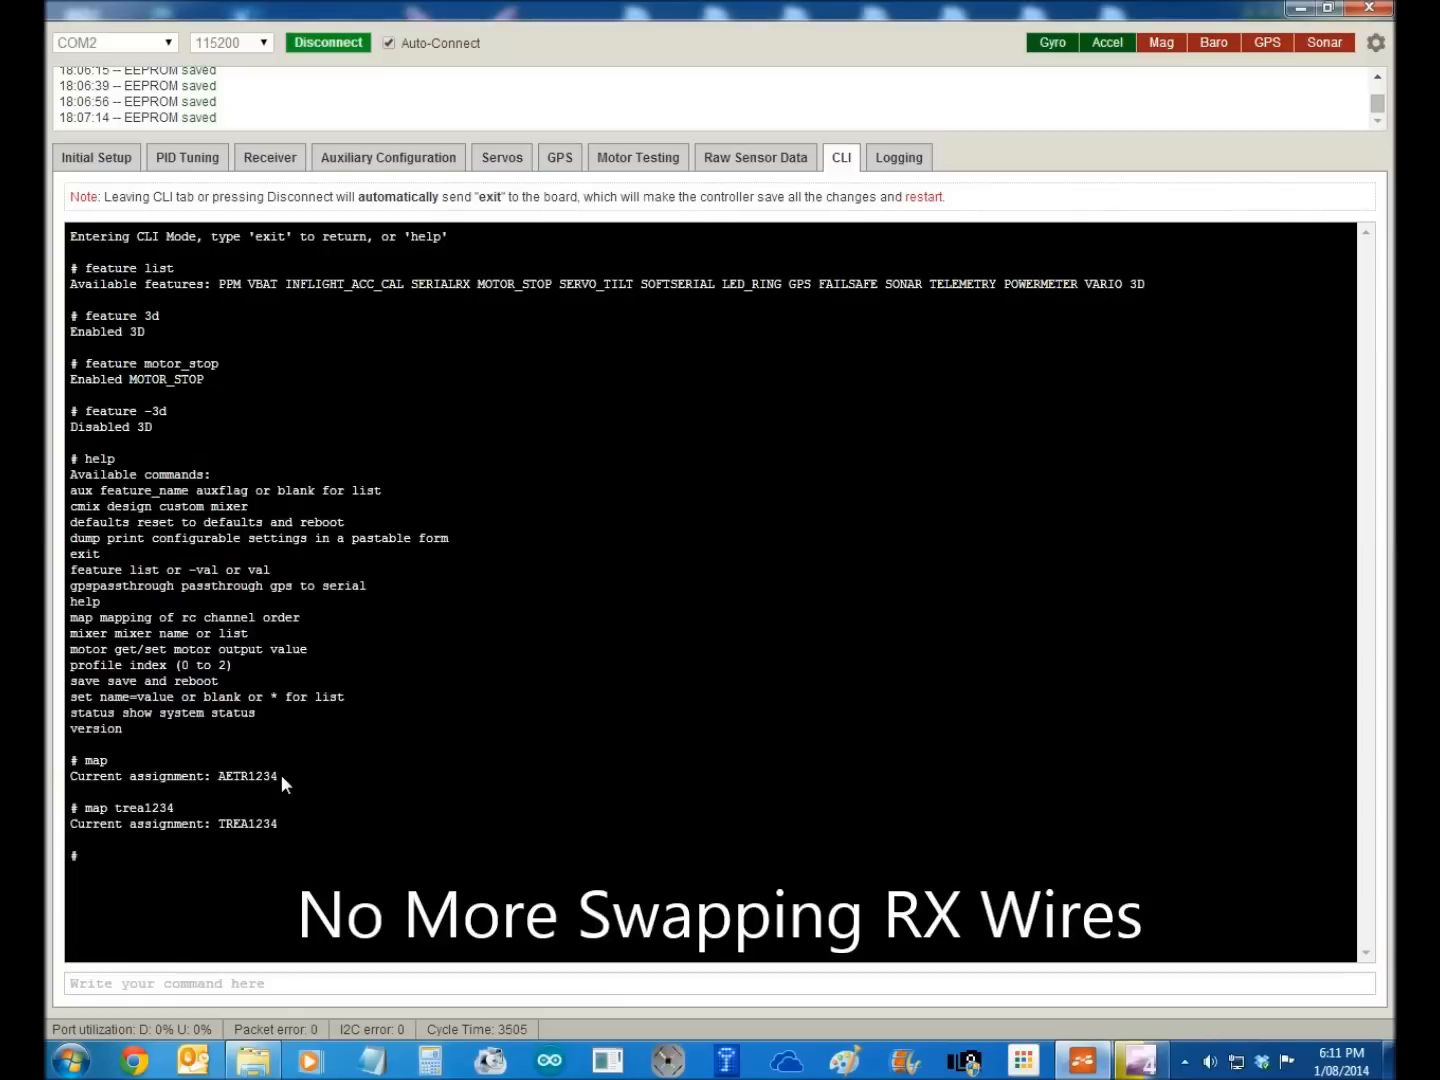
text(map a)
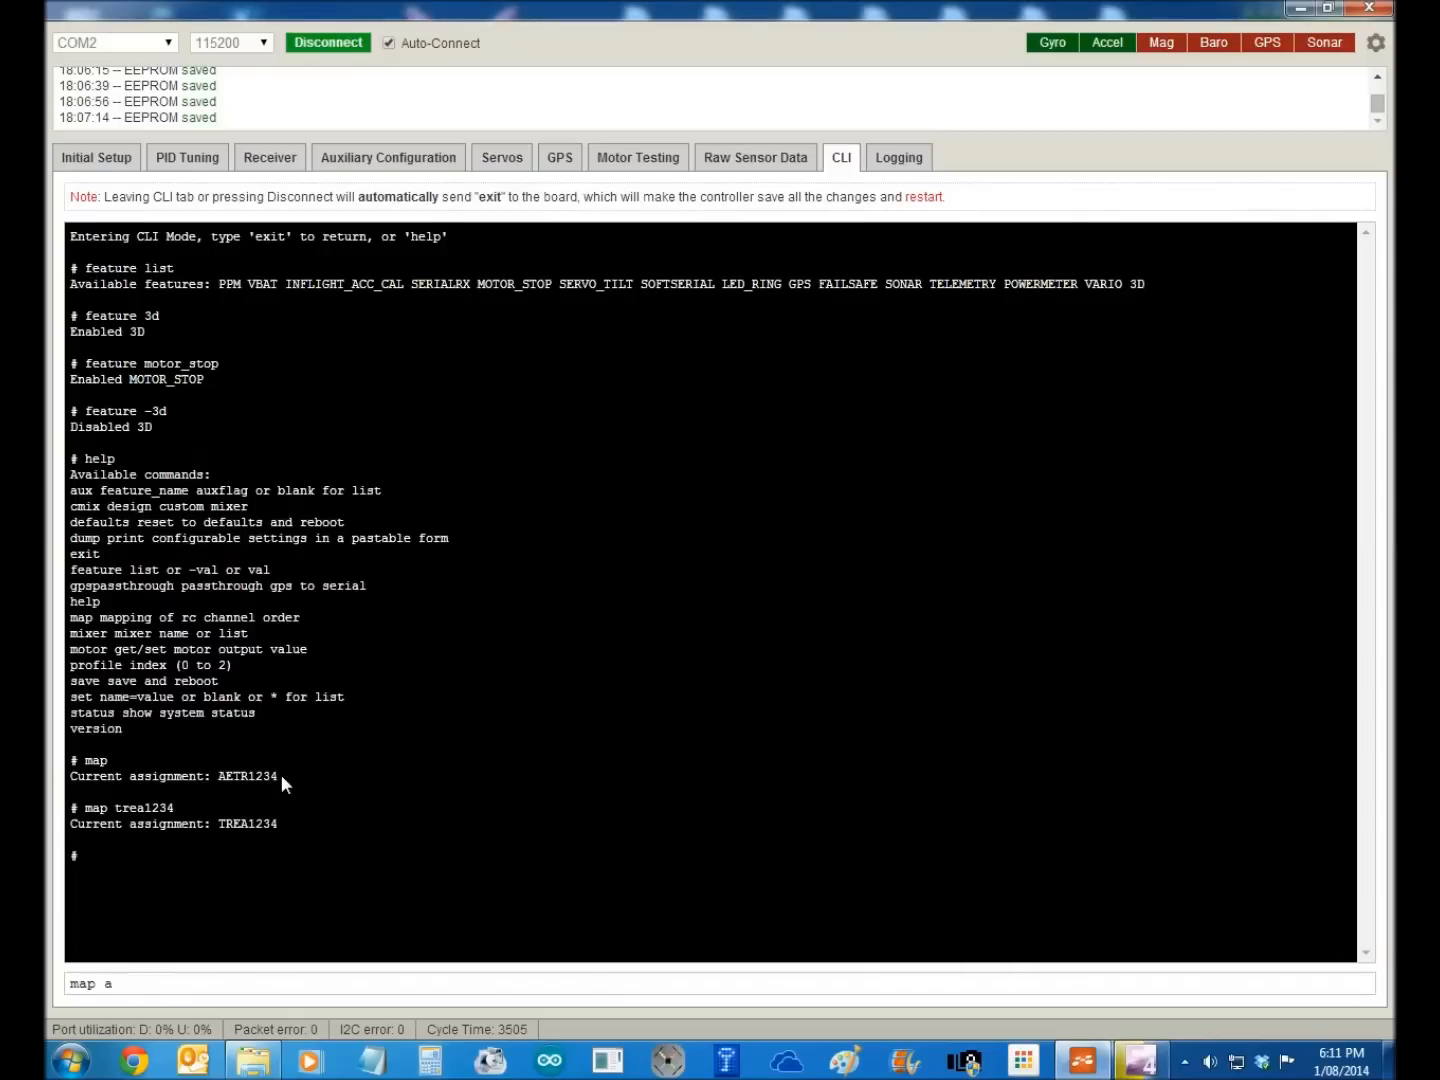
text(etr)
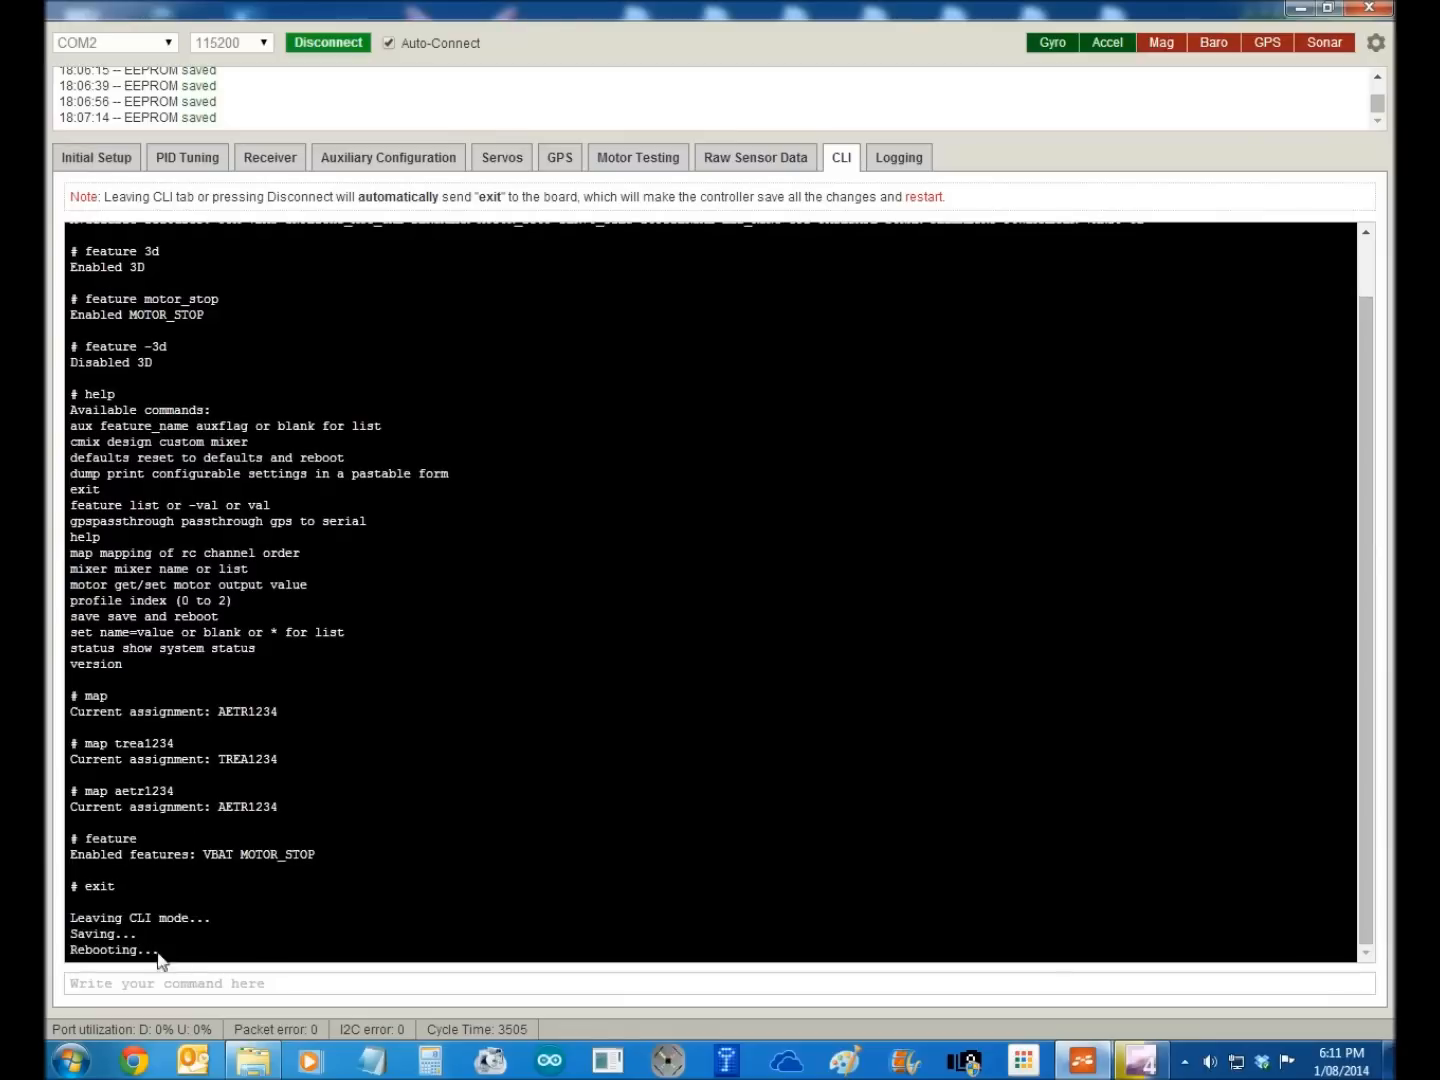
mouse_move(418, 772)
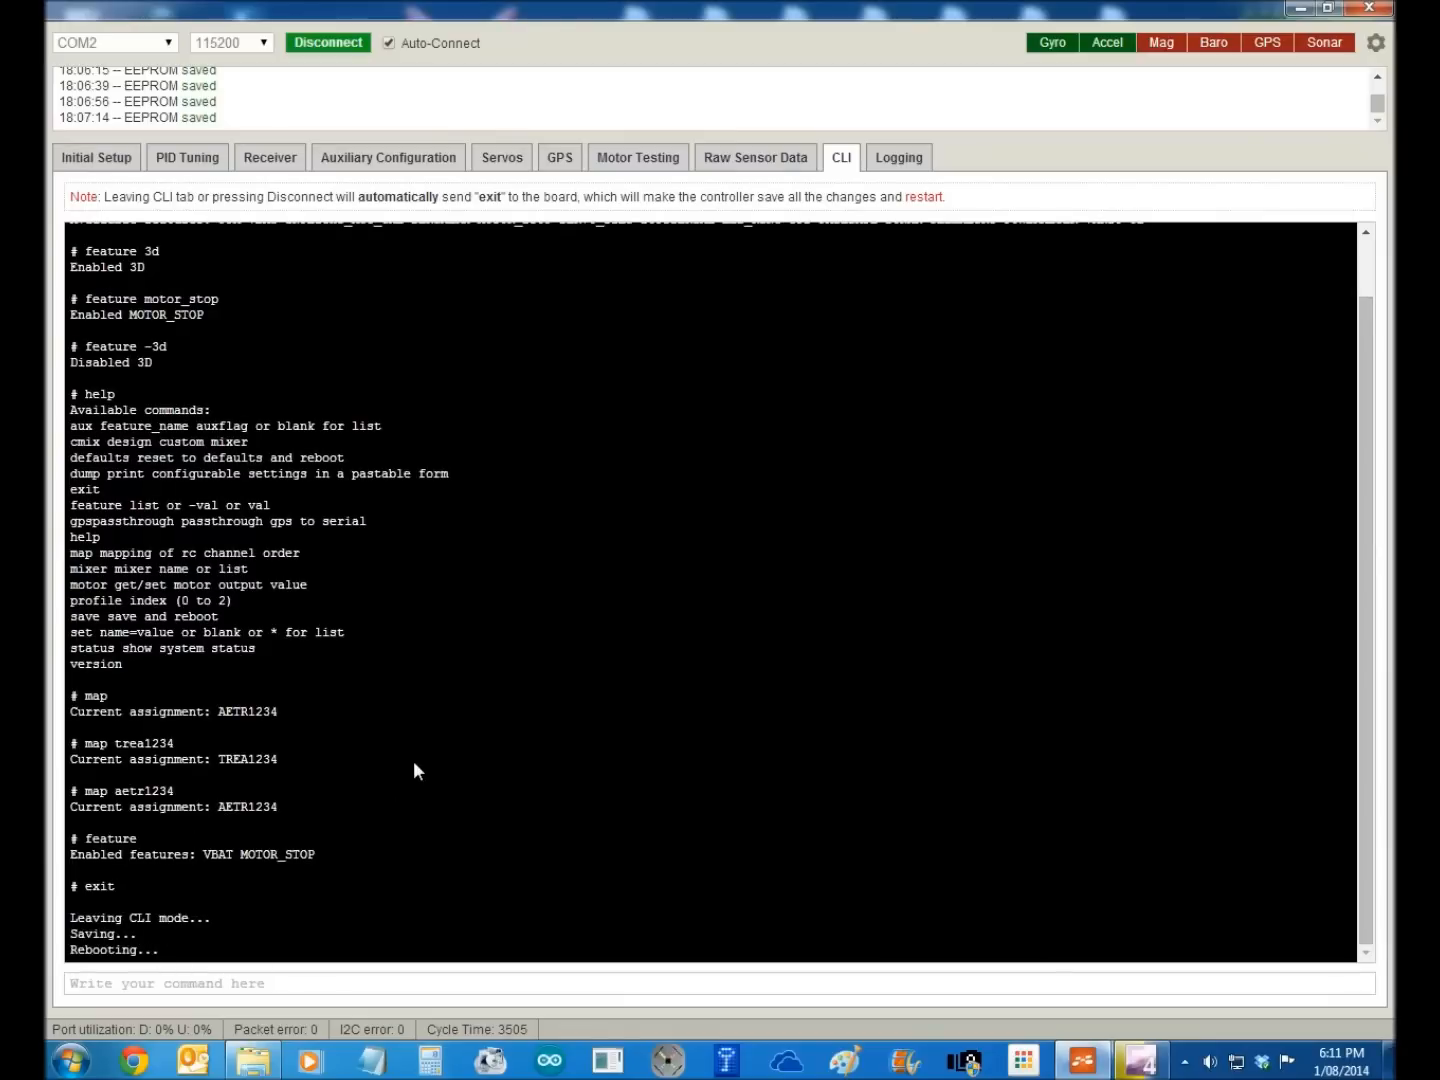
- Show the Initial Setup overview again after the board has rebooted
click(96, 156)
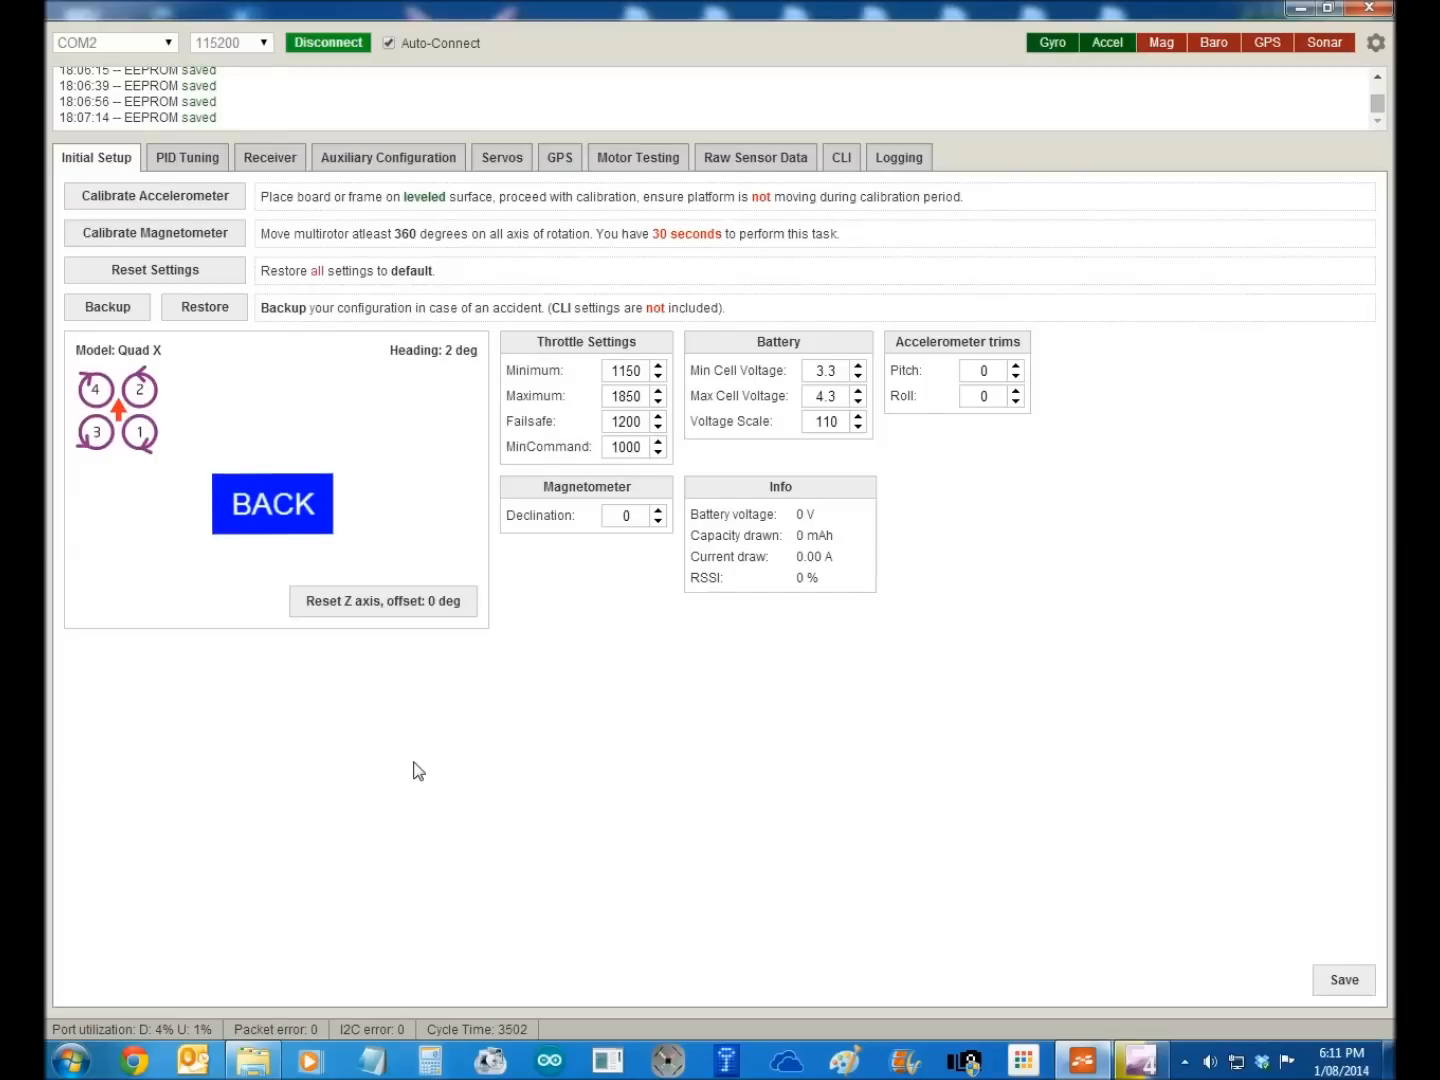
mouse_move(390, 220)
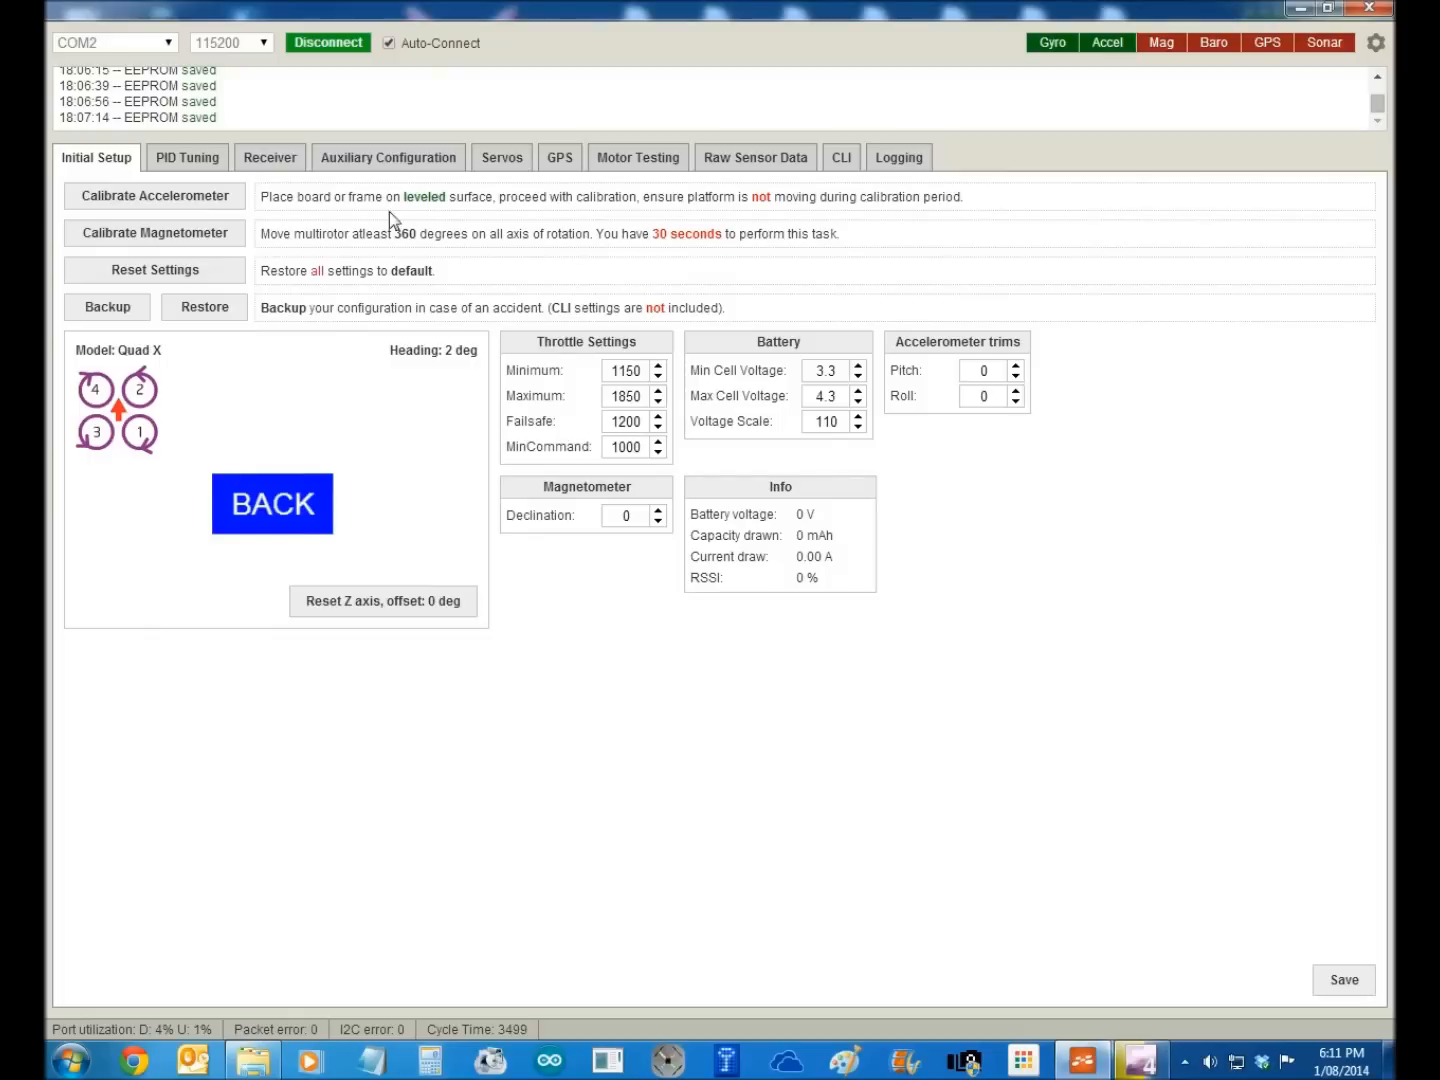